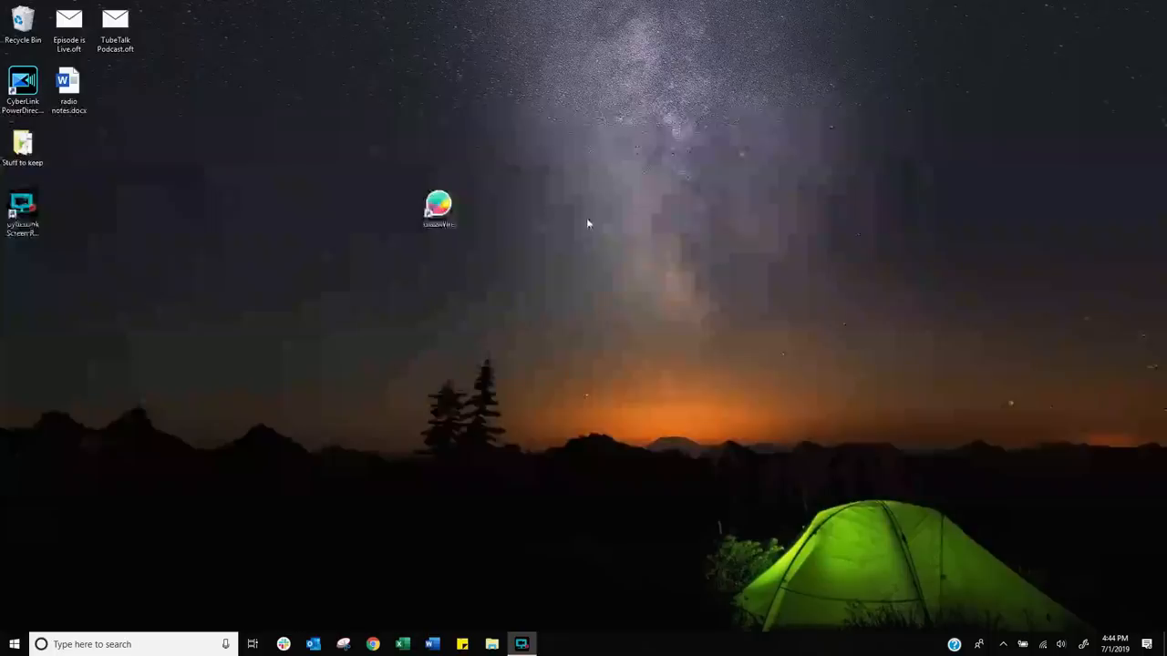
Launch GlassWire and view the activity graph broken down by app, then by traffic type
{"action": "left_click", "coordinate": [521, 645]}
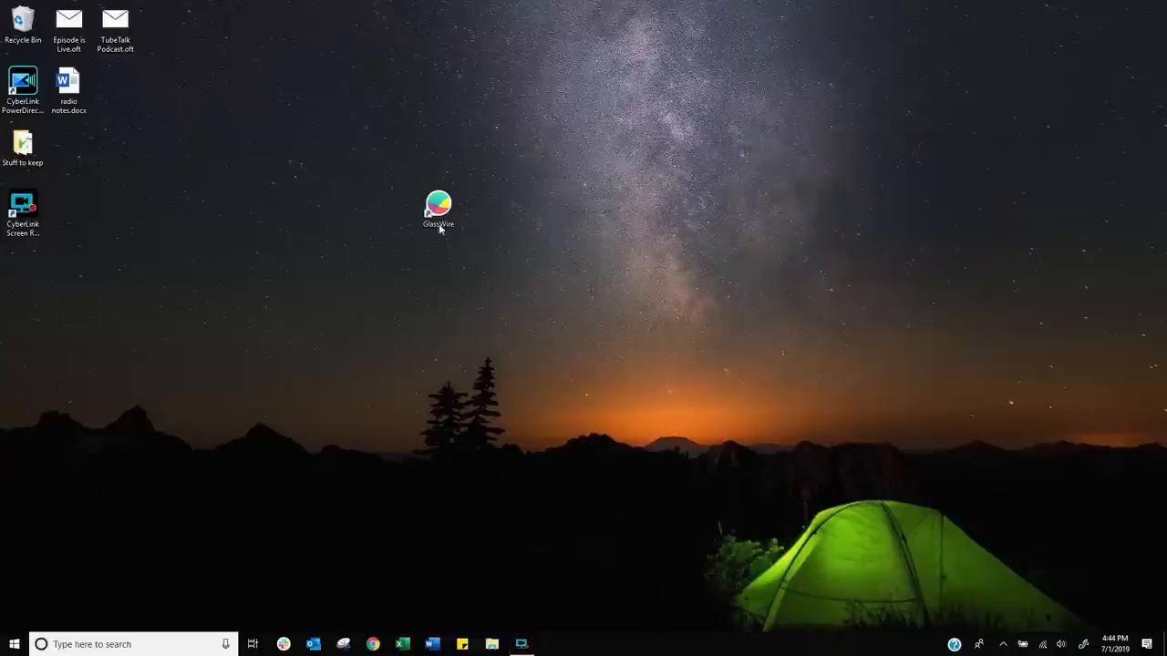
{"action": "double_click", "coordinate": [437, 204]}
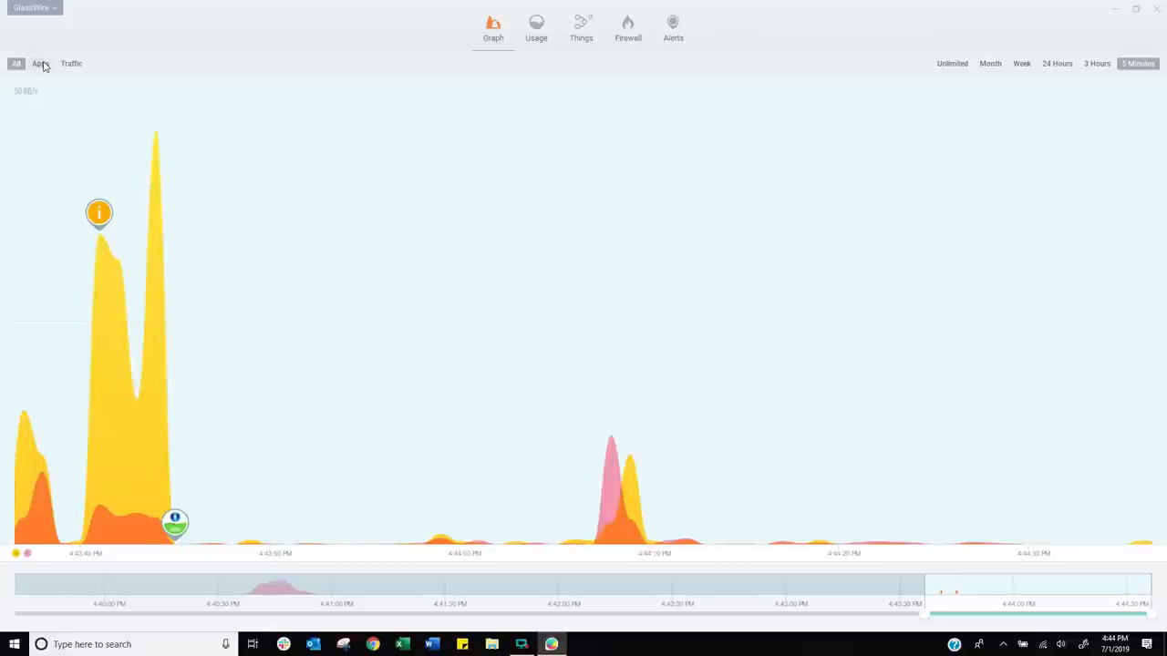
{"action": "left_click", "coordinate": [40, 62]}
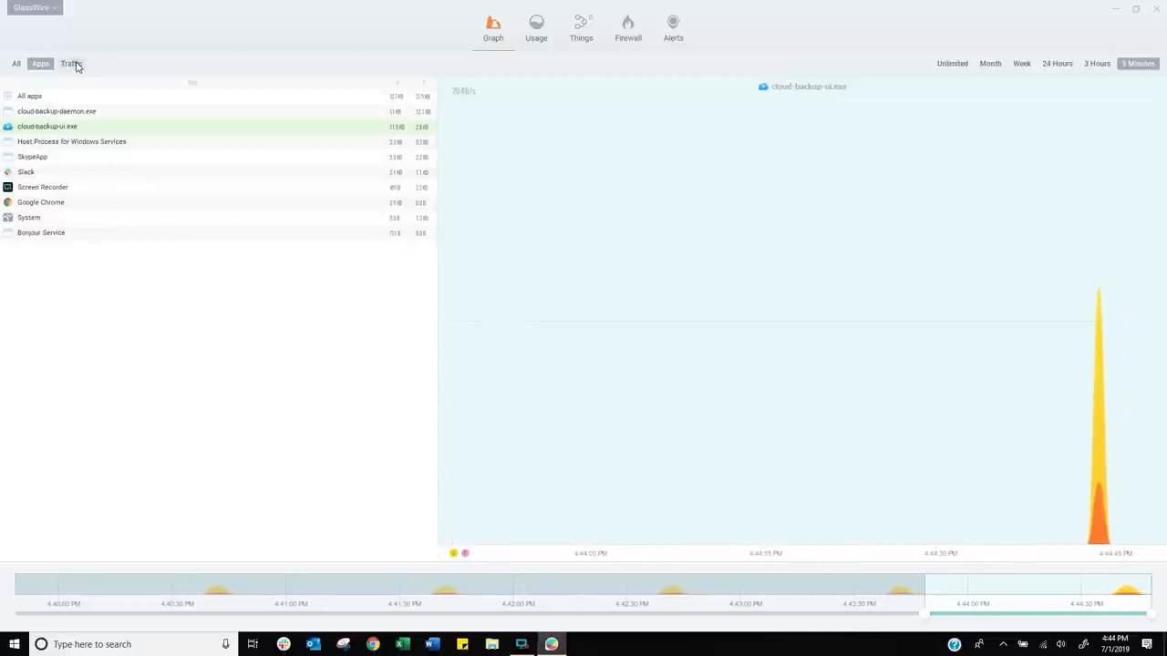
{"action": "left_click", "coordinate": [69, 62]}
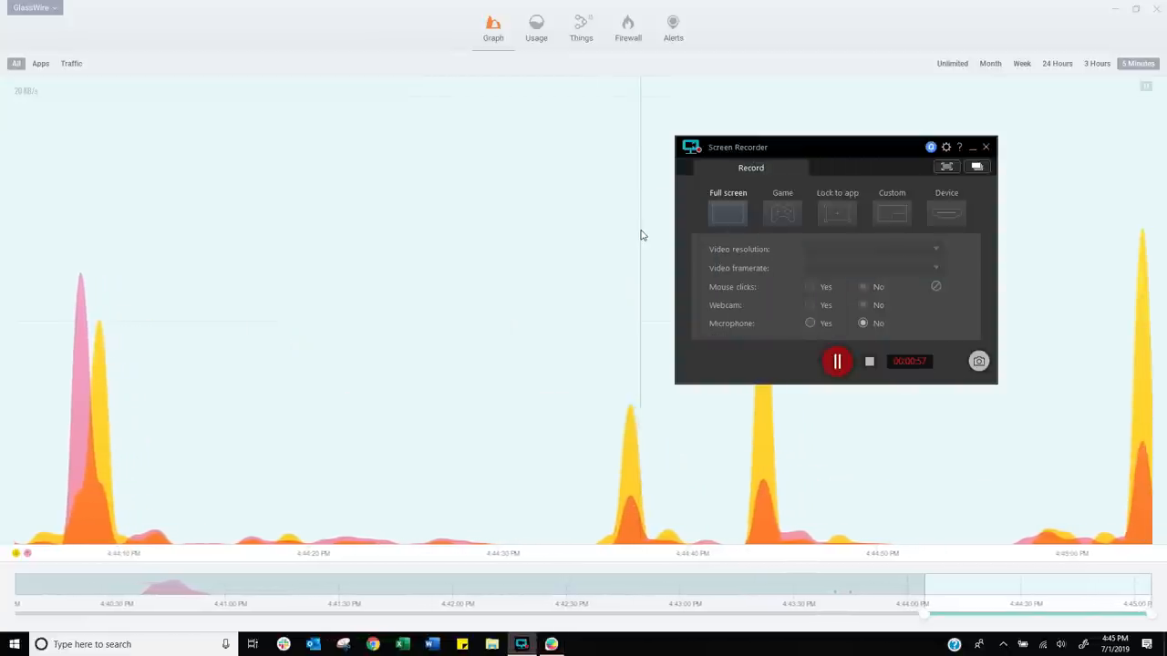
Inspect a graph event, then shrink the GlassWire window so the desktop shows beside it
{"action": "left_click", "coordinate": [984, 146]}
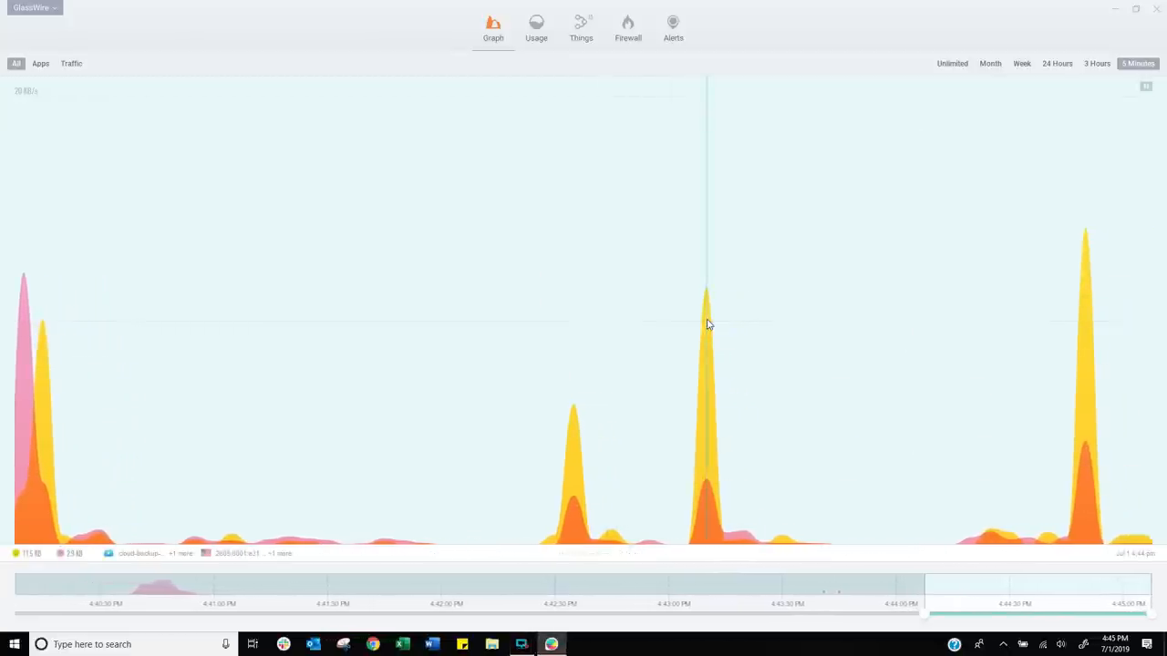
{"action": "mouse_move", "coordinate": [28, 569]}
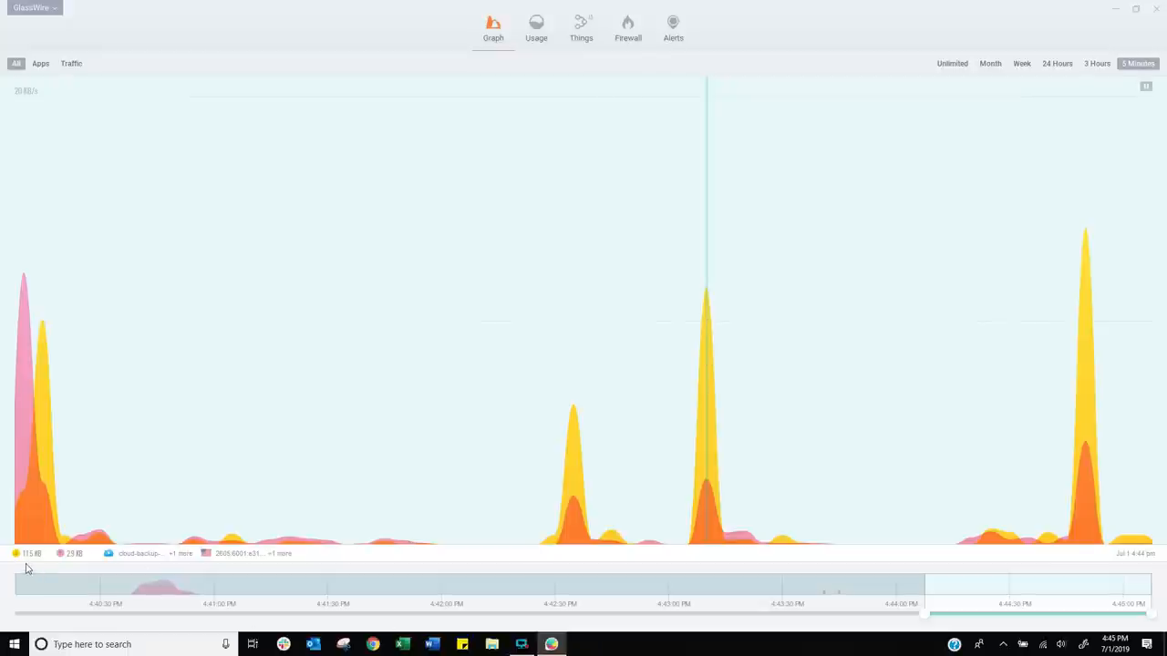
{"action": "mouse_move", "coordinate": [71, 562]}
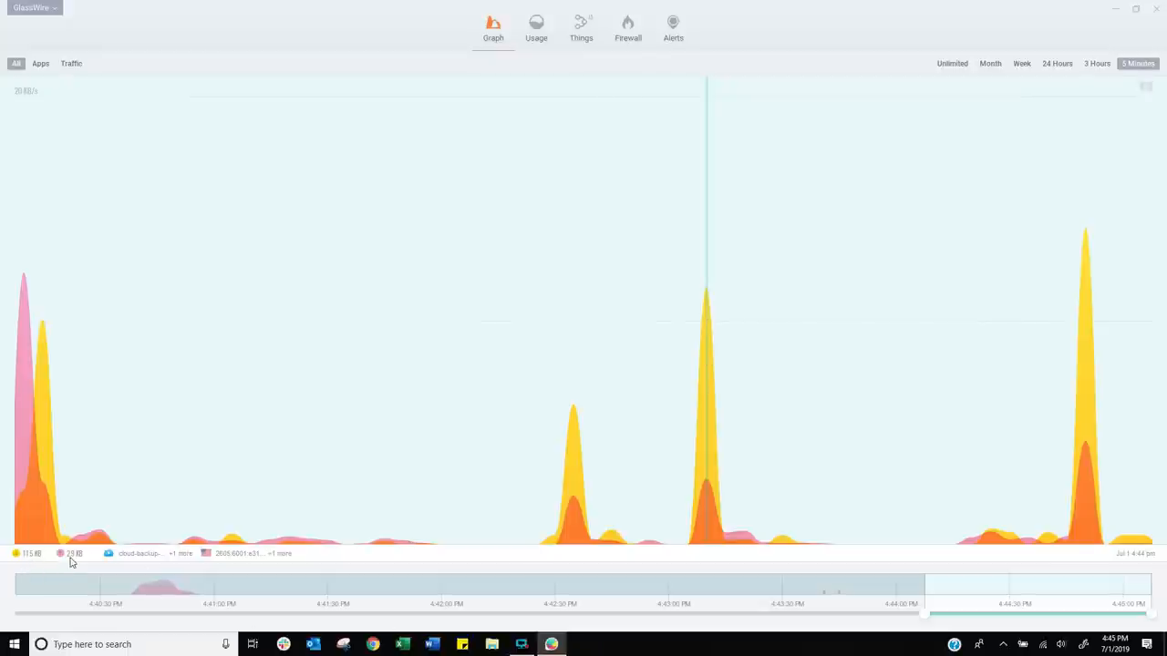
{"action": "mouse_move", "coordinate": [131, 569]}
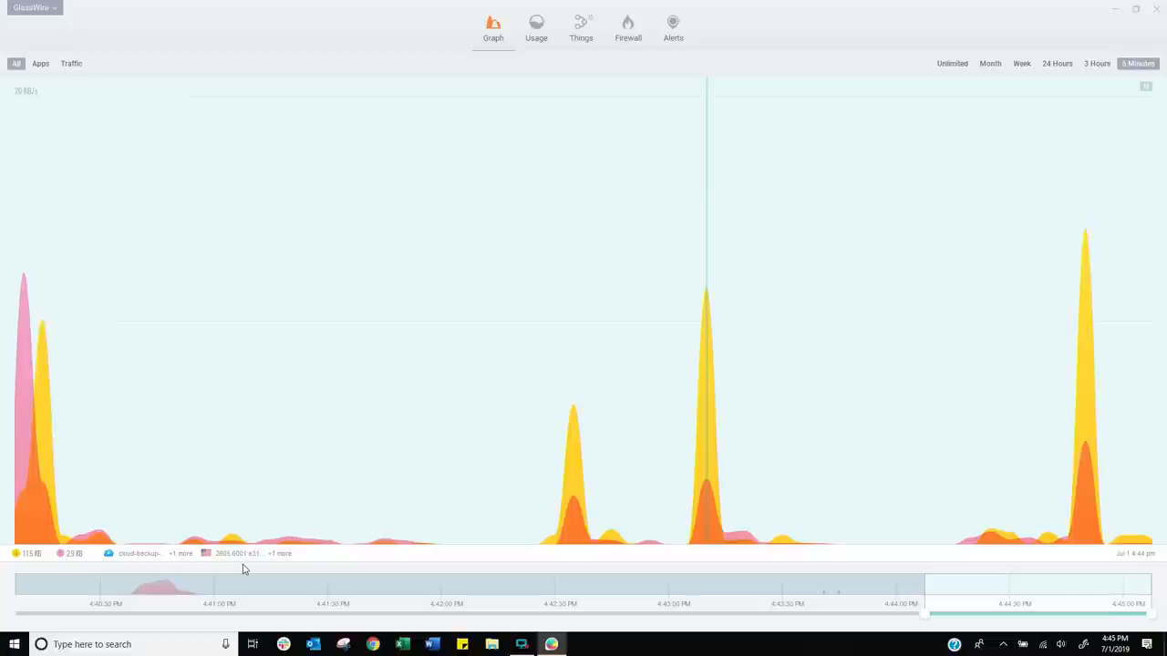
{"action": "mouse_move", "coordinate": [902, 464]}
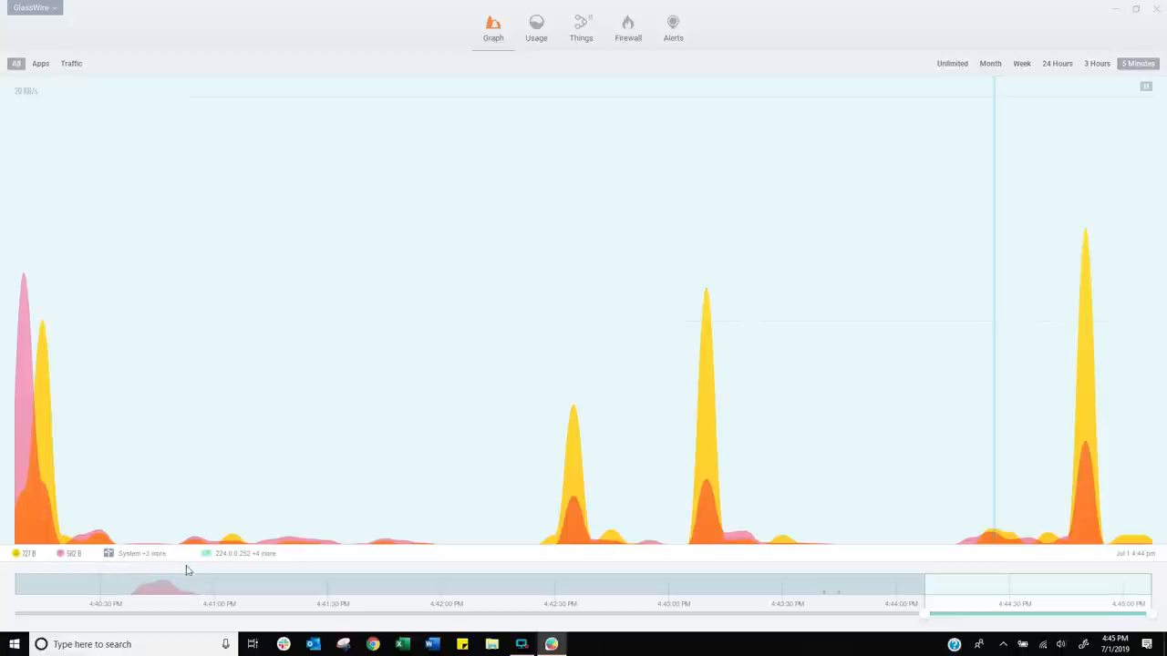
{"action": "mouse_move", "coordinate": [976, 372]}
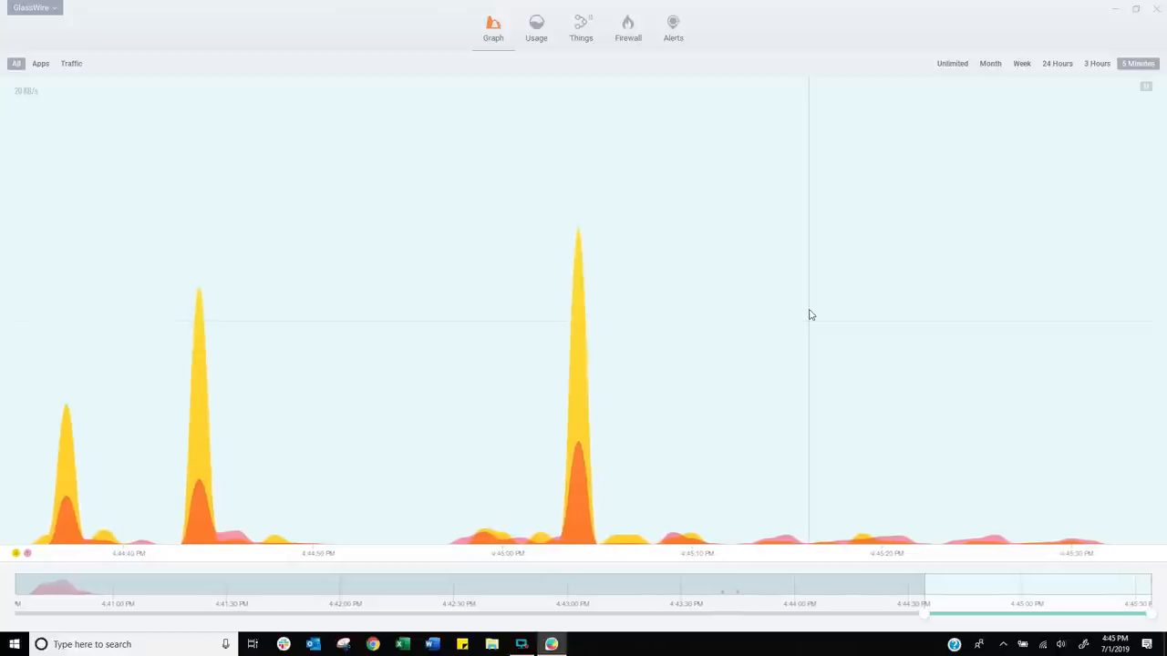
{"action": "left_click", "coordinate": [71, 62]}
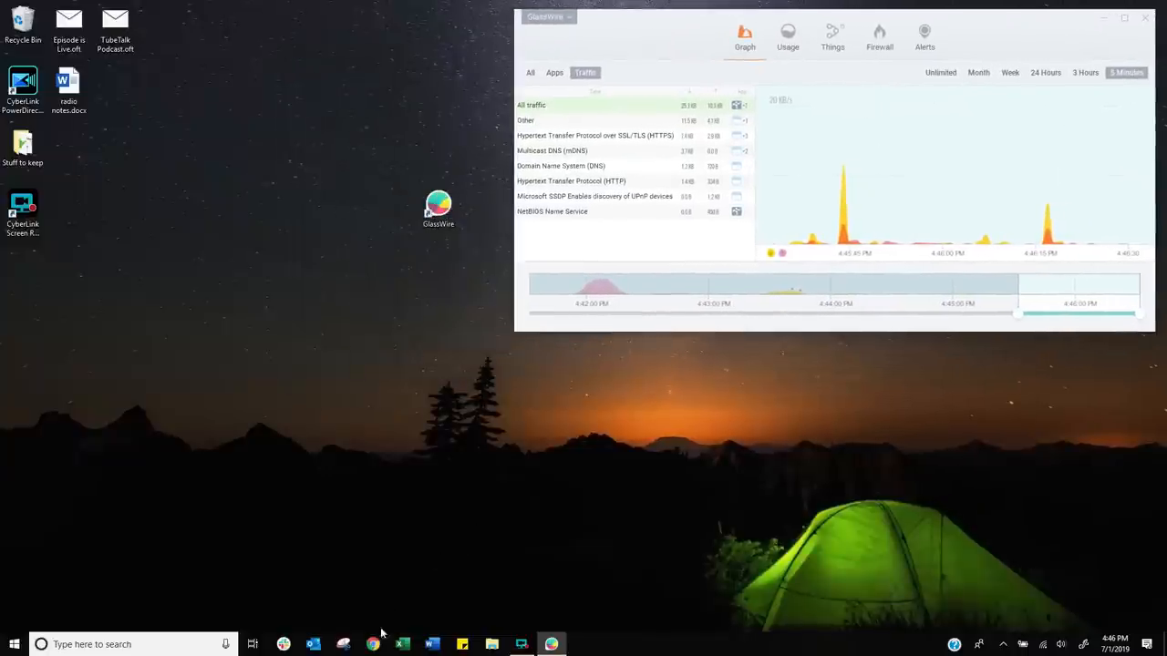
Launch Chrome, load the YouTube channel page while GlassWire charts Chrome's traffic, then close Chrome
{"action": "left_click", "coordinate": [372, 645]}
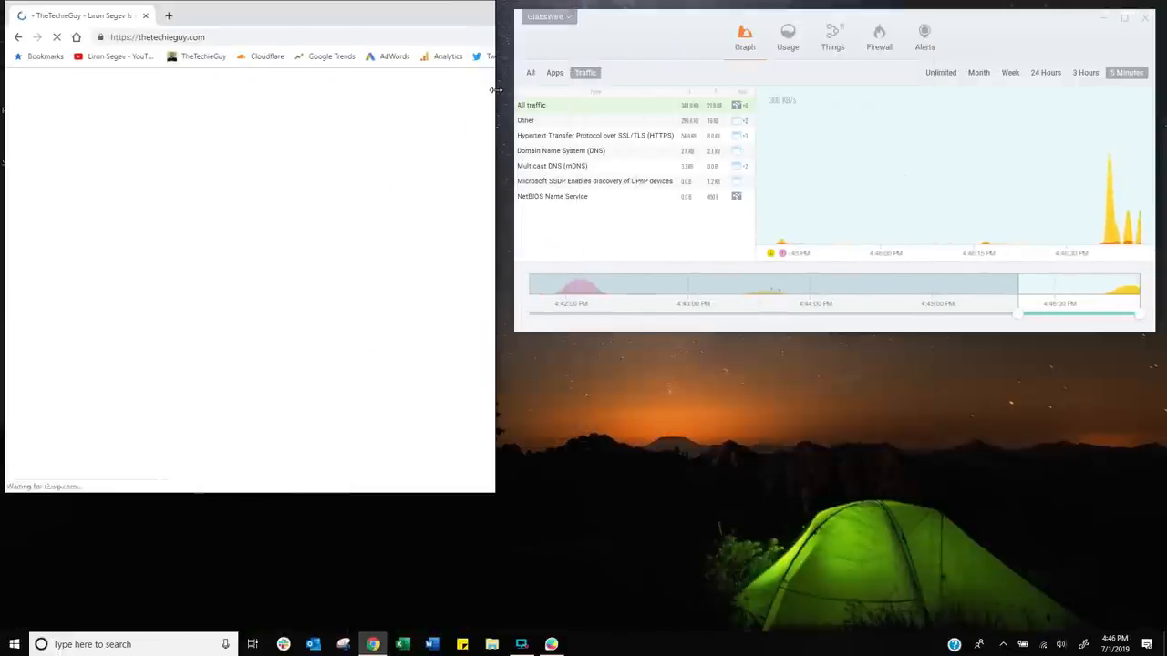
{"action": "left_click", "coordinate": [555, 73]}
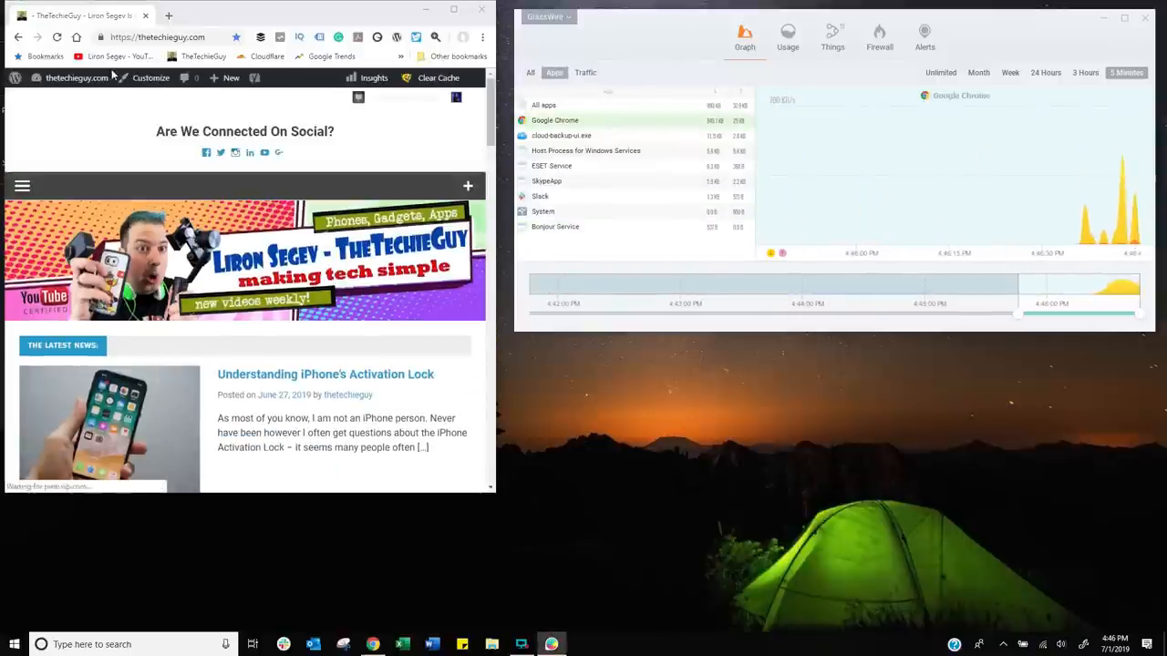
{"action": "left_click", "coordinate": [113, 56]}
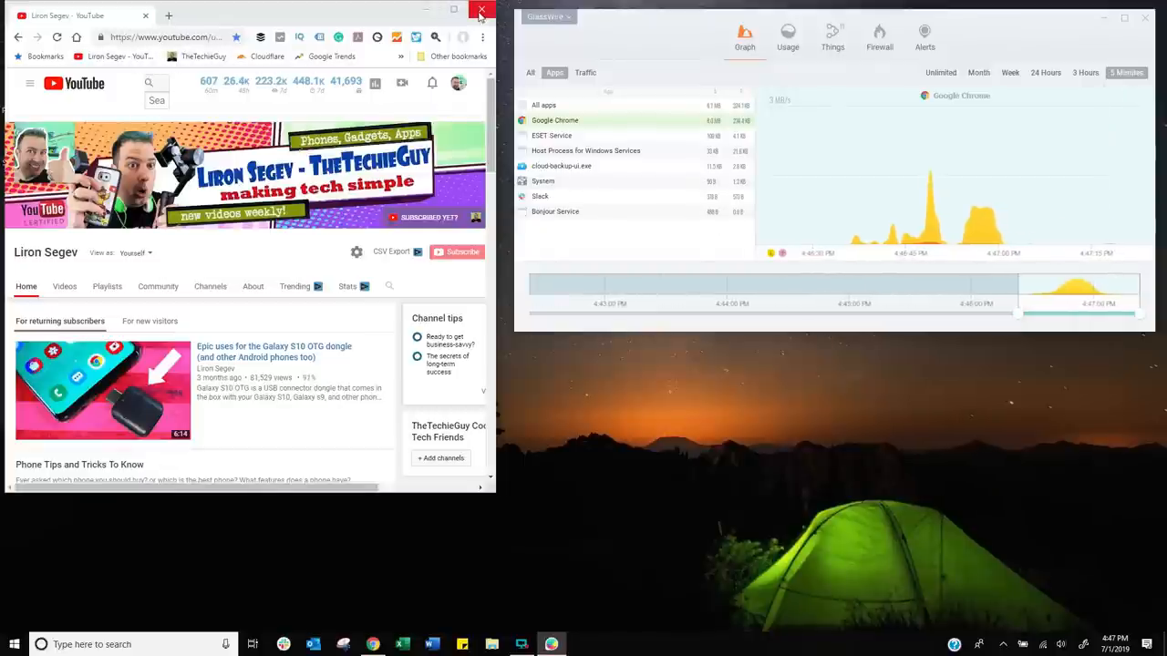
{"action": "left_click", "coordinate": [482, 11]}
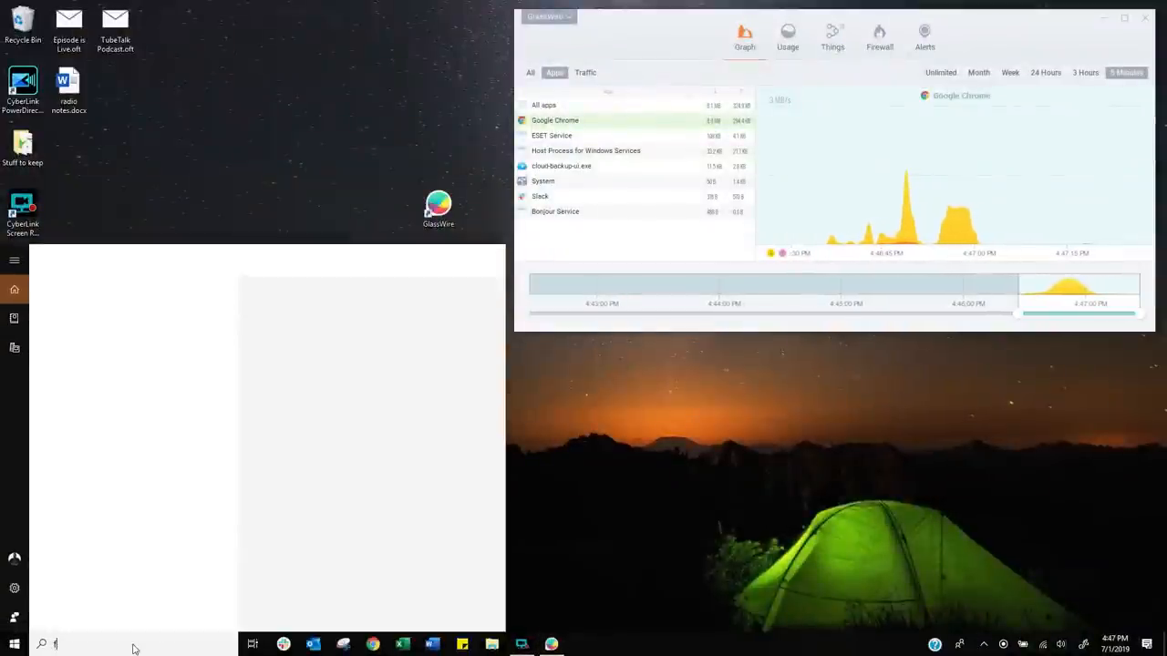
{"action": "type", "text": "firefo"}
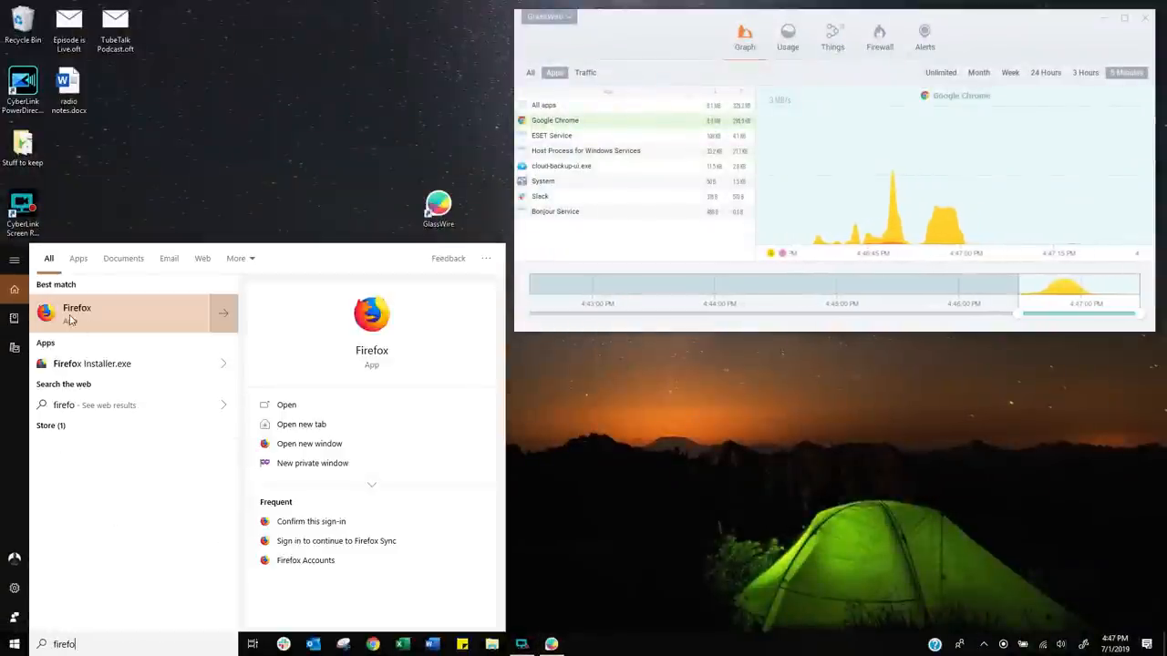
{"action": "left_click", "coordinate": [76, 314]}
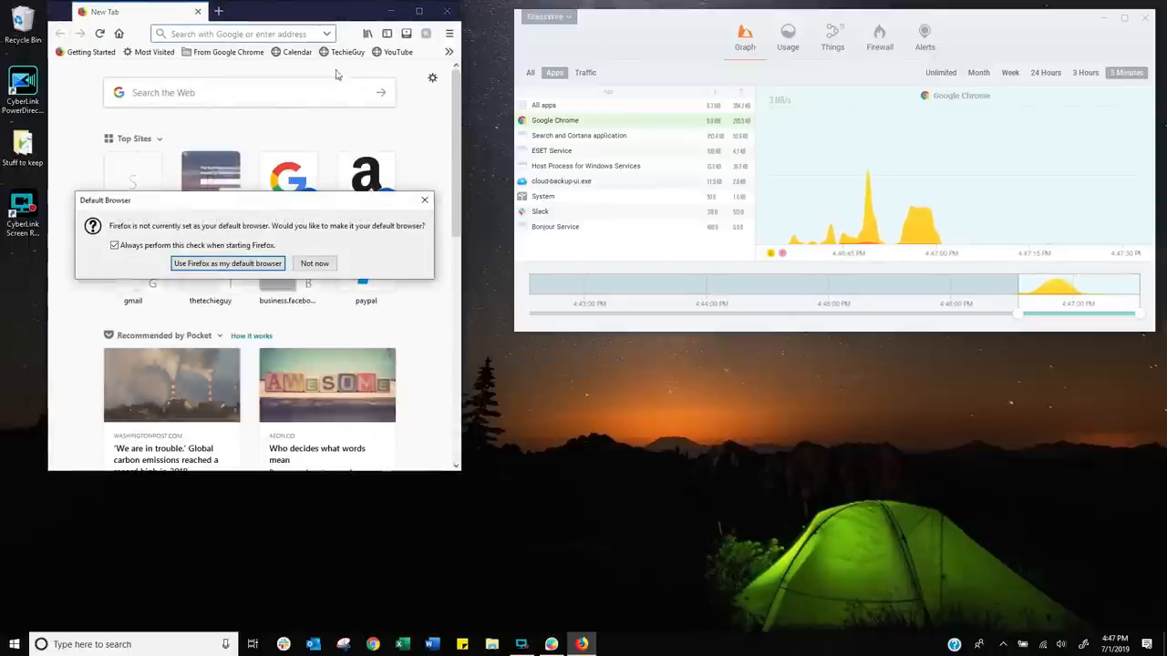
{"action": "left_click", "coordinate": [314, 263]}
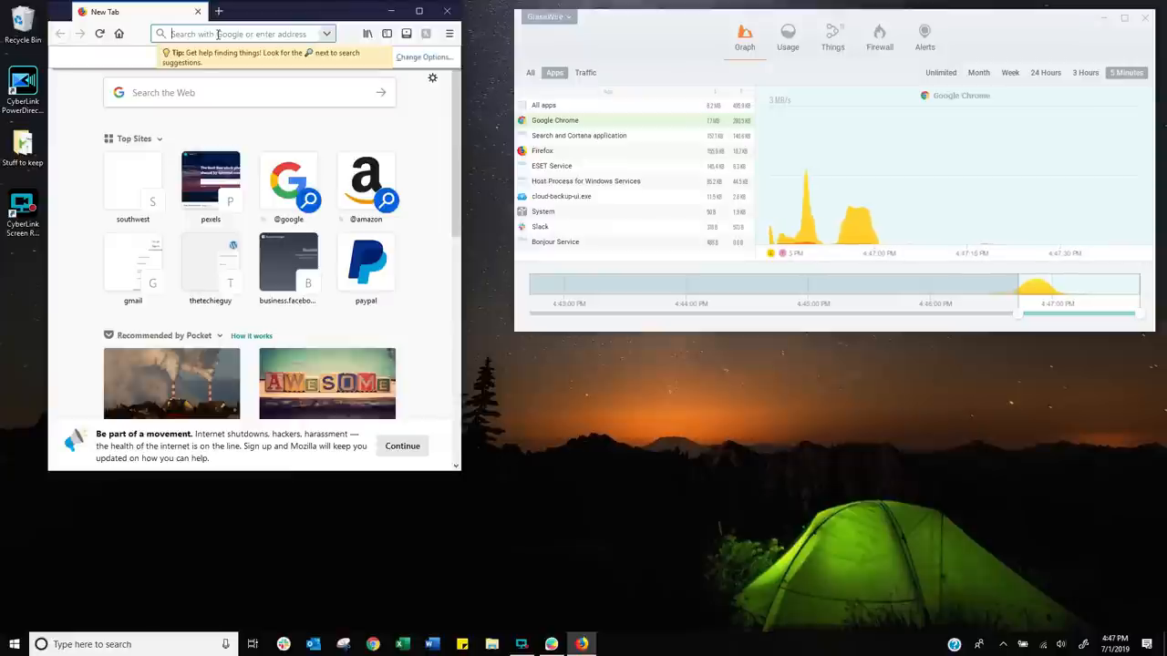
{"action": "type", "text": "www.wikihow.com"}
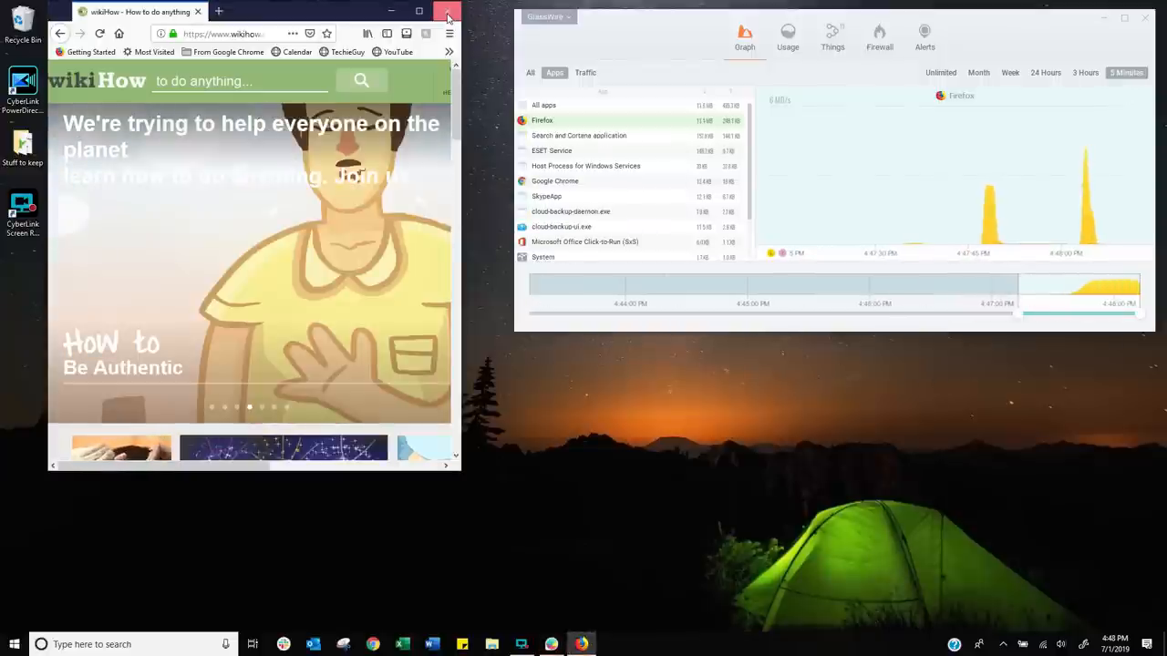
{"action": "left_click", "coordinate": [447, 11]}
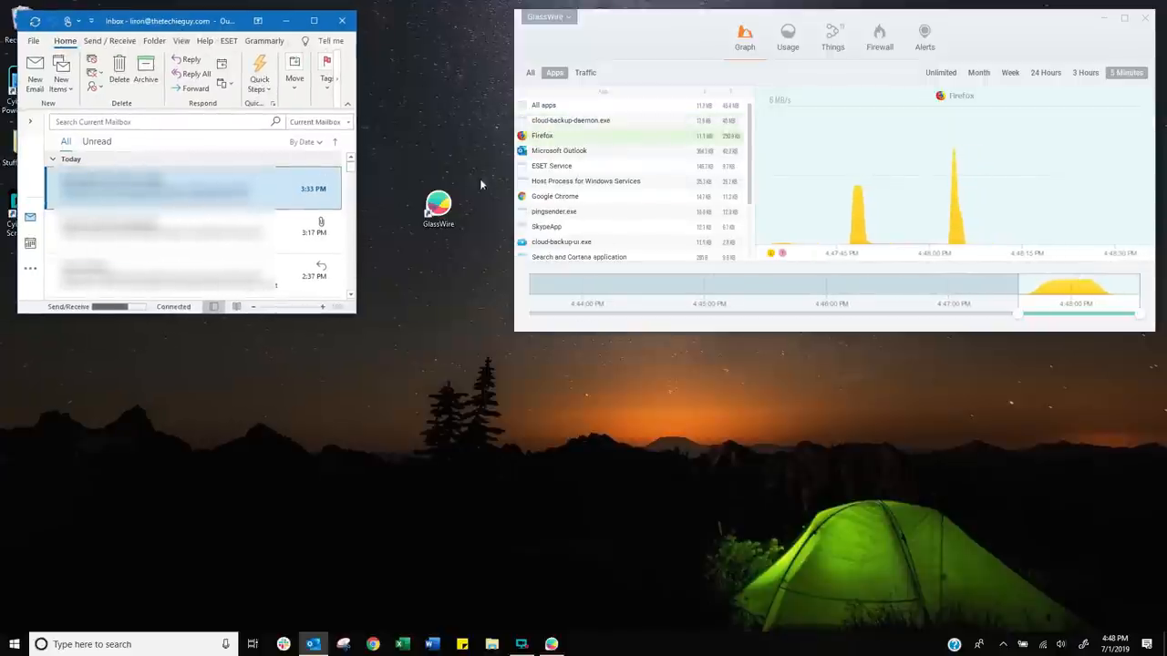
Show only Microsoft Outlook's traffic in the graph, close Outlook, then launch Excel
{"action": "left_click", "coordinate": [559, 149]}
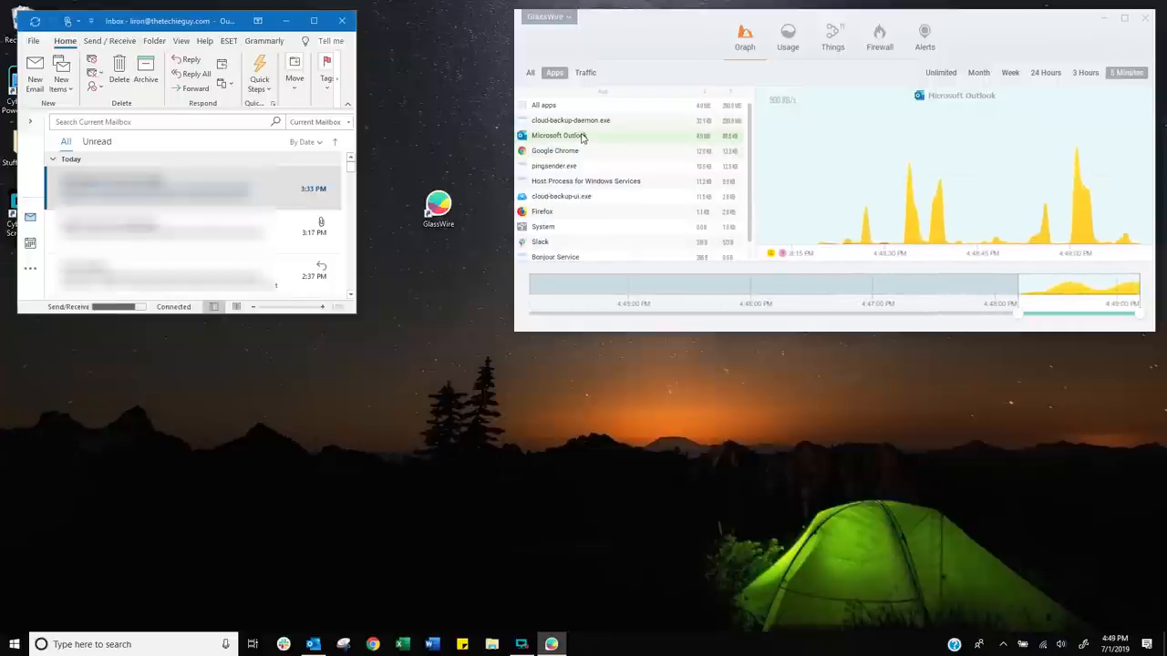
{"action": "left_click", "coordinate": [584, 73]}
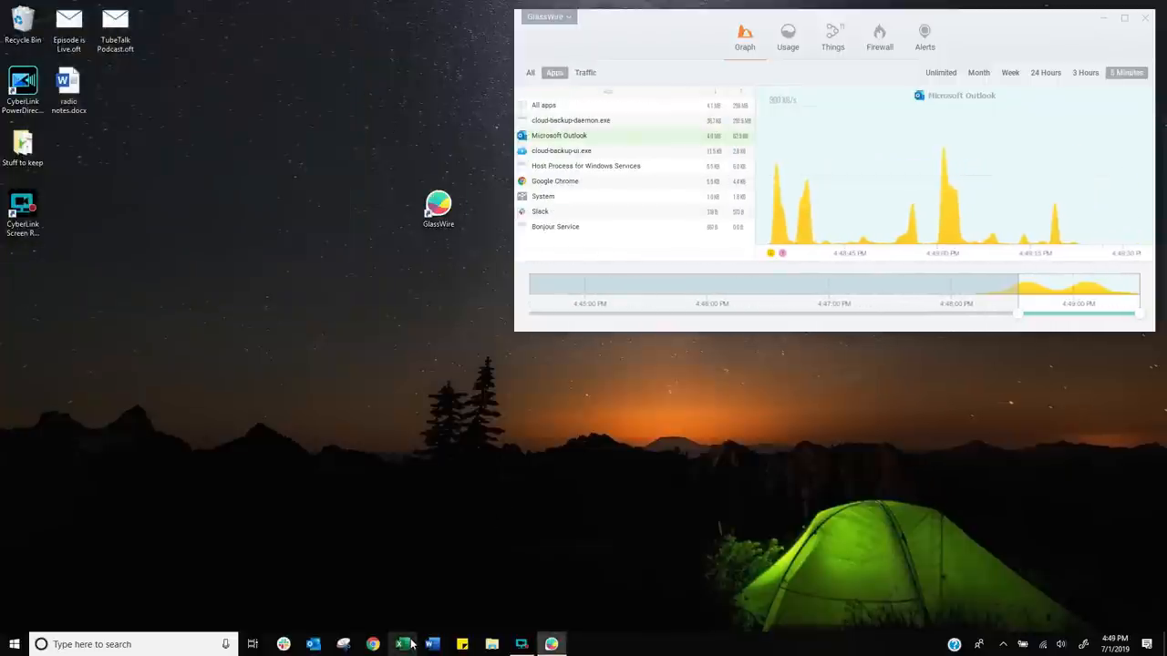
{"action": "left_click", "coordinate": [401, 646]}
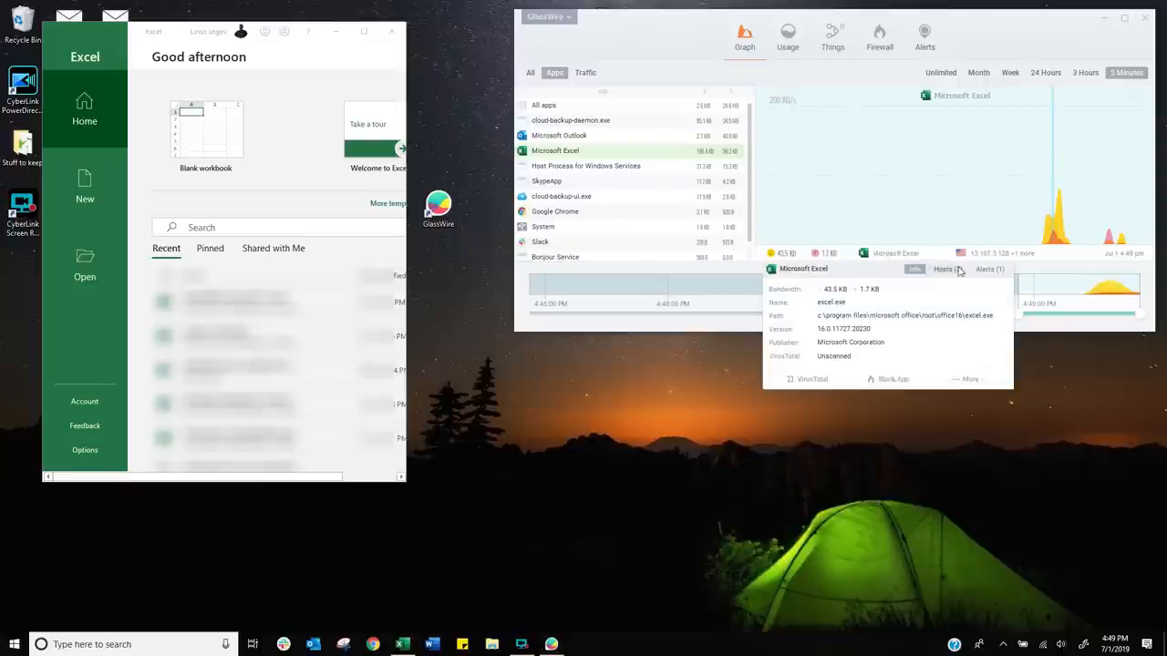
List the hosts Excel connected to in its event popup, then close Excel
{"action": "left_click", "coordinate": [945, 270]}
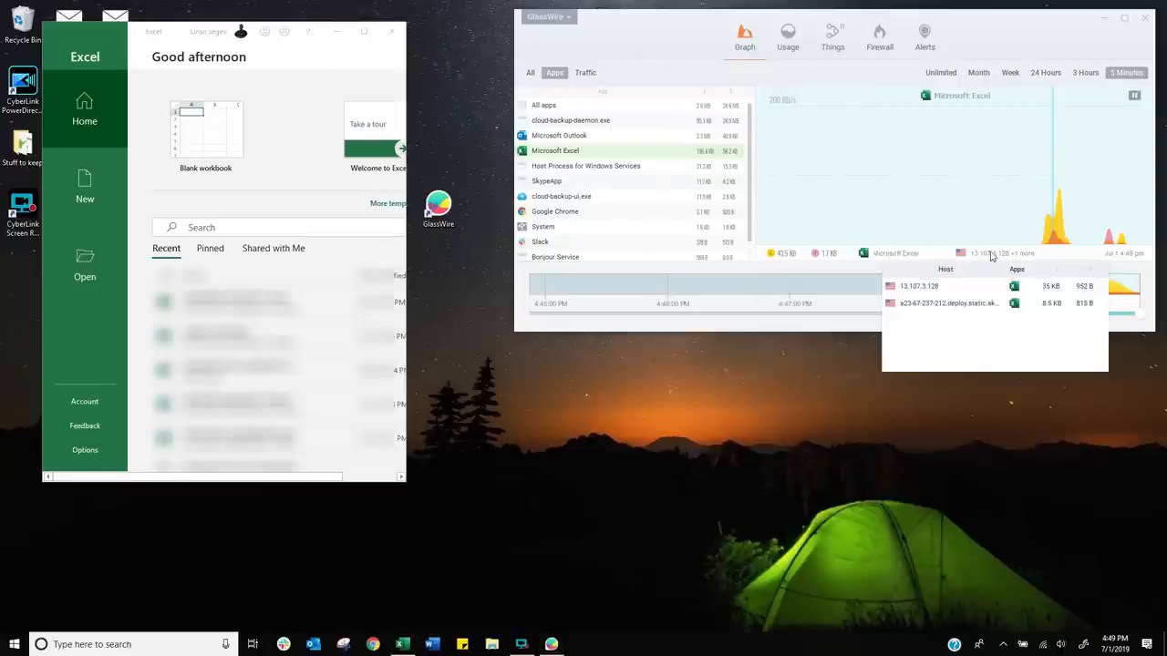
{"action": "mouse_move", "coordinate": [988, 318]}
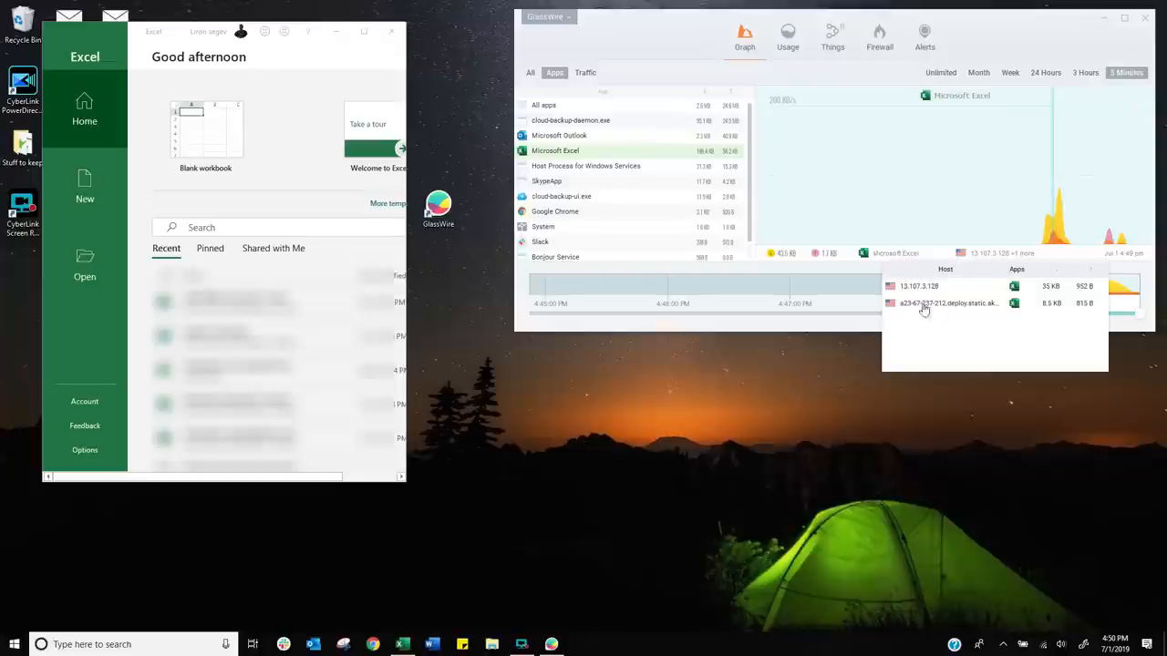
{"action": "mouse_move", "coordinate": [958, 300]}
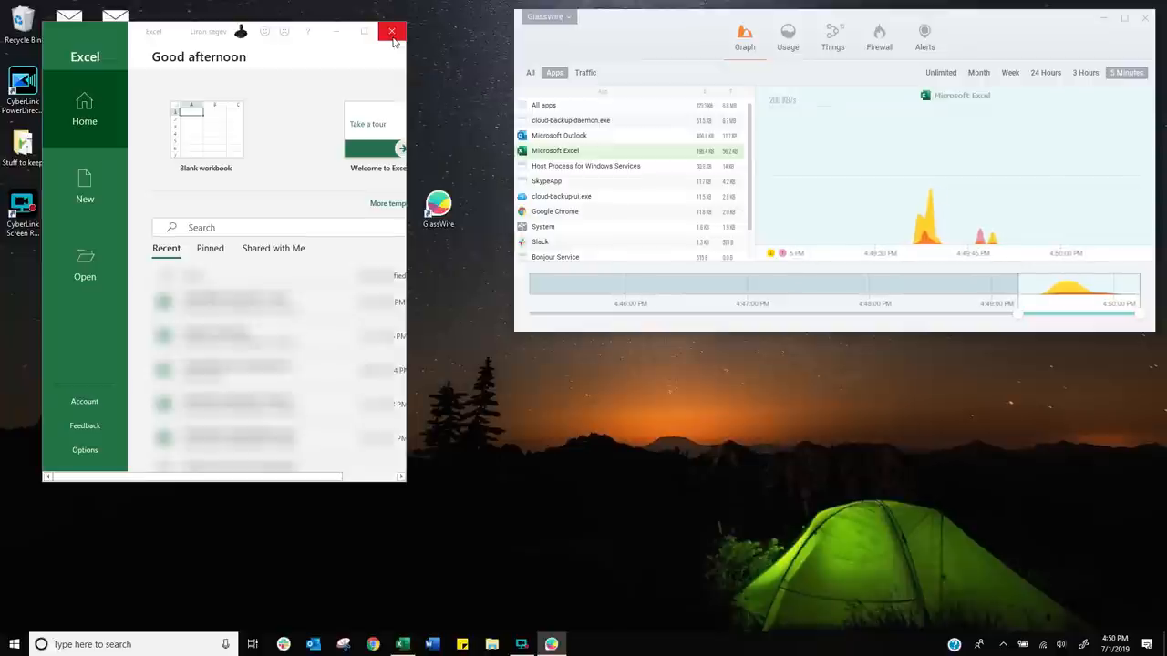
{"action": "left_click", "coordinate": [392, 31]}
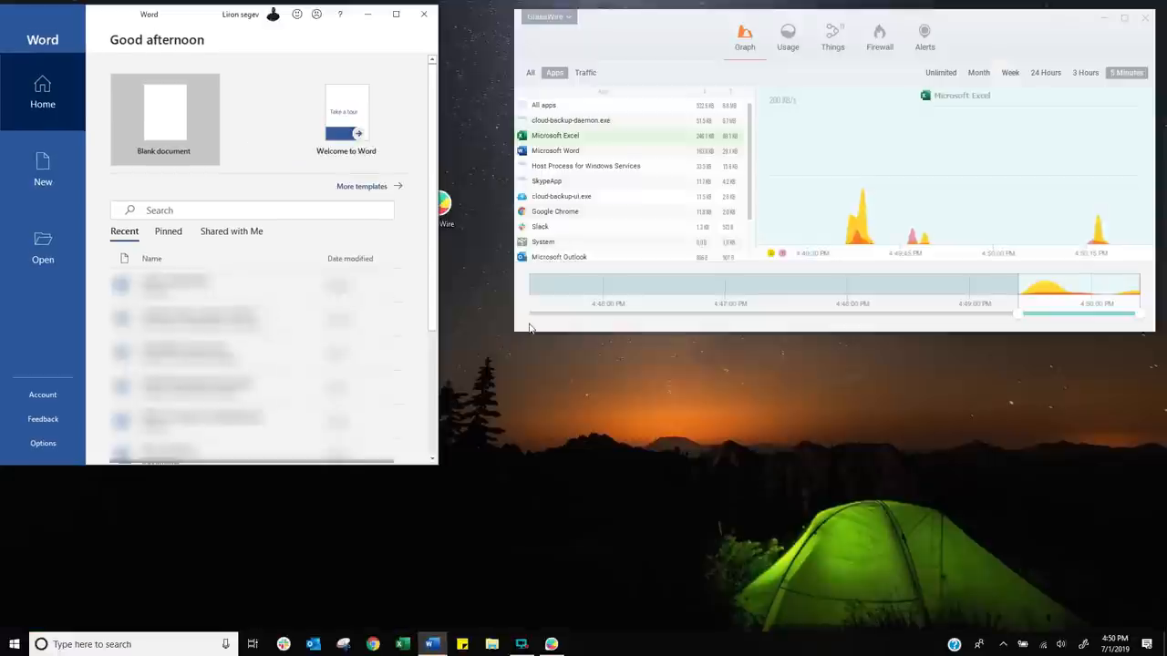
Select Word's traffic in the graph, then close Word
{"action": "left_click", "coordinate": [556, 149]}
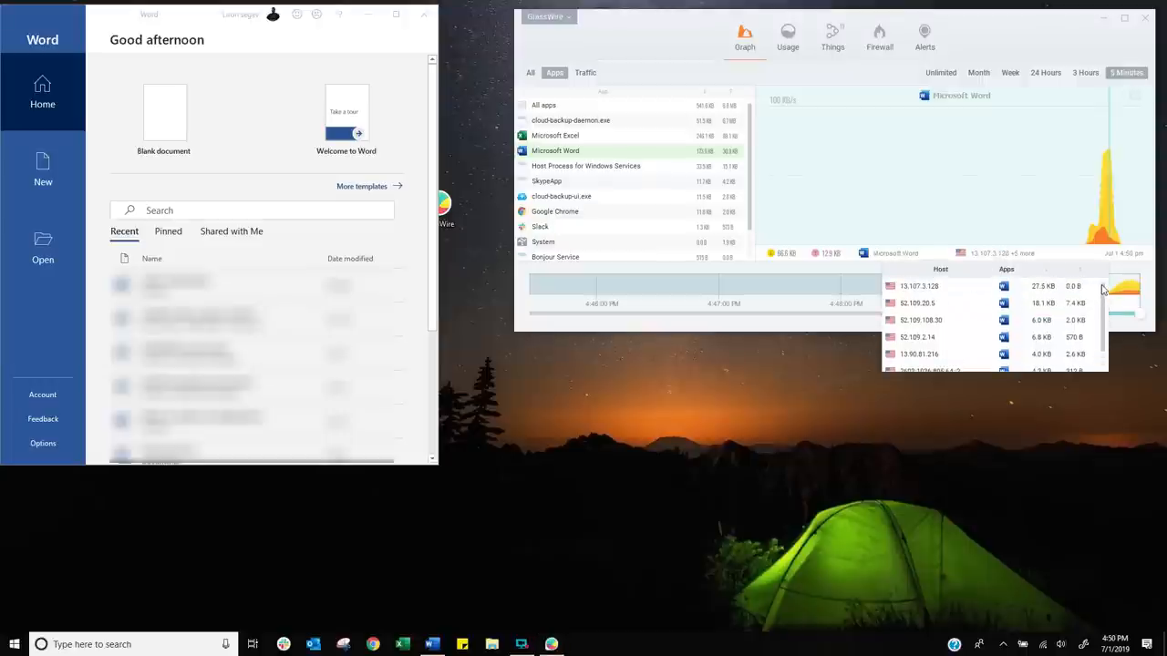
{"action": "mouse_move", "coordinate": [915, 314]}
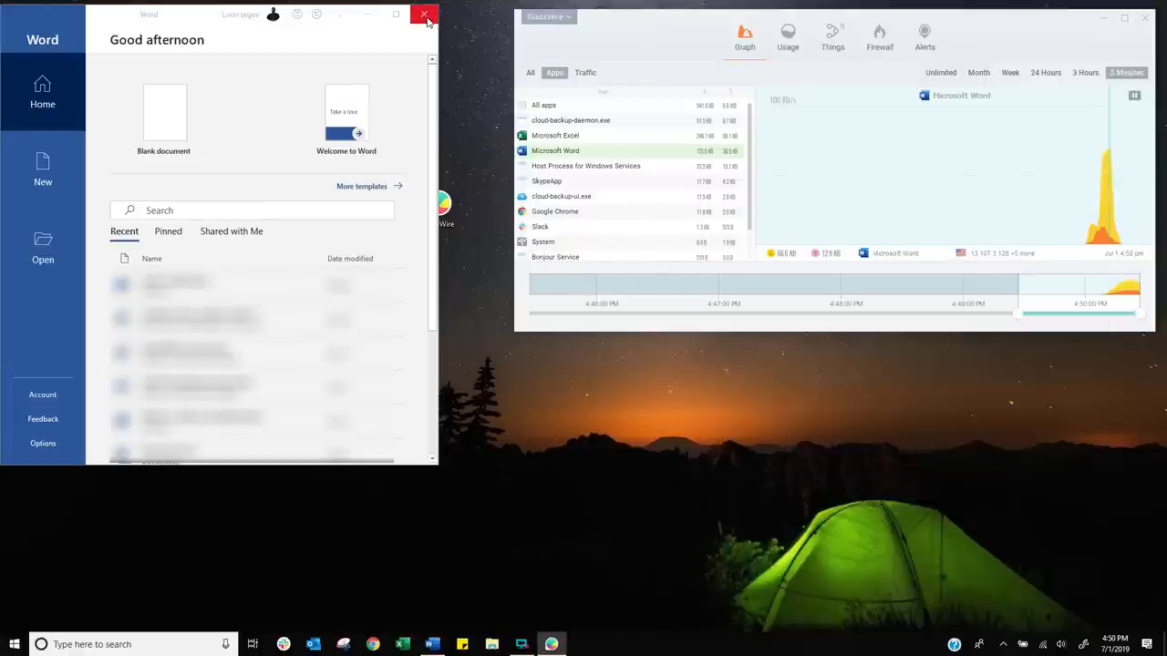
{"action": "left_click", "coordinate": [423, 15]}
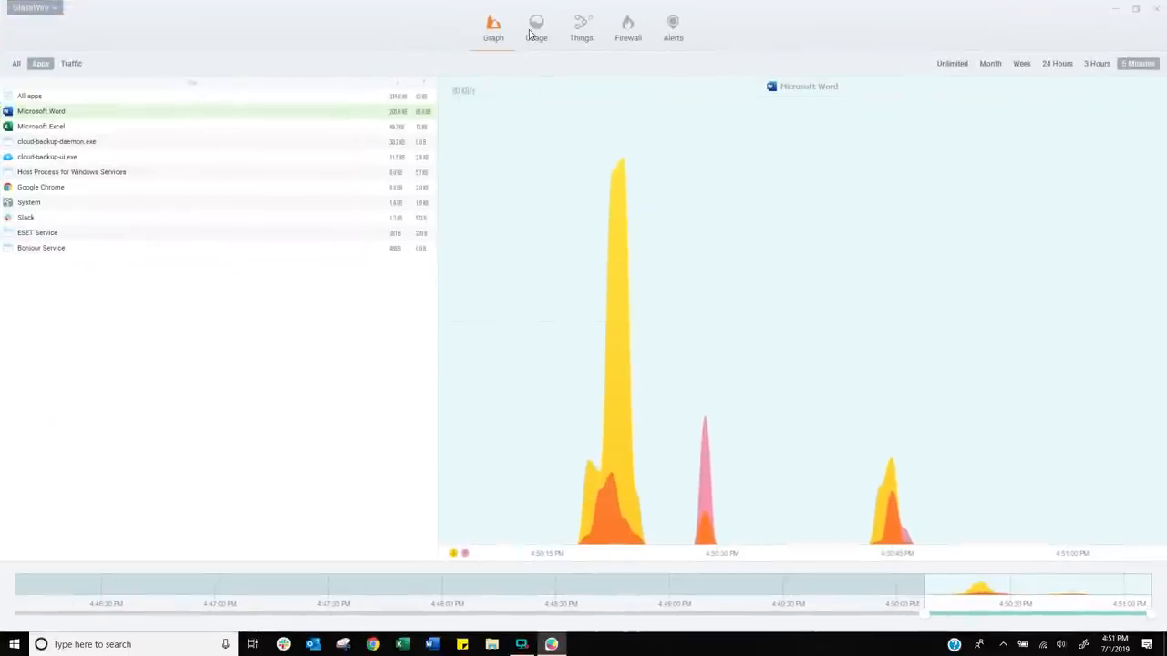
Switch to the Usage overview and review today's data broken down by app
{"action": "left_click", "coordinate": [536, 28]}
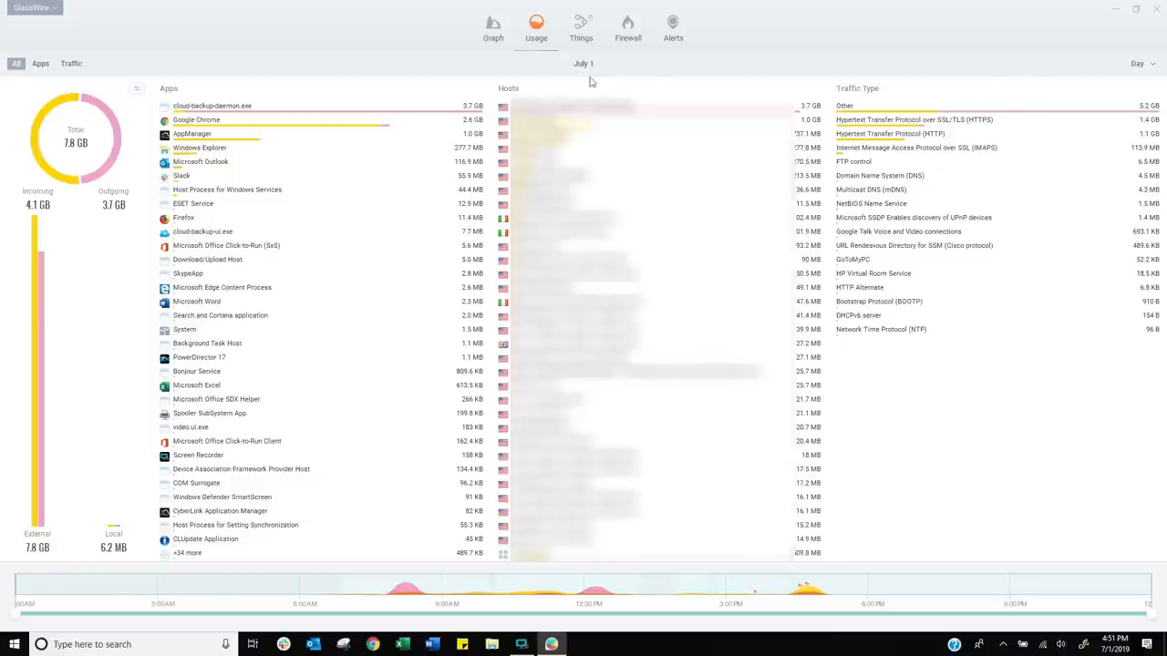
{"action": "left_click", "coordinate": [1139, 62]}
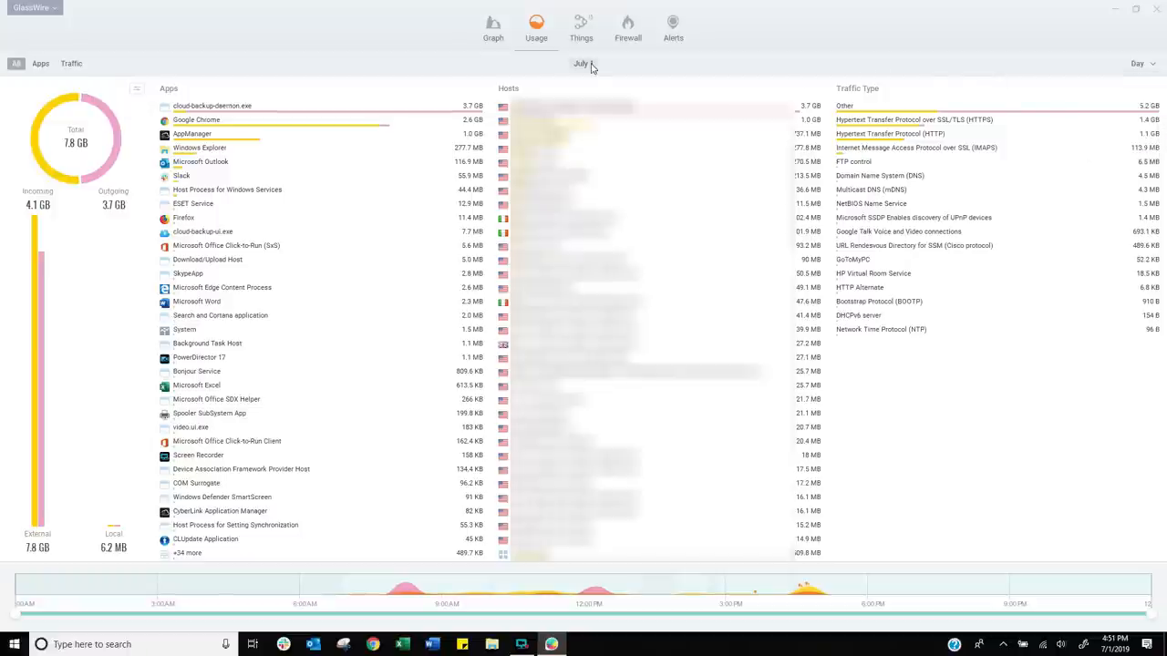
{"action": "left_click", "coordinate": [584, 62]}
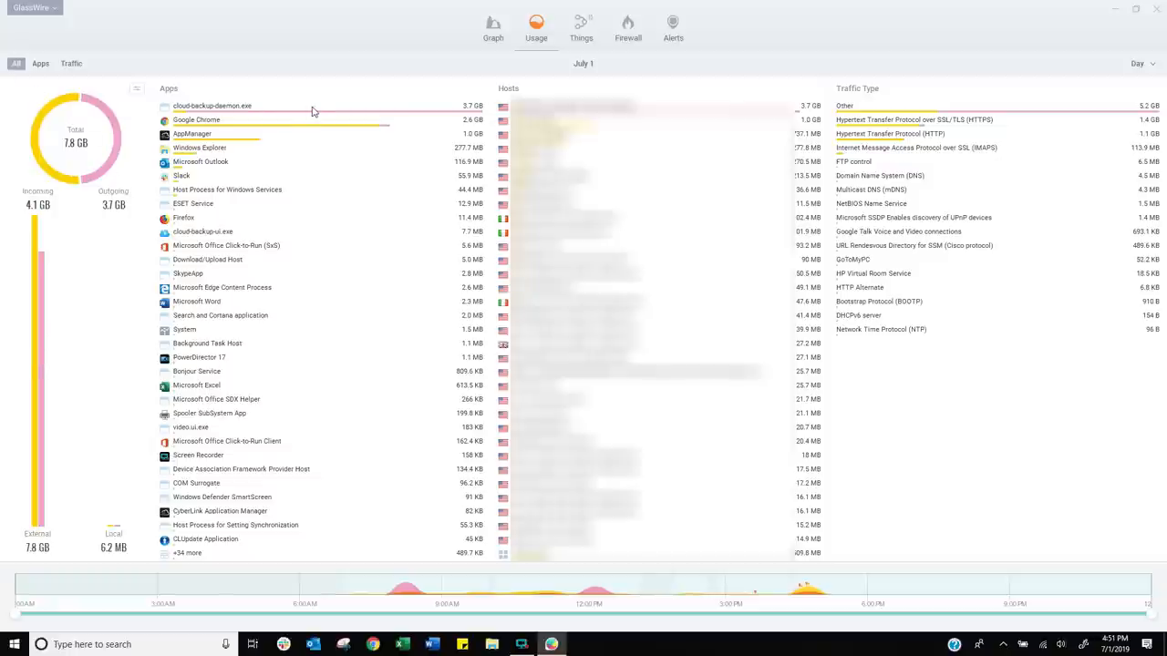
{"action": "mouse_move", "coordinate": [379, 124]}
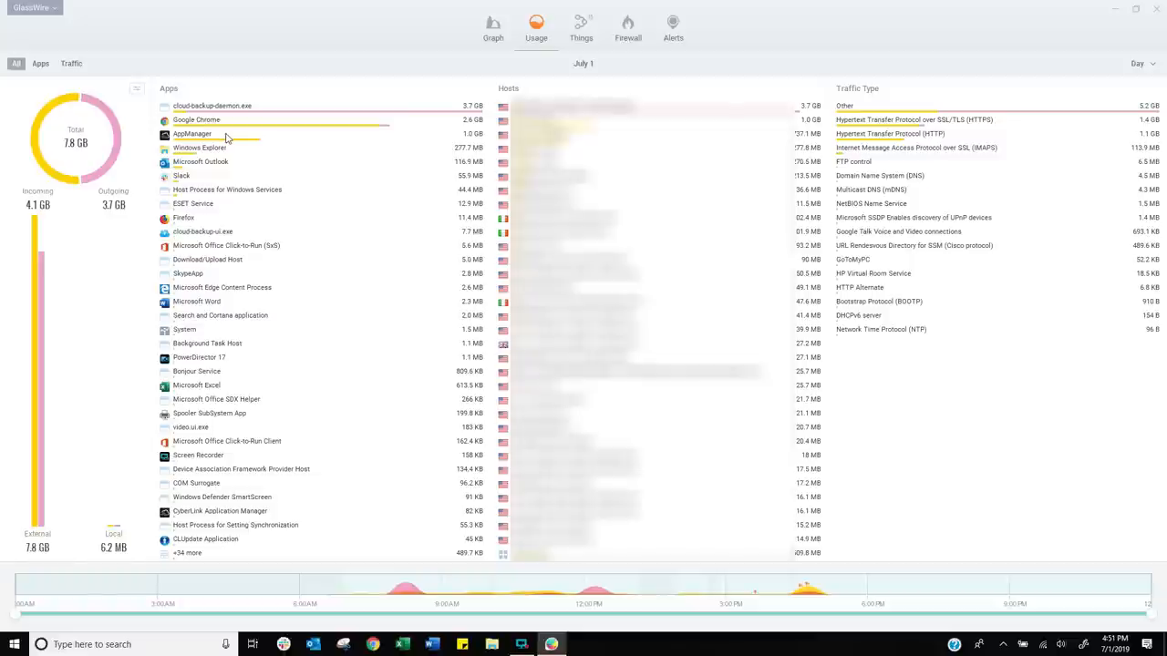
{"action": "mouse_move", "coordinate": [234, 150]}
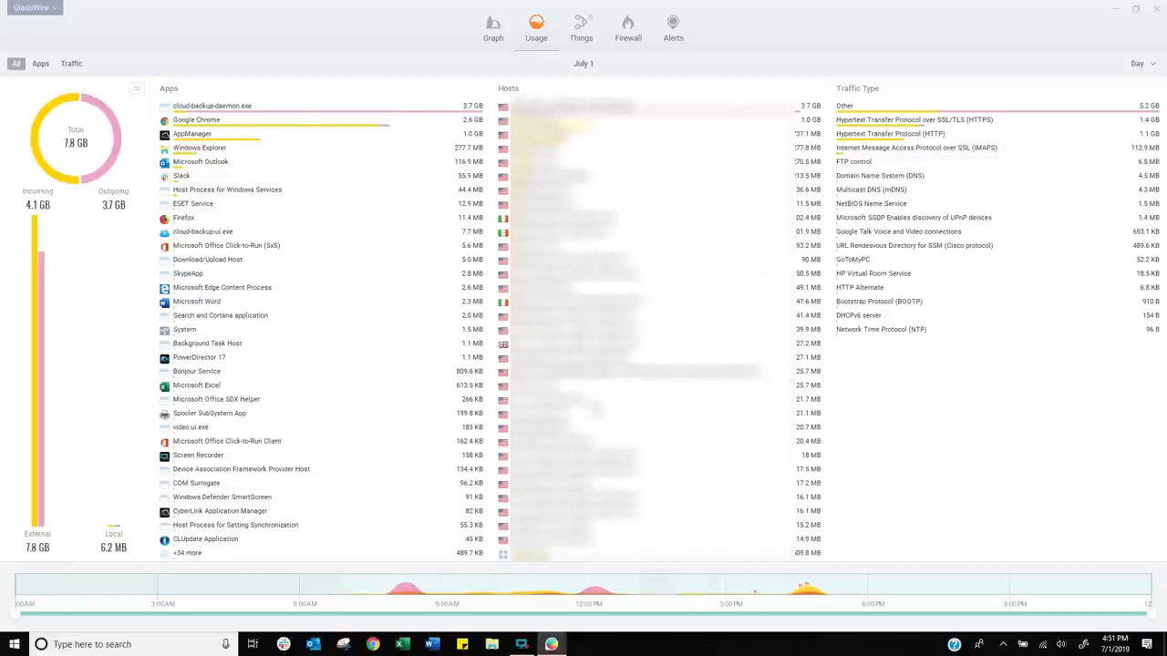
{"action": "mouse_move", "coordinate": [879, 355]}
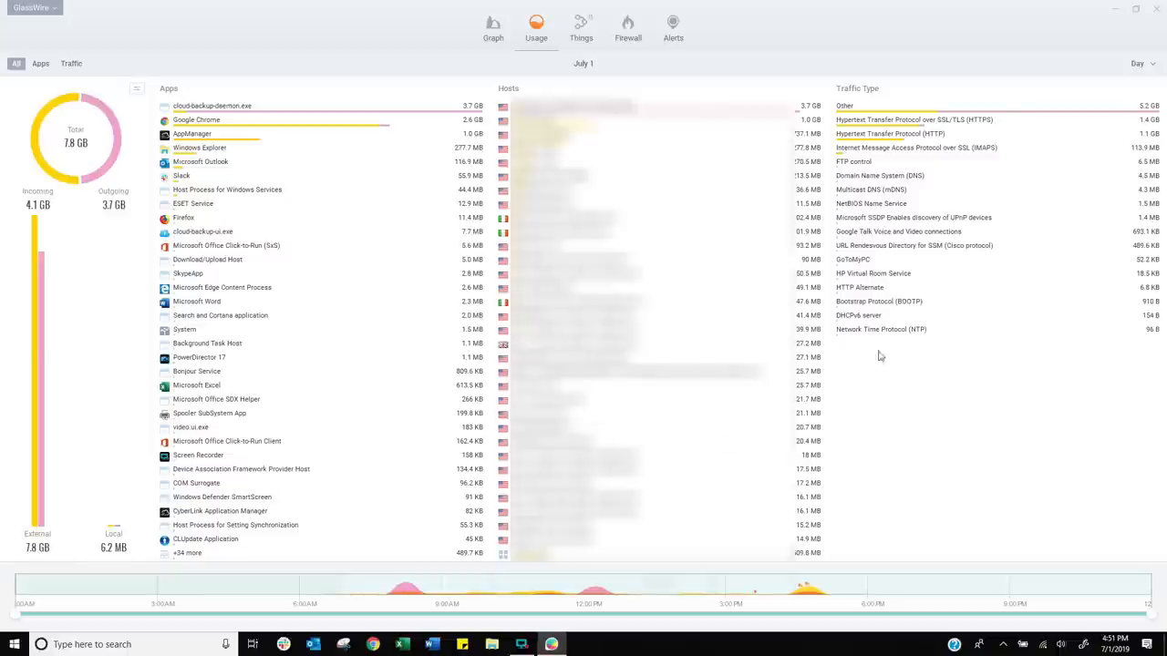
{"action": "mouse_move", "coordinate": [923, 357]}
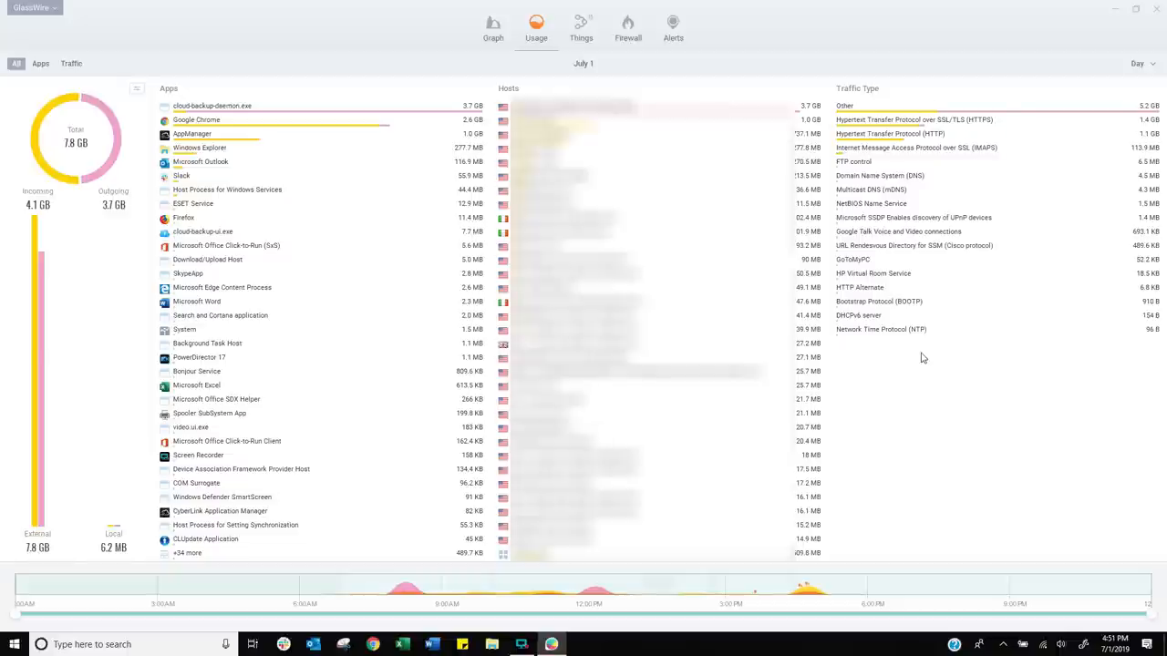
{"action": "mouse_move", "coordinate": [921, 355]}
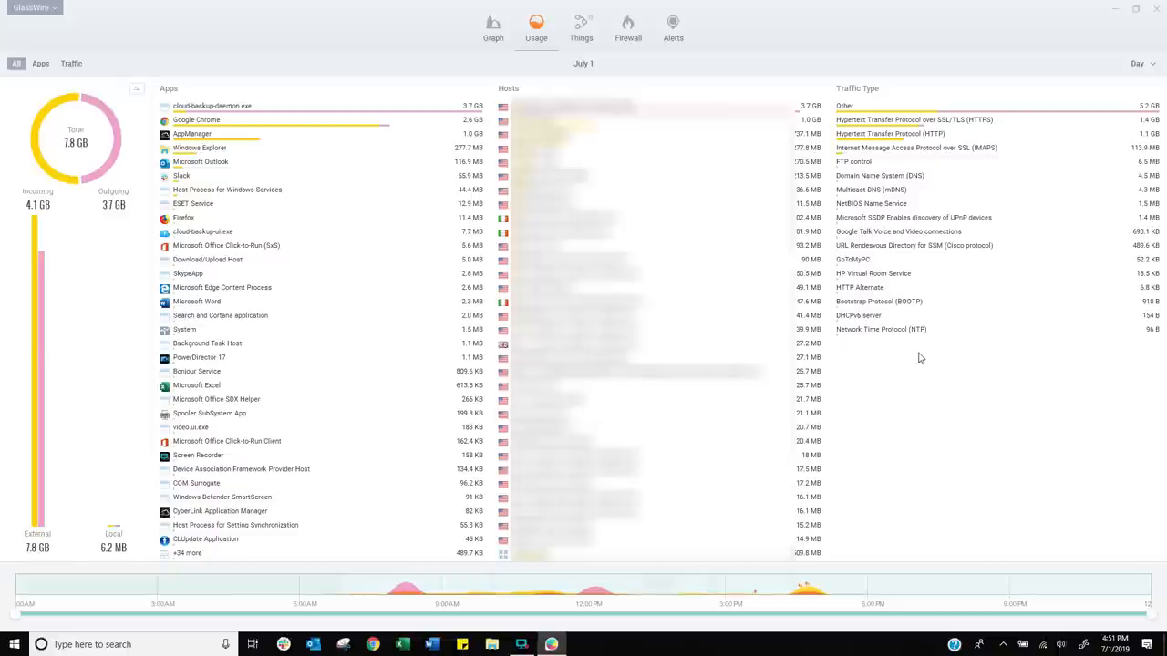
{"action": "left_click", "coordinate": [15, 62]}
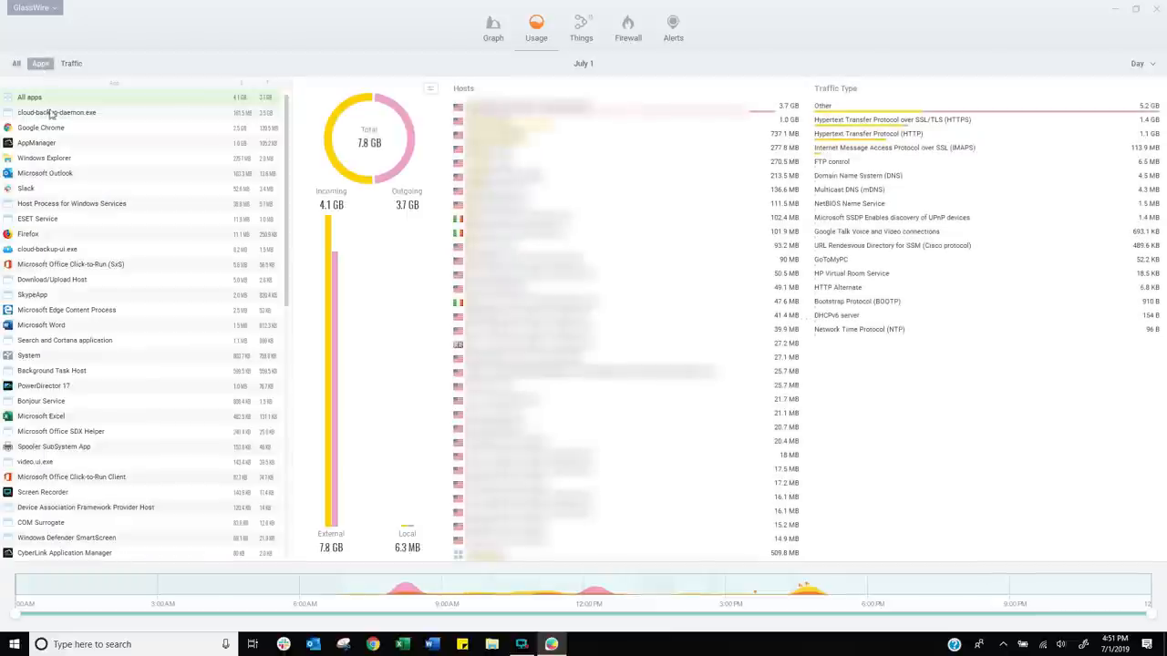
Check Google Chrome's usage details, regroup usage by traffic type, then switch to the Things device list
{"action": "left_click", "coordinate": [40, 127]}
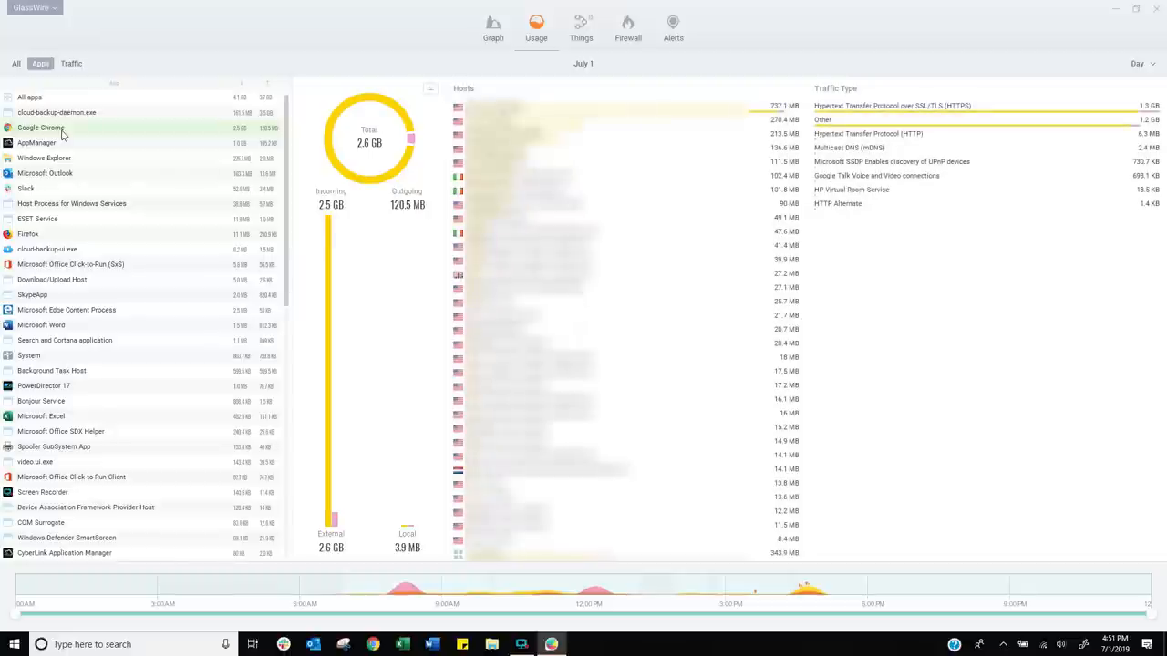
{"action": "mouse_move", "coordinate": [71, 151]}
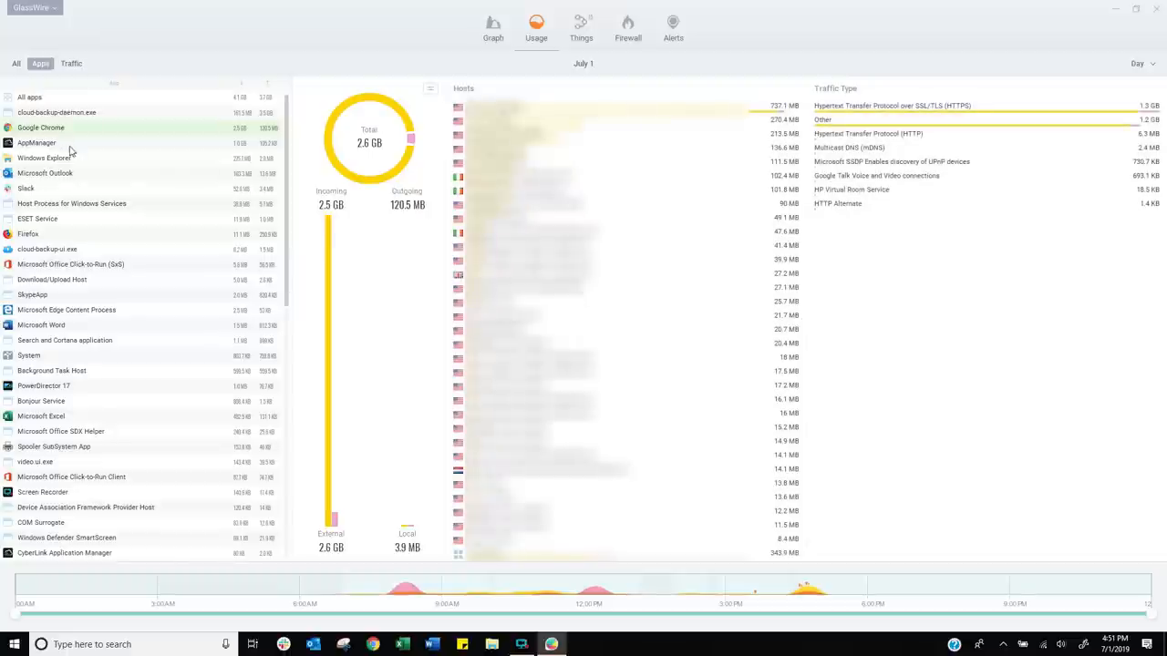
{"action": "left_click", "coordinate": [71, 62]}
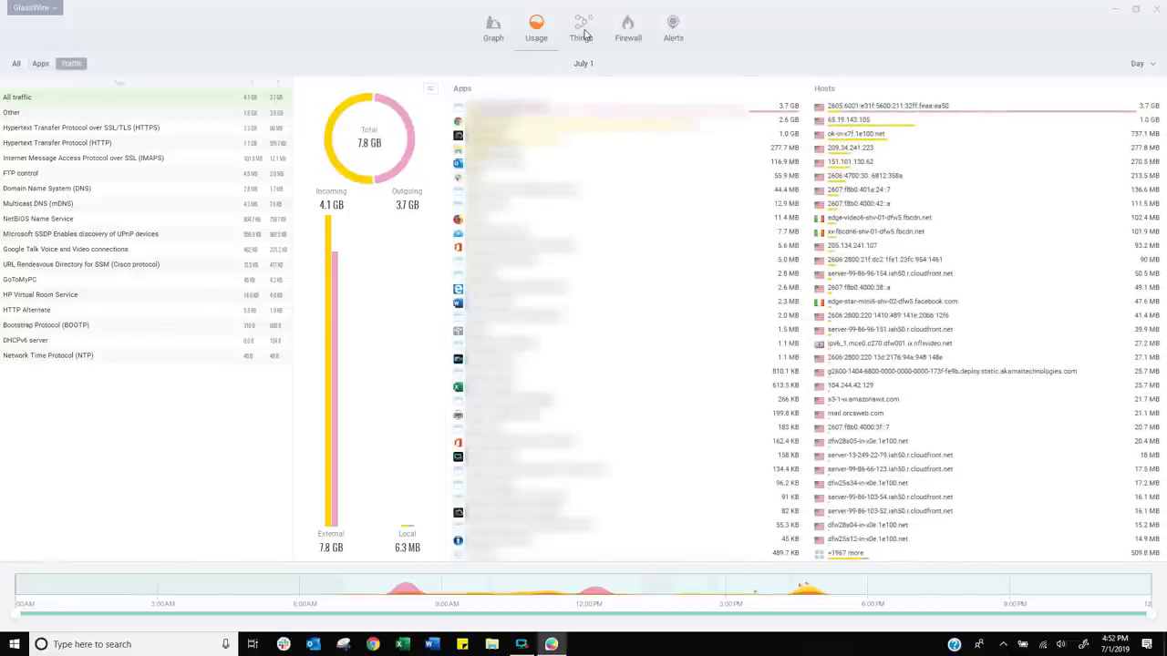
{"action": "left_click", "coordinate": [581, 27]}
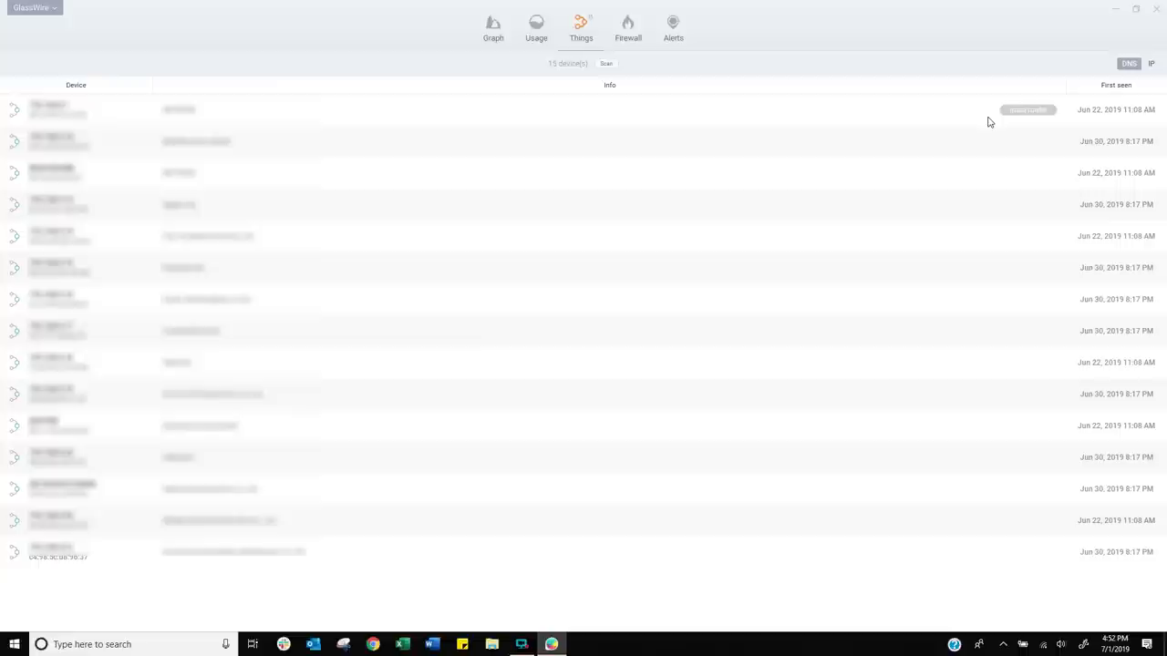
{"action": "mouse_move", "coordinate": [675, 130]}
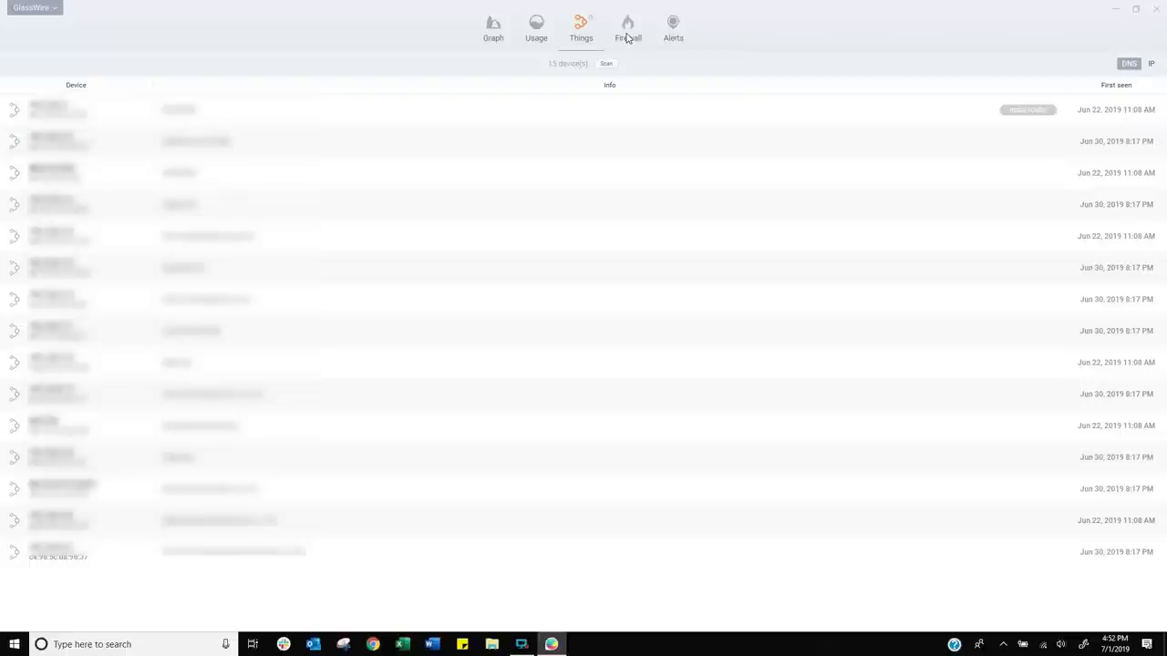
Switch from the device list to the Firewall view listing apps with hosts and VirusTotal columns
{"action": "left_click", "coordinate": [627, 27]}
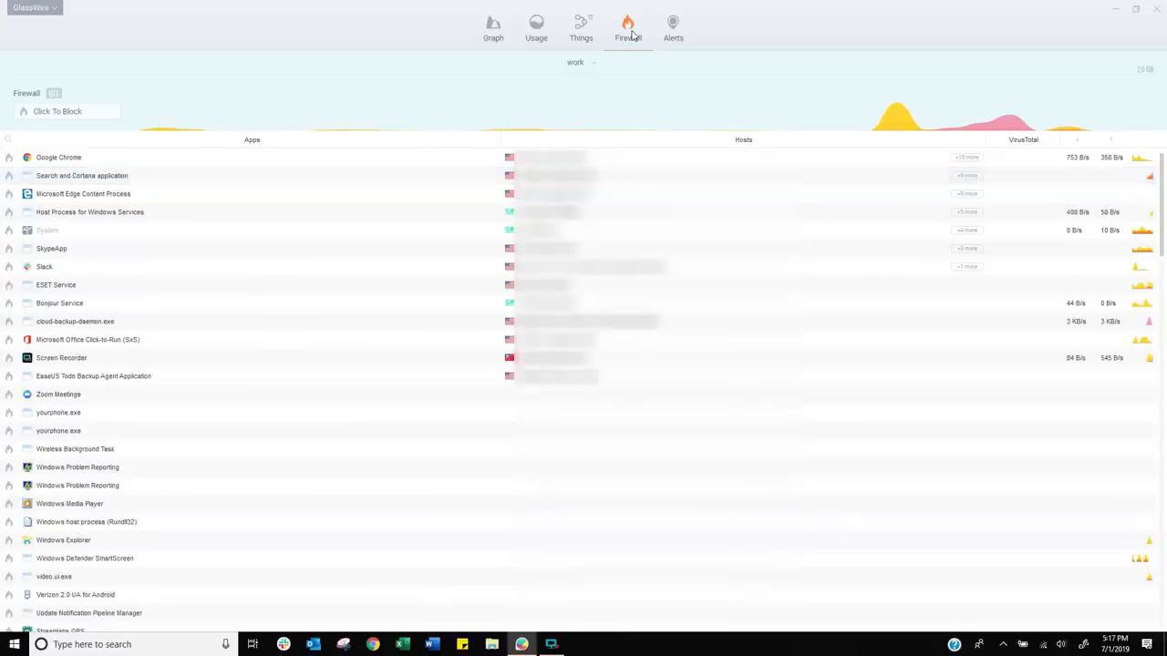
{"action": "mouse_move", "coordinate": [456, 114]}
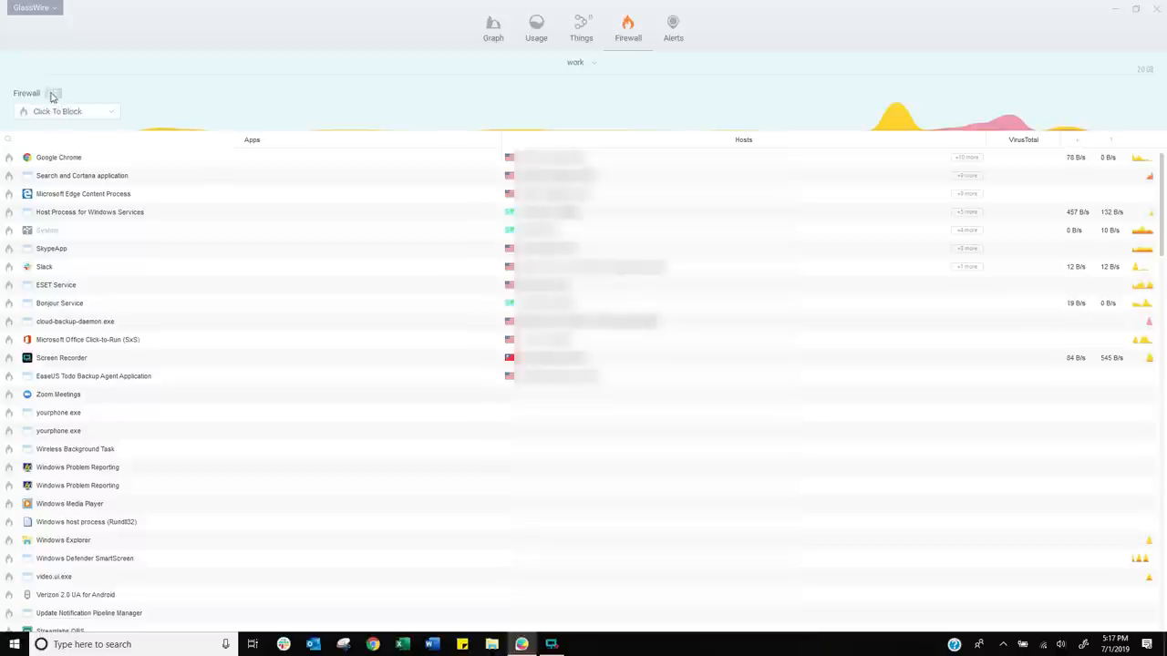
Turn the GlassWire firewall on with its toggle
{"action": "left_click", "coordinate": [55, 93]}
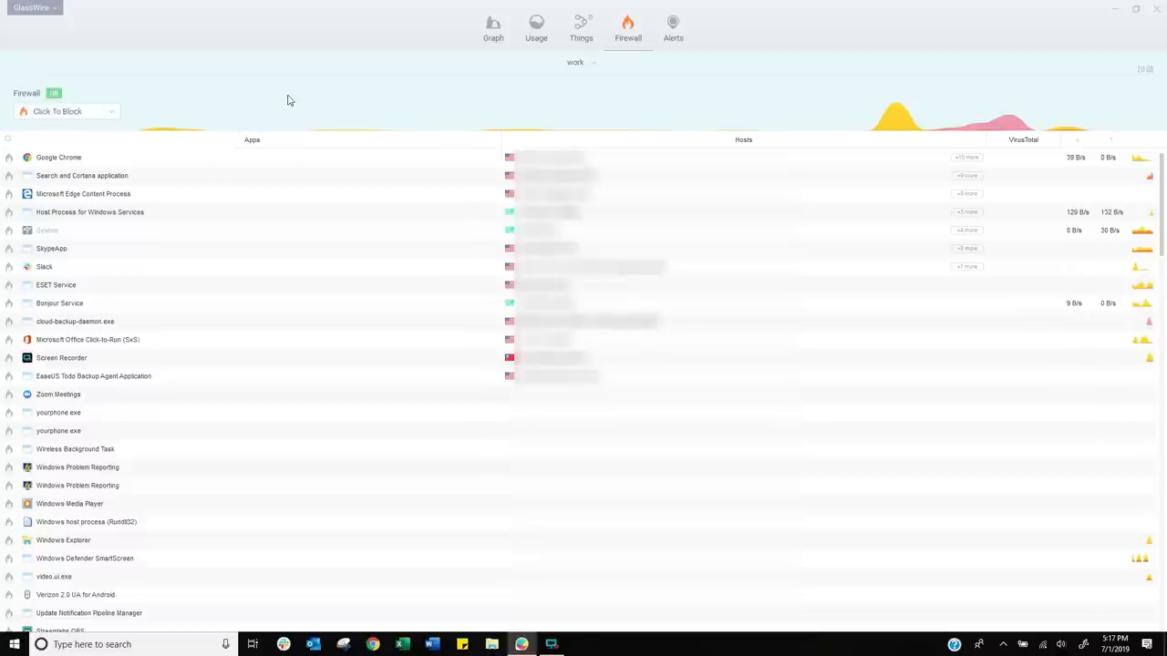
{"action": "mouse_move", "coordinate": [296, 124]}
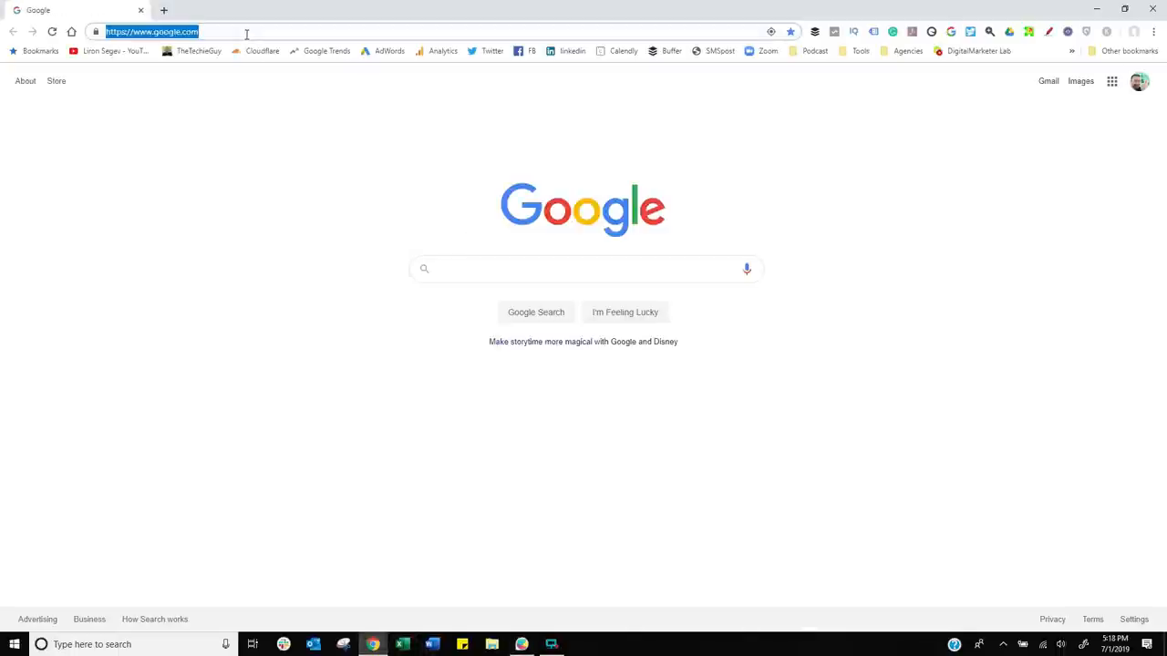
Load YouTube in Chrome, block Chrome in GlassWire's firewall list, and return to Chrome
{"action": "type", "text": "youtube/c"}
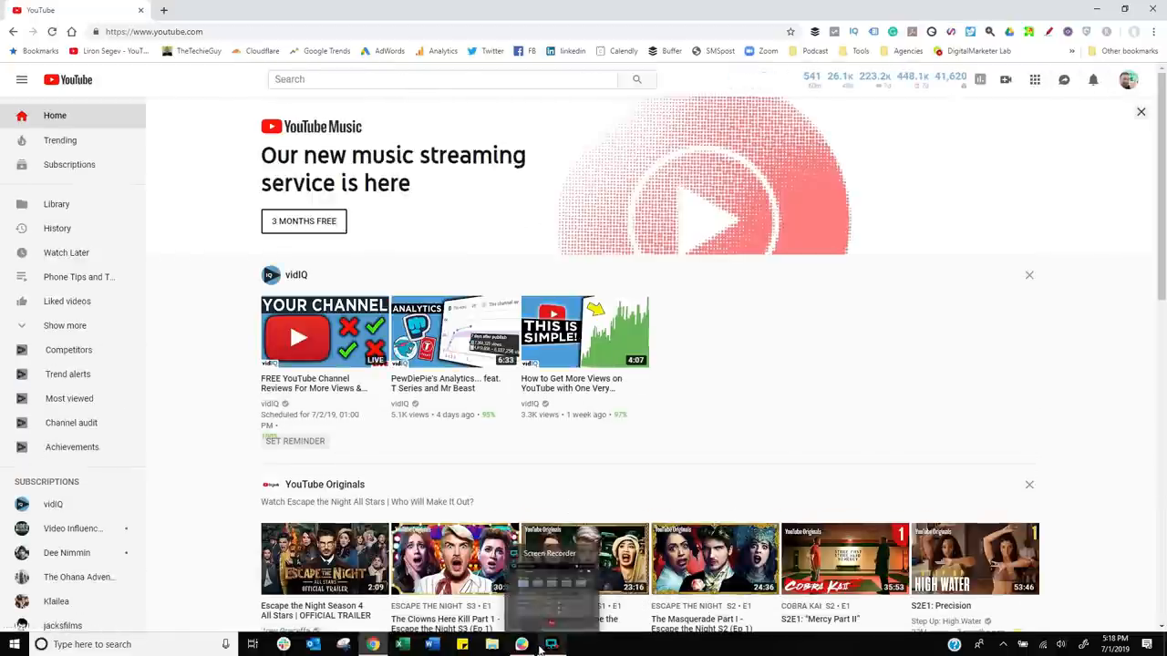
{"action": "left_click", "coordinate": [551, 645]}
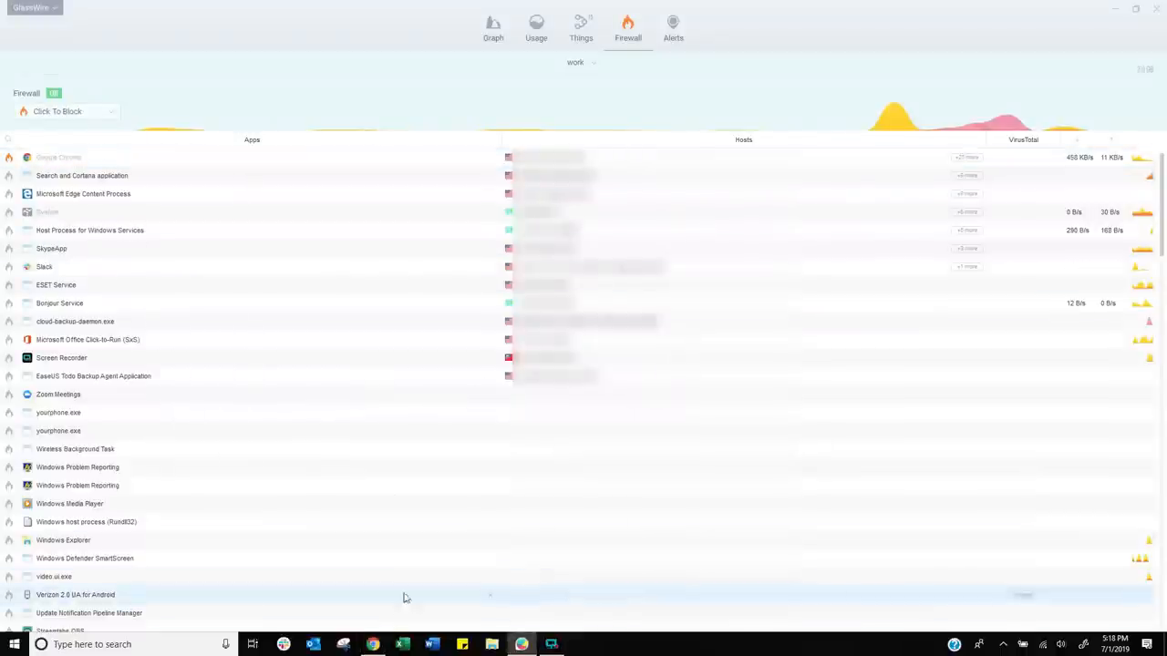
{"action": "left_click", "coordinate": [372, 646]}
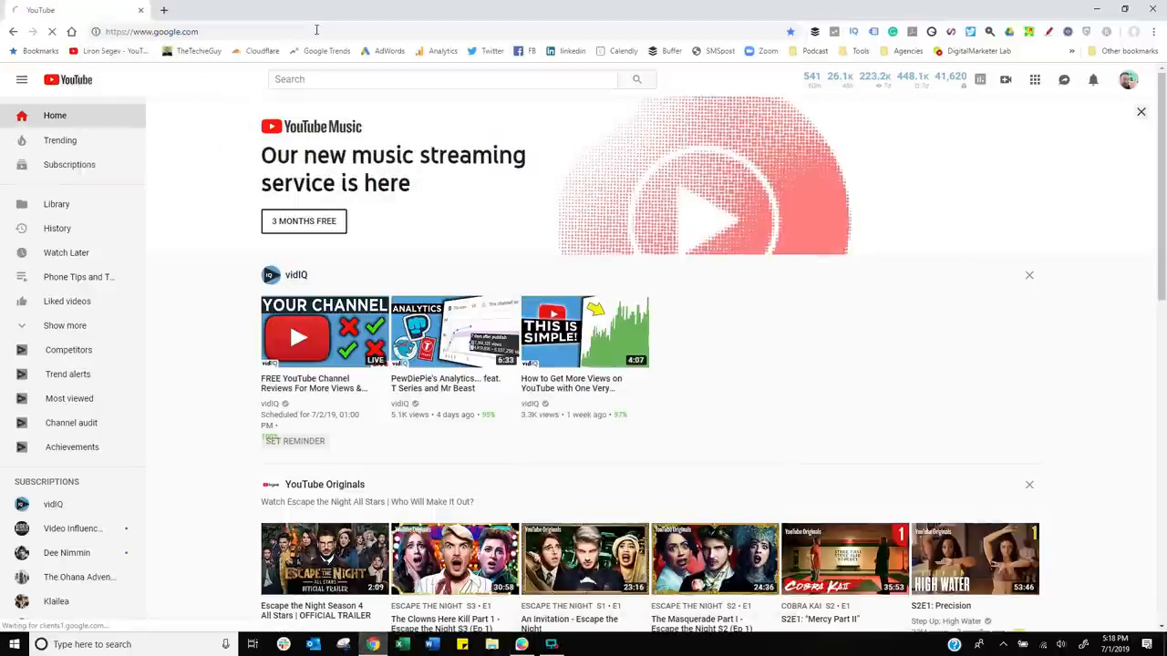
{"action": "mouse_move", "coordinate": [538, 194]}
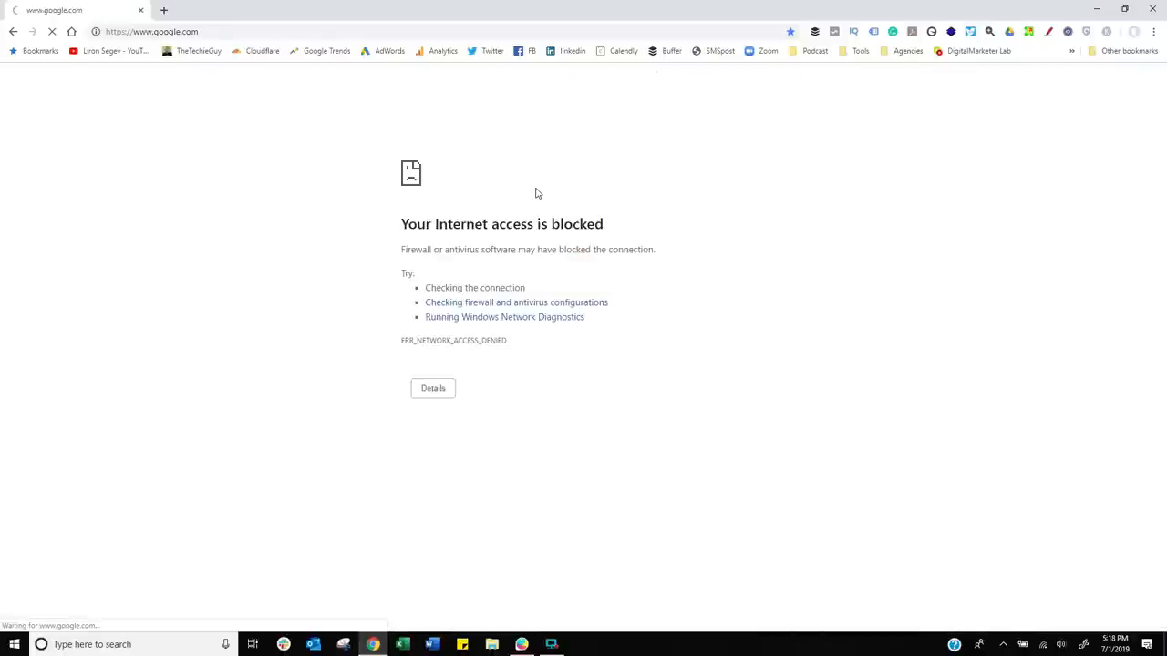
{"action": "mouse_move", "coordinate": [490, 62]}
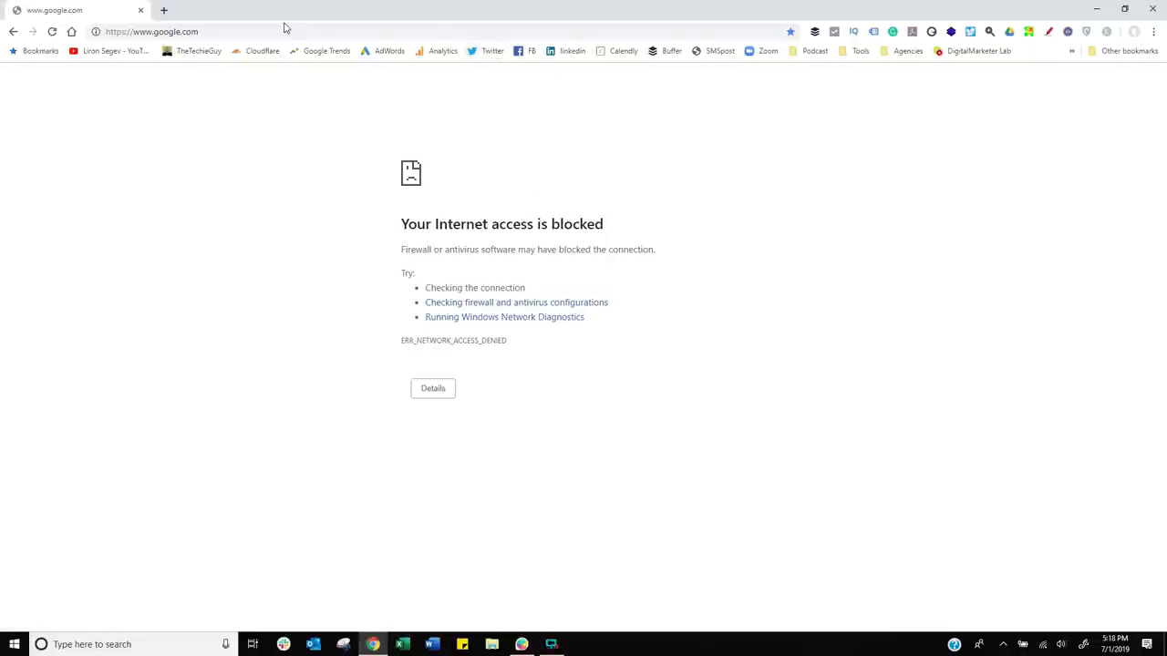
Try twitter.com to see the internet-access-blocked error, then go back to GlassWire
{"action": "type", "text": "twitter"}
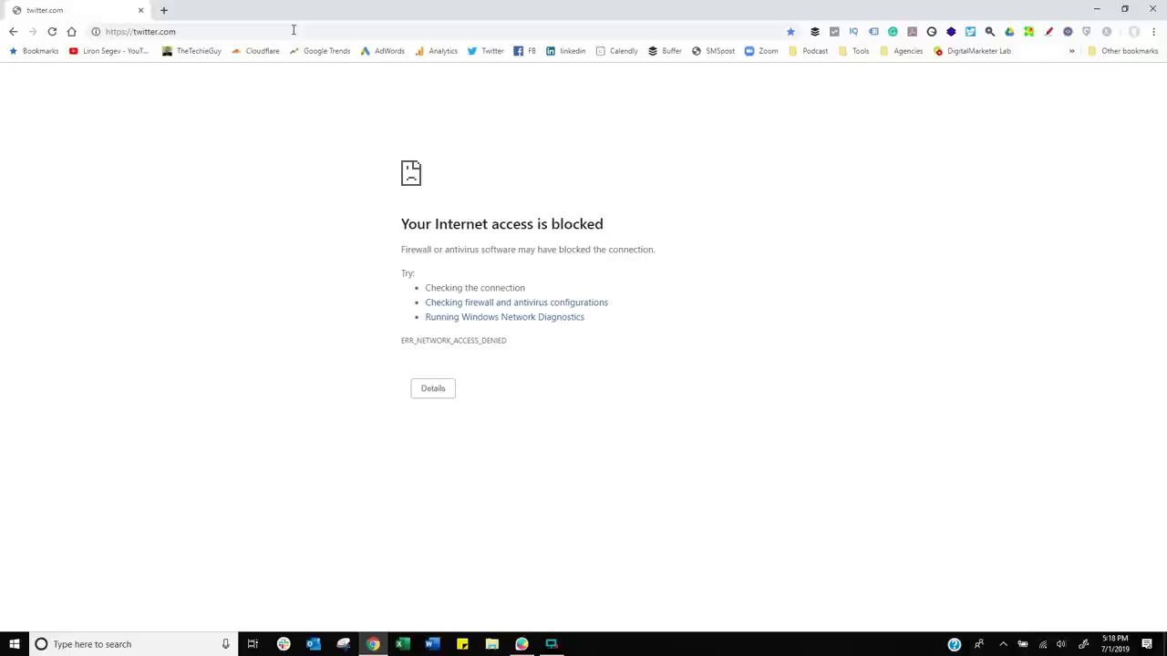
{"action": "mouse_move", "coordinate": [383, 358]}
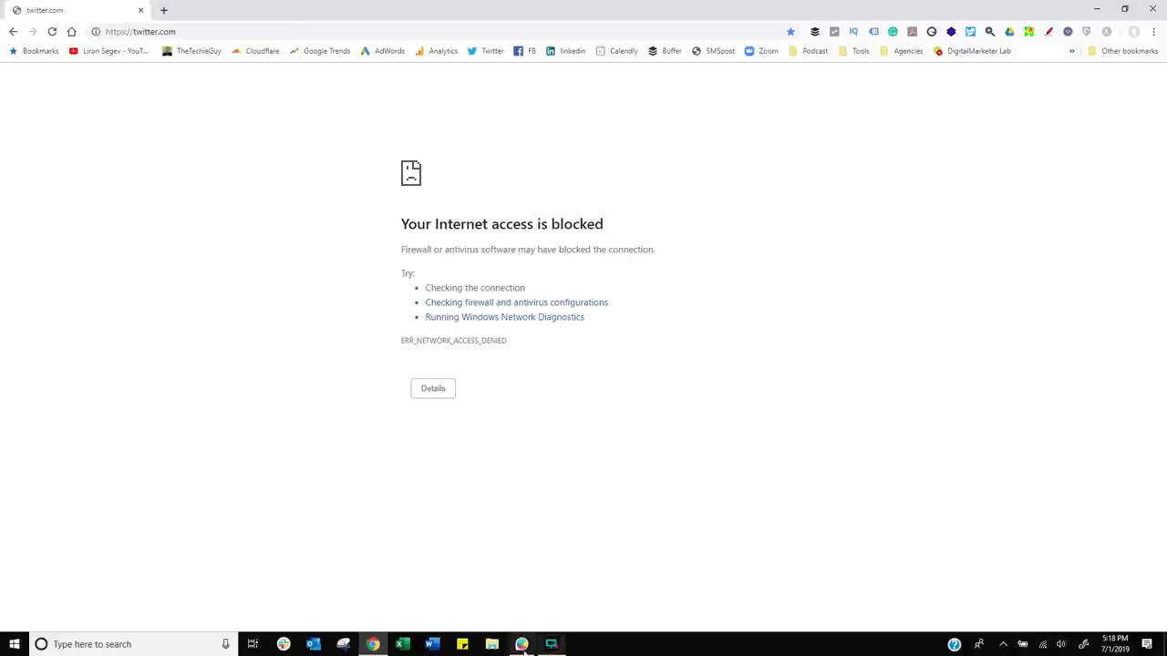
{"action": "left_click", "coordinate": [521, 646]}
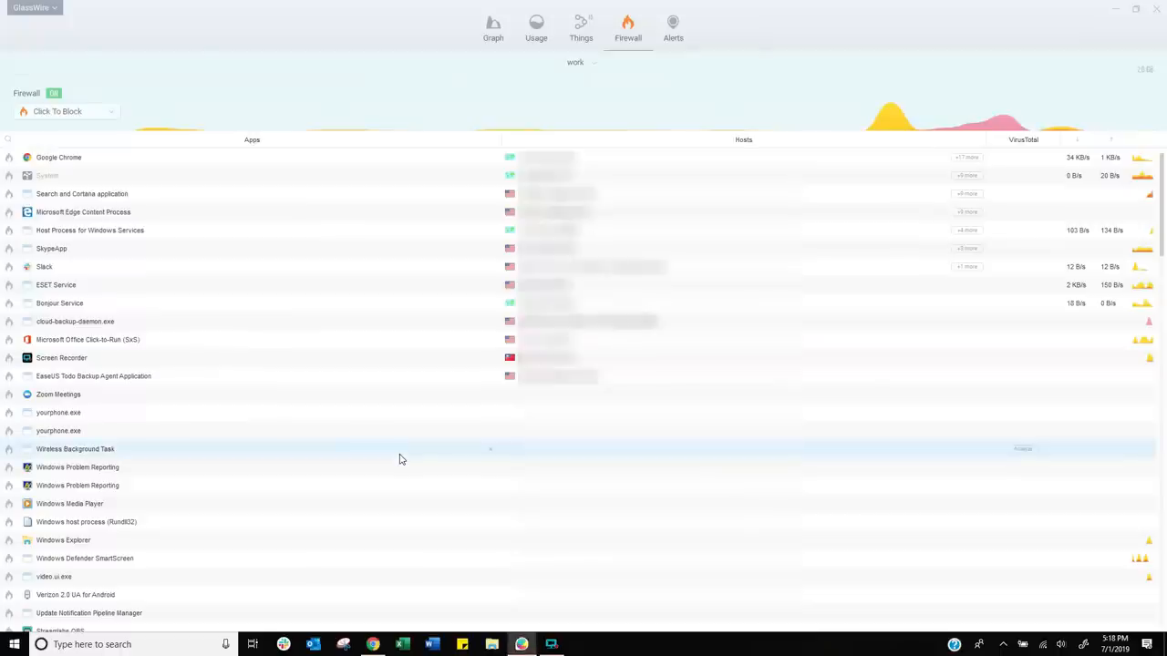
{"action": "mouse_move", "coordinate": [107, 164]}
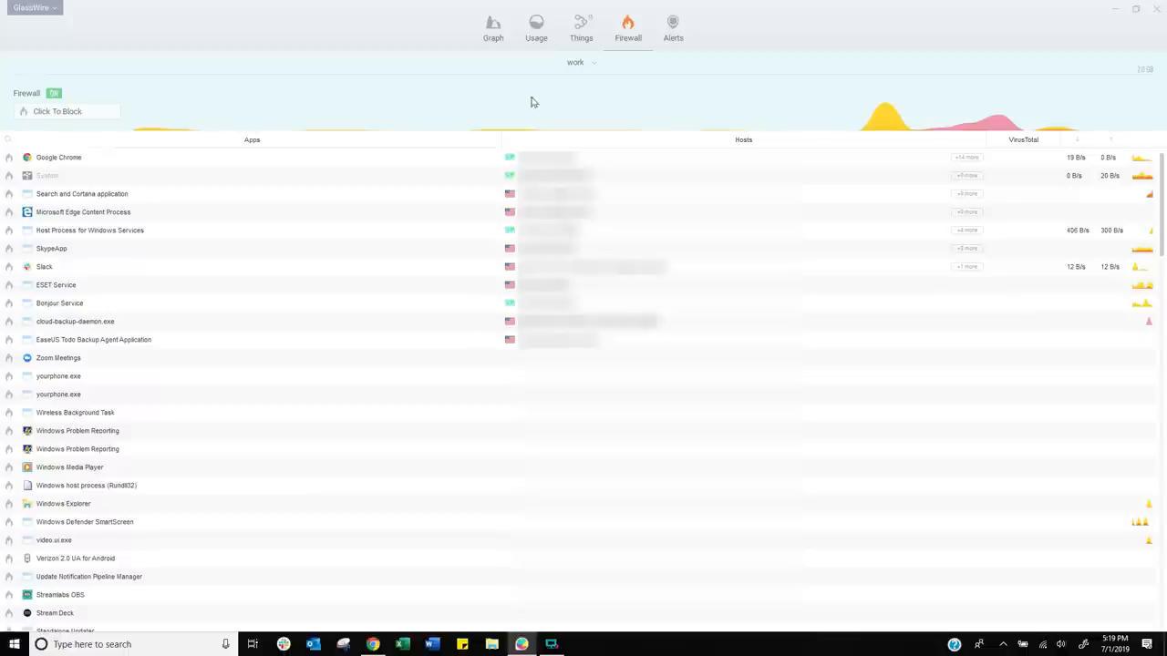
Show the firewall profile dropdown listing 'work' and Create New Profile
{"action": "left_click", "coordinate": [579, 62]}
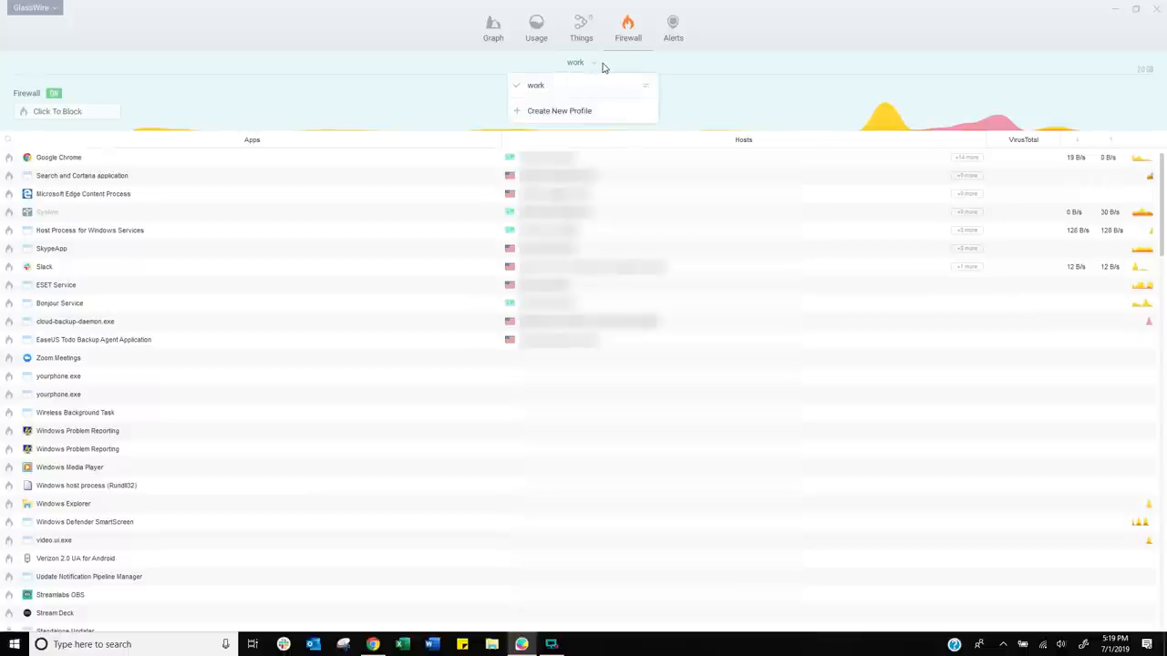
Create a new profile named 'Netflix - DO NOT DISTRUB' keeping the current firewall rules
{"action": "left_click", "coordinate": [558, 111]}
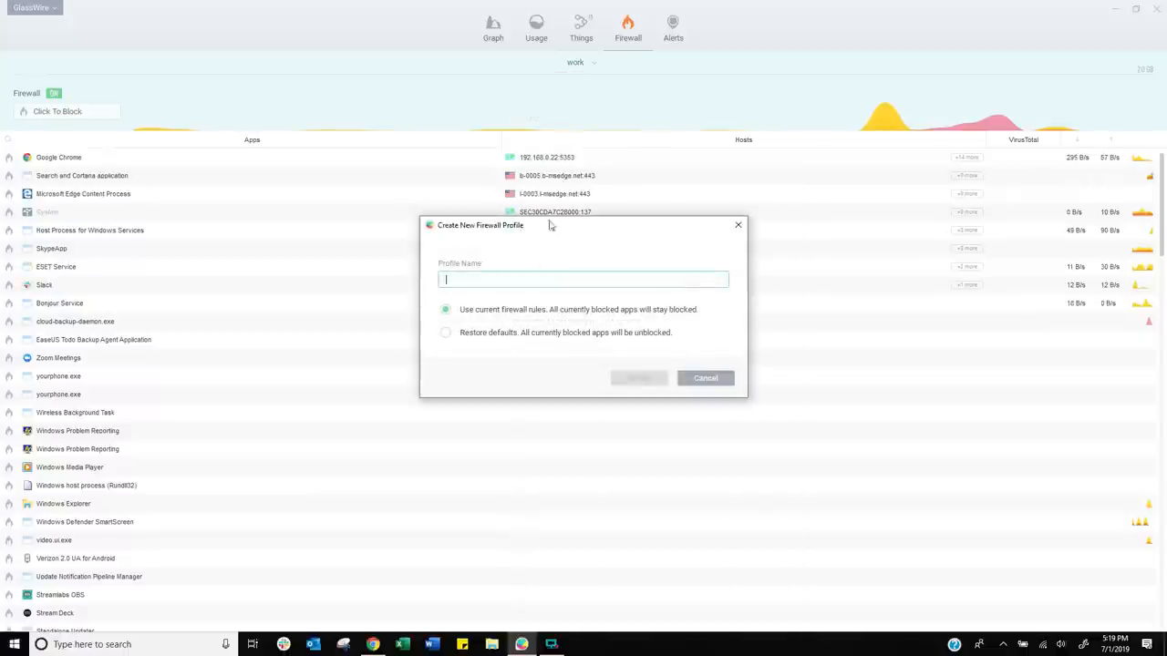
{"action": "type", "text": "Netfl"}
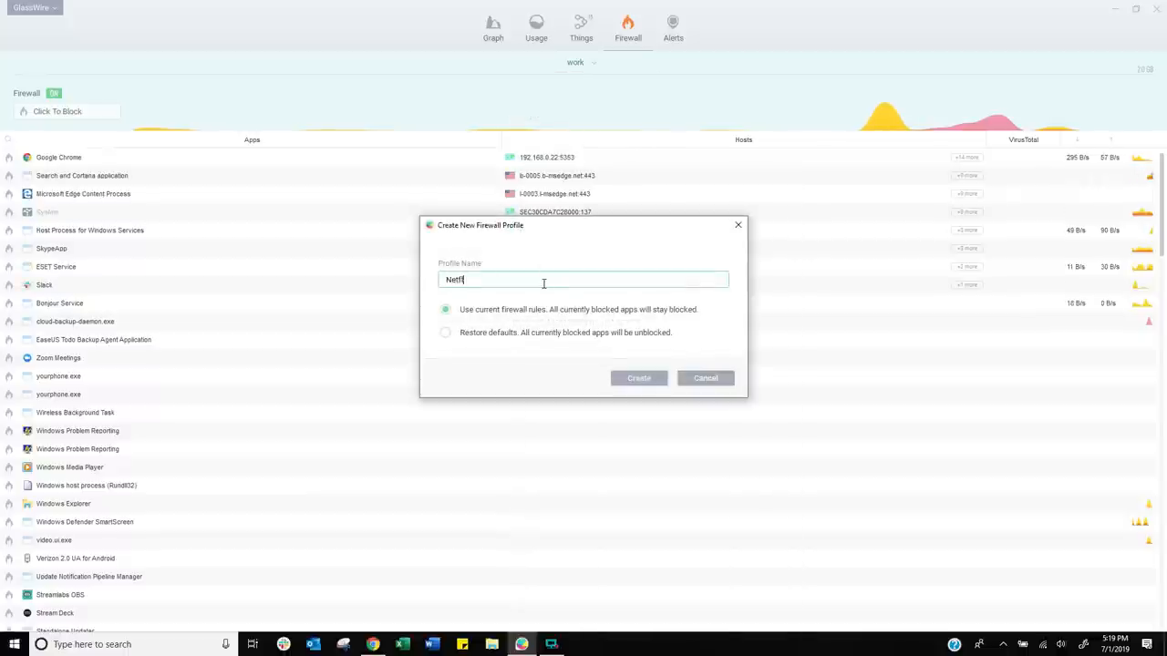
{"action": "type", "text": "Netflix - DON"}
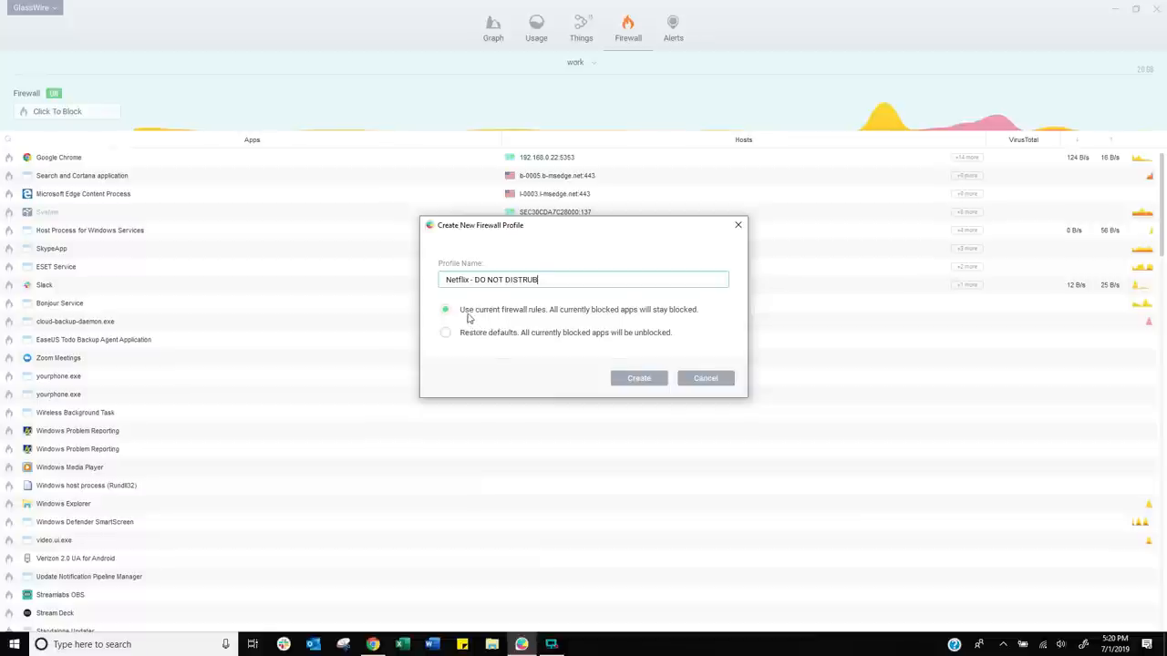
{"action": "mouse_move", "coordinate": [609, 317]}
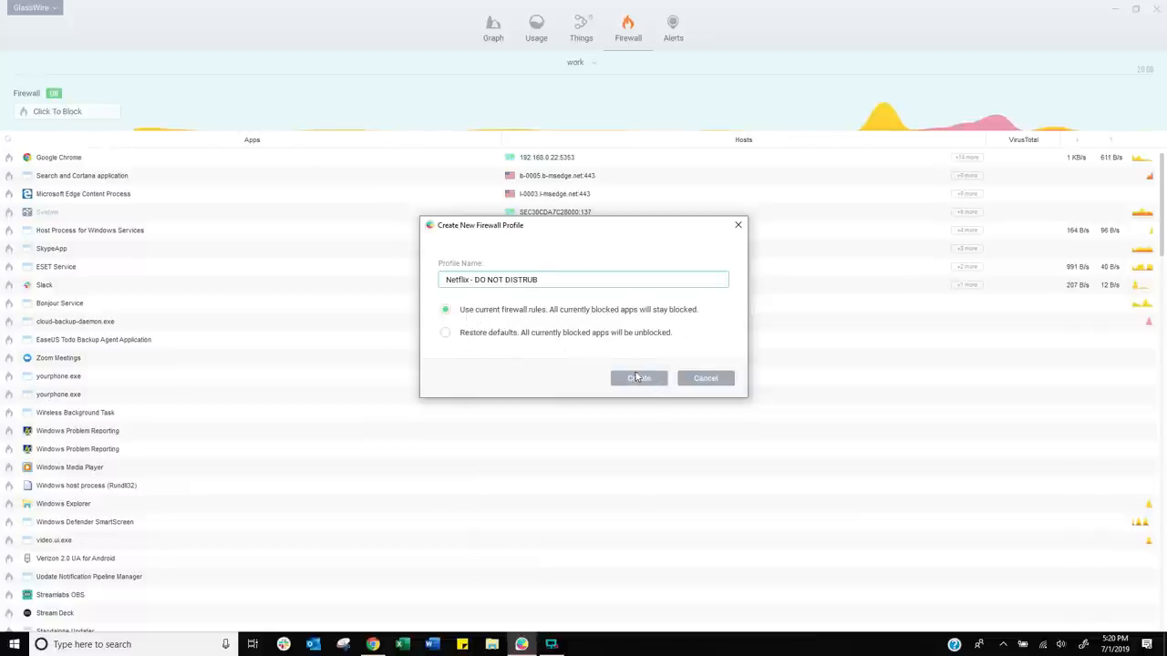
{"action": "left_click", "coordinate": [638, 378]}
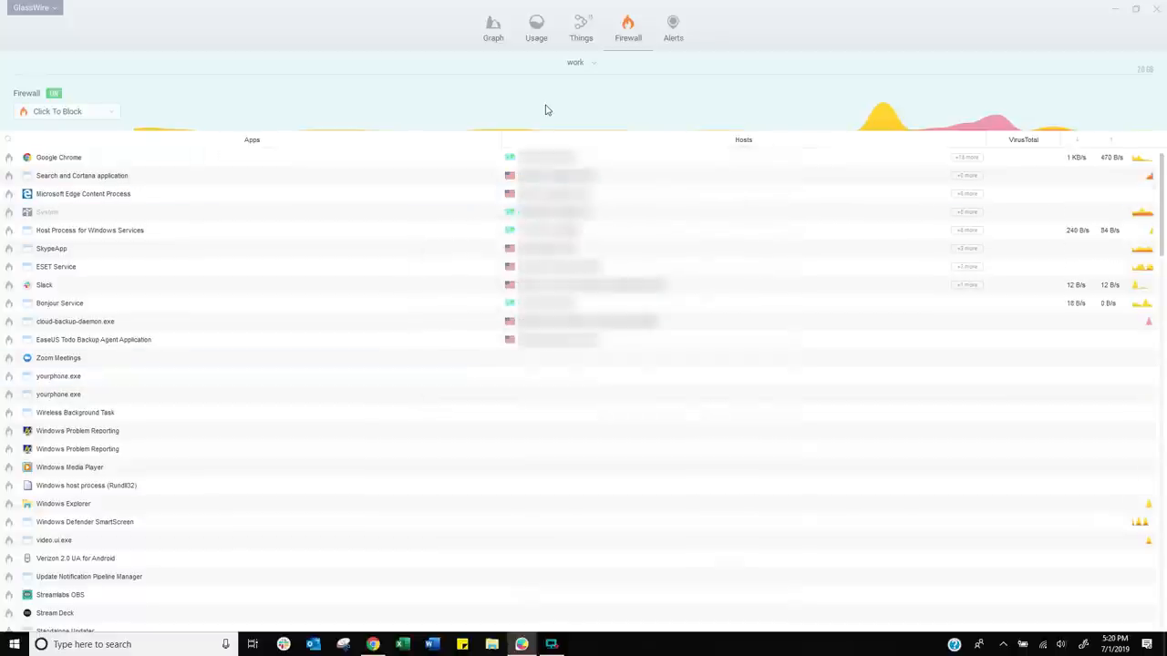
Activate the 'Netflix - DO NOT DISTRUB' profile and set its firewall mode to Block All
{"action": "left_click", "coordinate": [580, 62]}
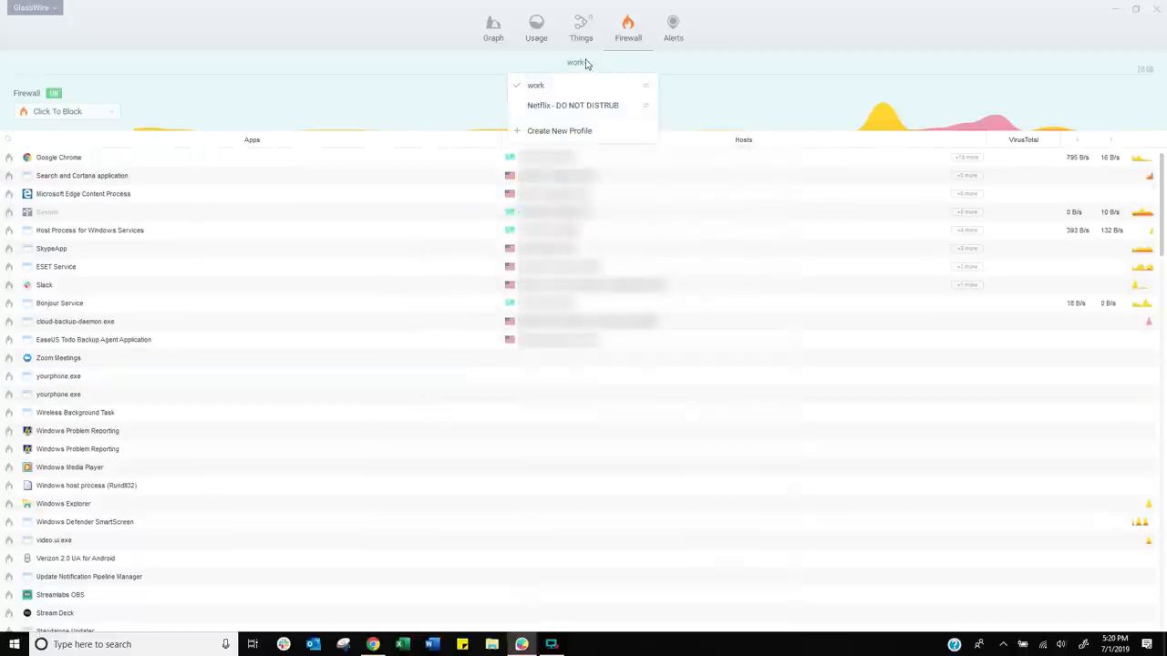
{"action": "mouse_move", "coordinate": [573, 106]}
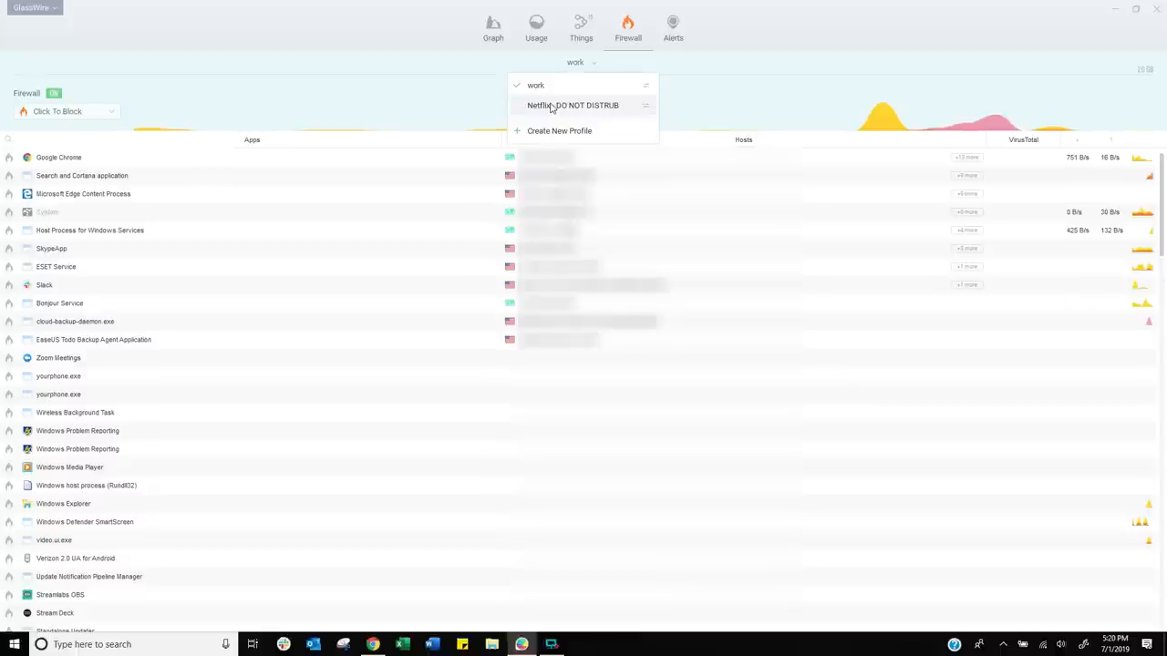
{"action": "left_click", "coordinate": [573, 104]}
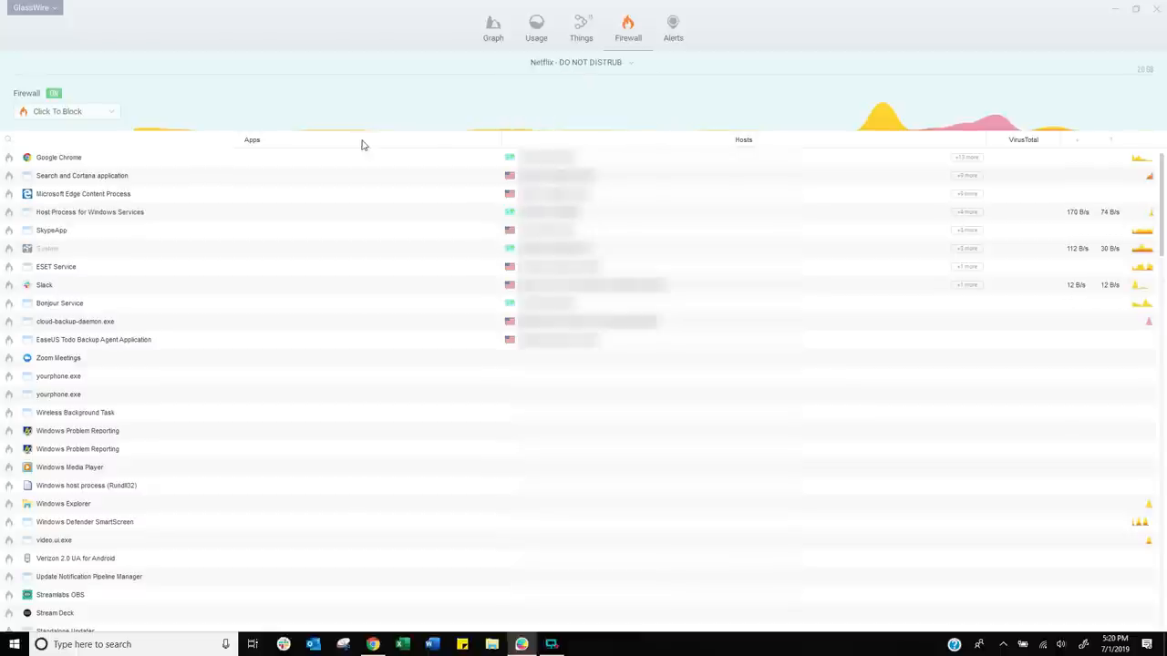
{"action": "left_click", "coordinate": [69, 111]}
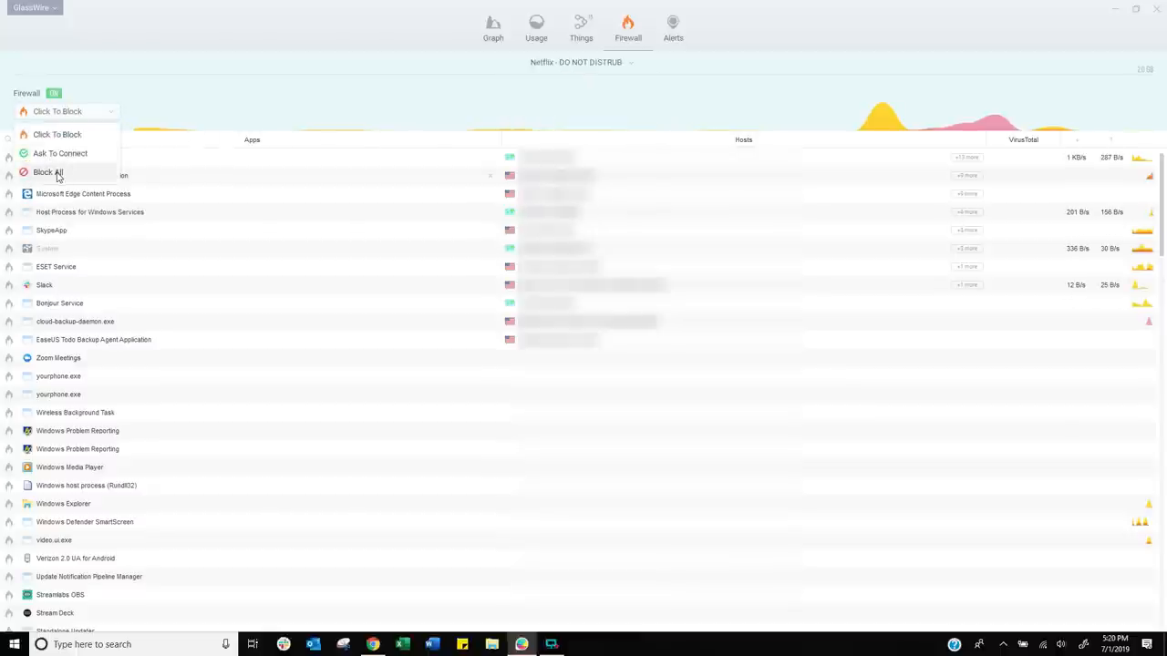
{"action": "left_click", "coordinate": [47, 171]}
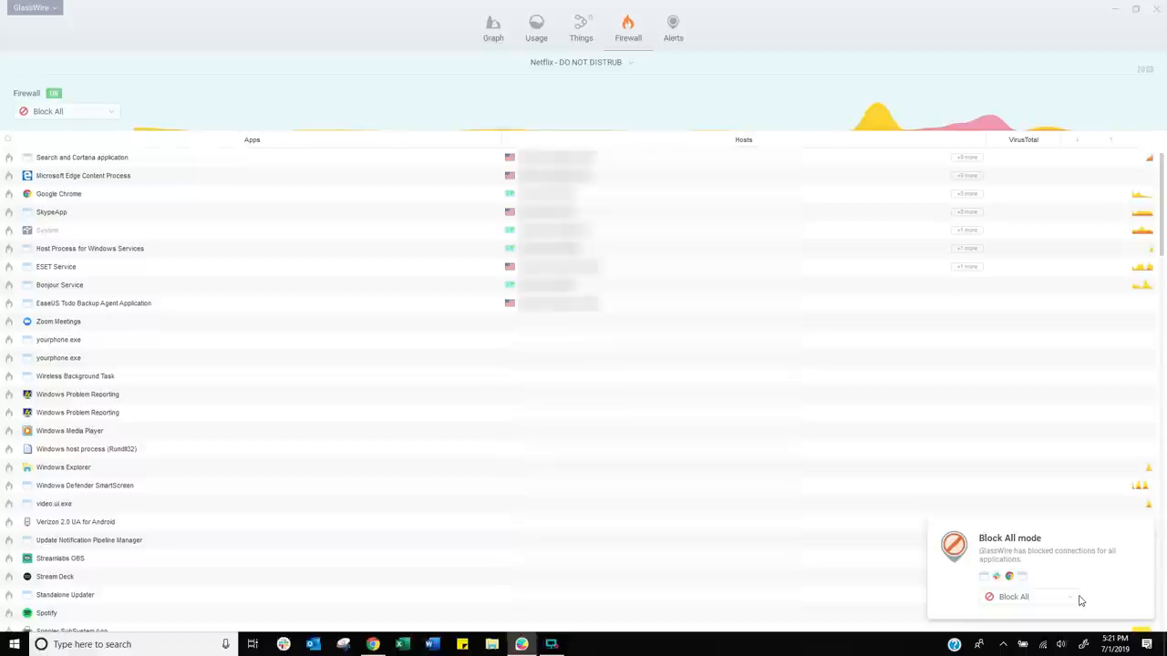
{"action": "mouse_move", "coordinate": [1021, 602]}
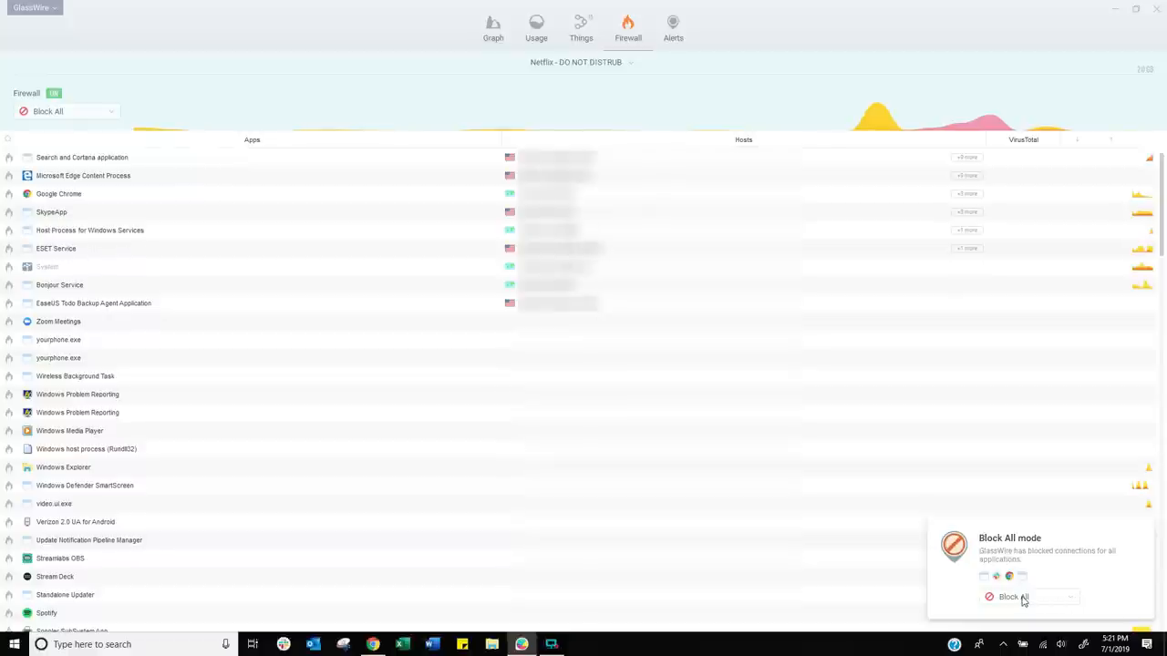
Change the firewall mode from Block All to Ask To Connect via the notification dropdown
{"action": "left_click", "coordinate": [1029, 597]}
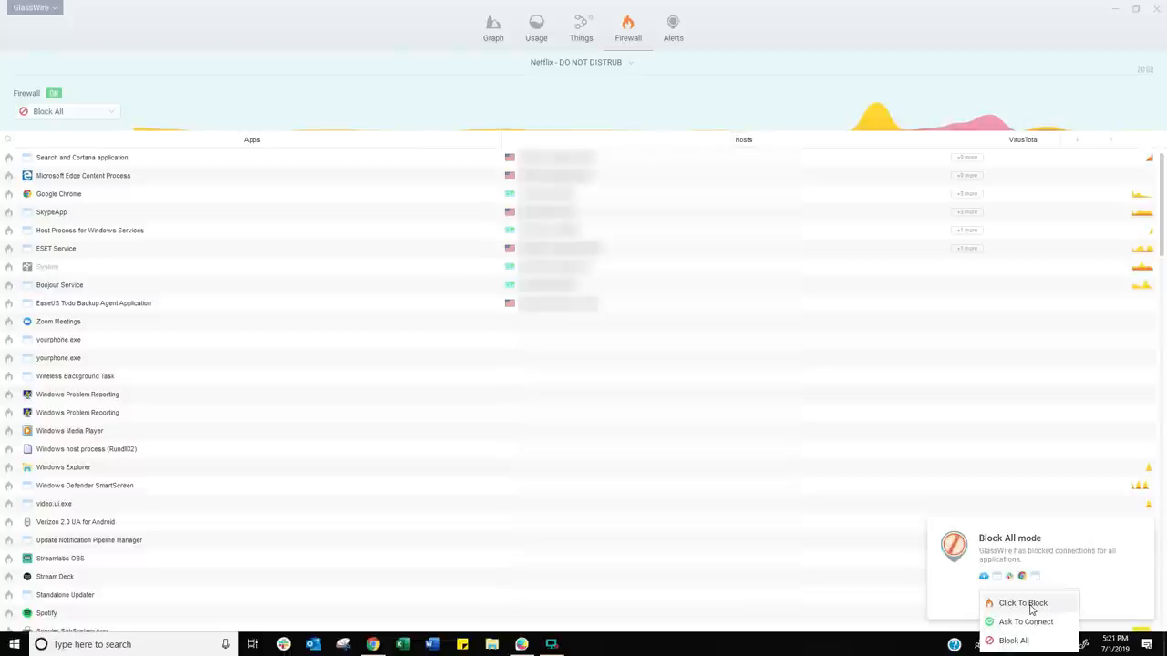
{"action": "mouse_move", "coordinate": [1022, 645]}
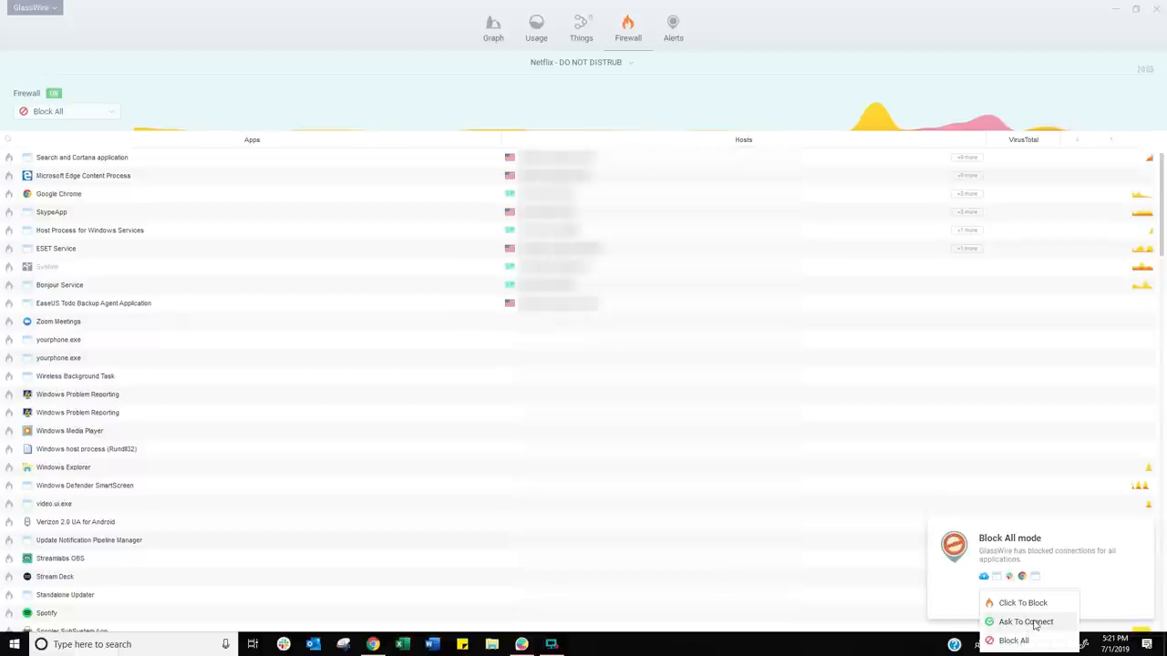
{"action": "left_click", "coordinate": [1025, 622]}
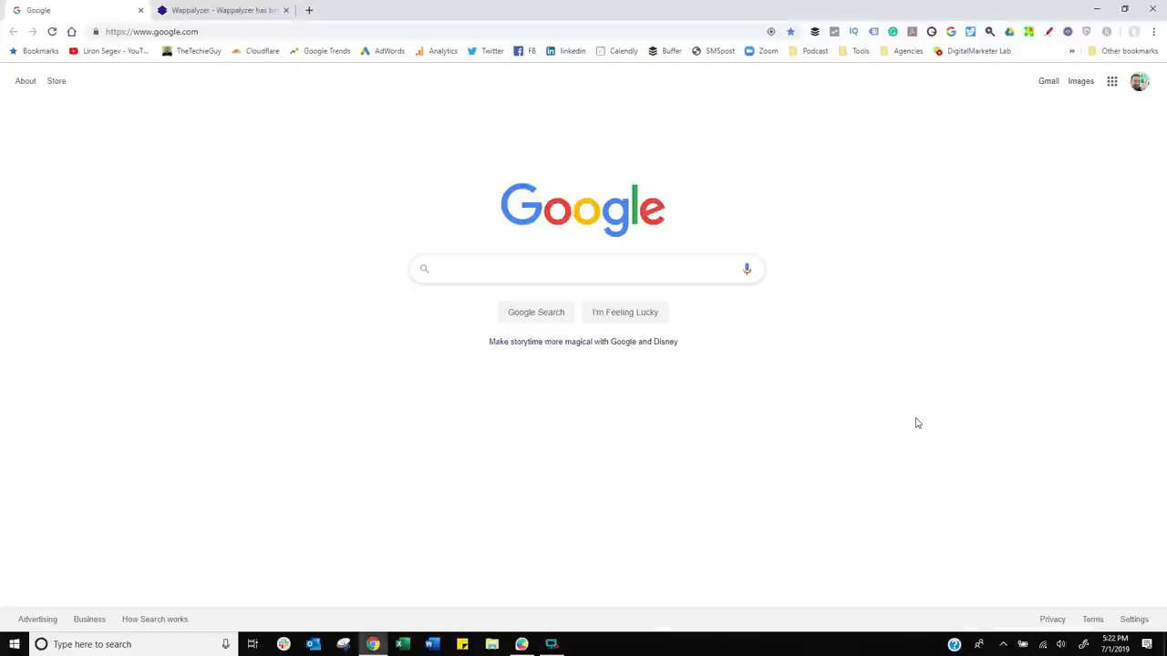
Search 'netflix' on Google in Chrome, then relaunch GlassWire from the desktop shortcut
{"action": "left_click", "coordinate": [182, 31]}
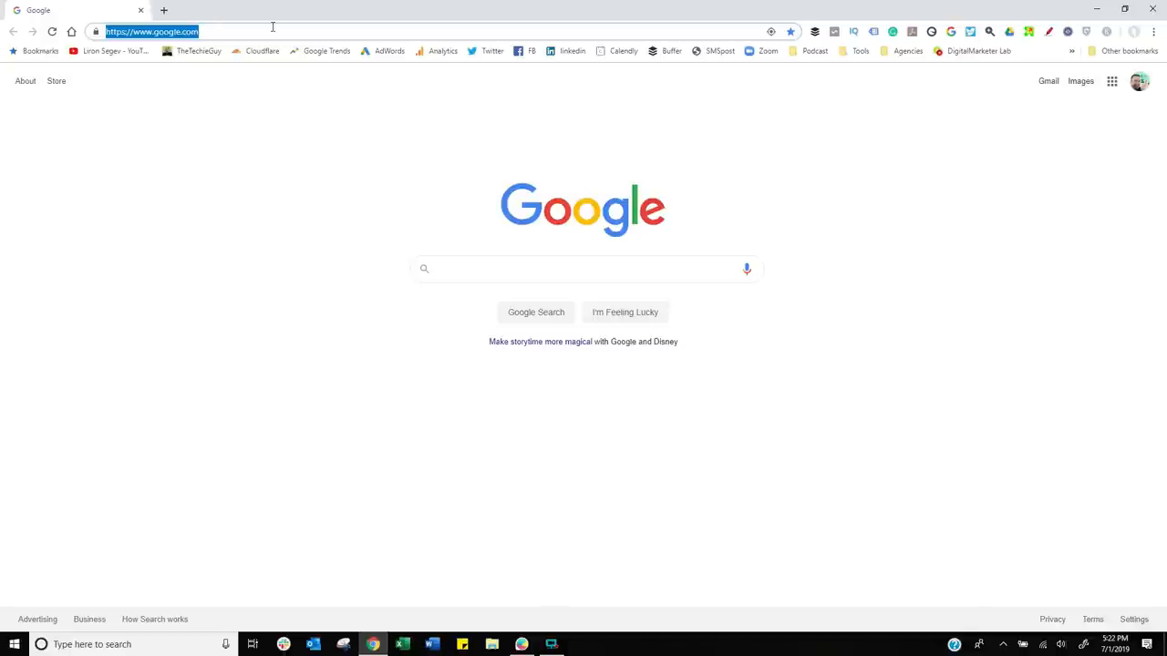
{"action": "type", "text": "netflix&oq=netf&aqs=chrome.0.69i59j69i57j69i60l2j0l2.1352j0j4&sourceid=chrome&ie=UTF-8"}
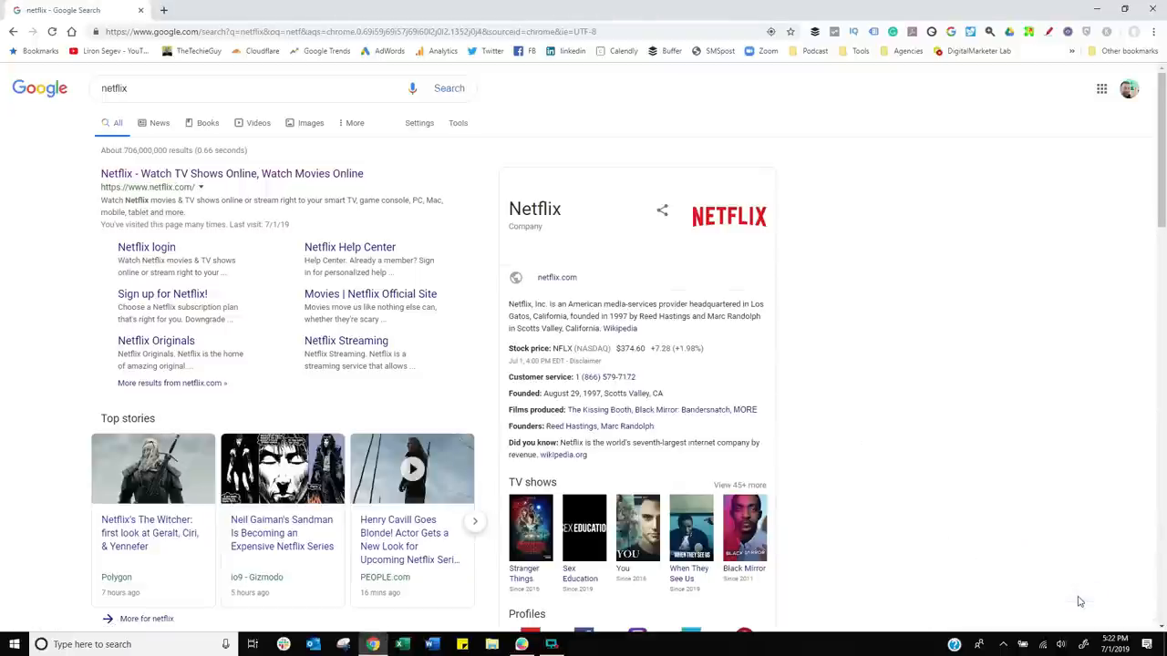
{"action": "mouse_move", "coordinate": [276, 144]}
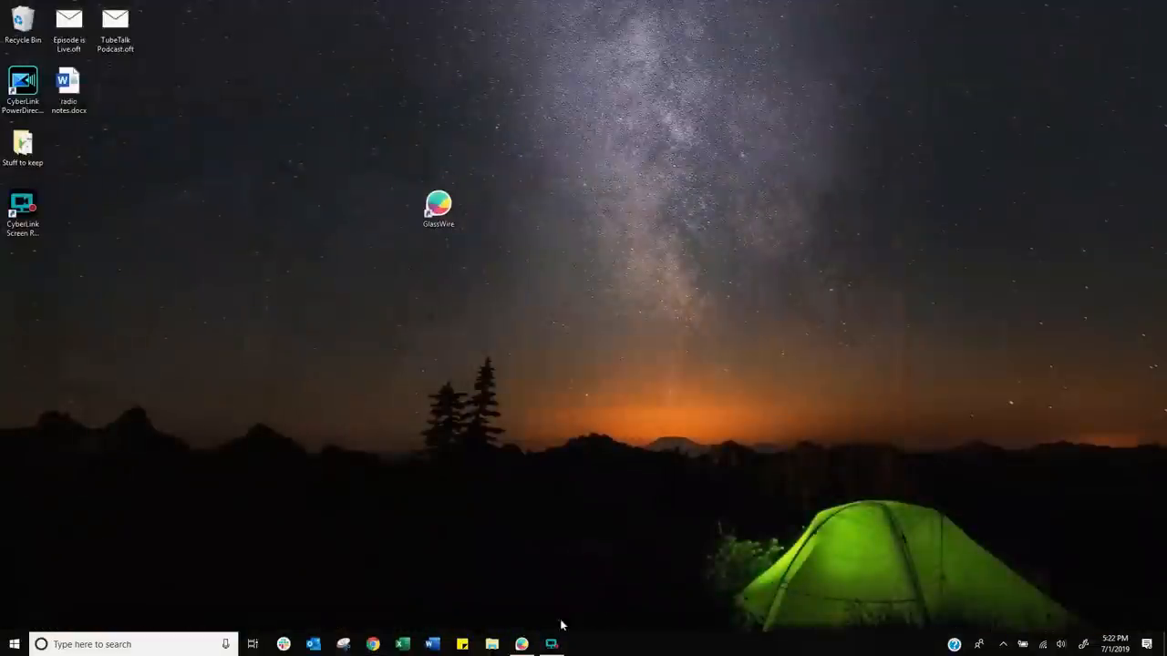
{"action": "double_click", "coordinate": [437, 203]}
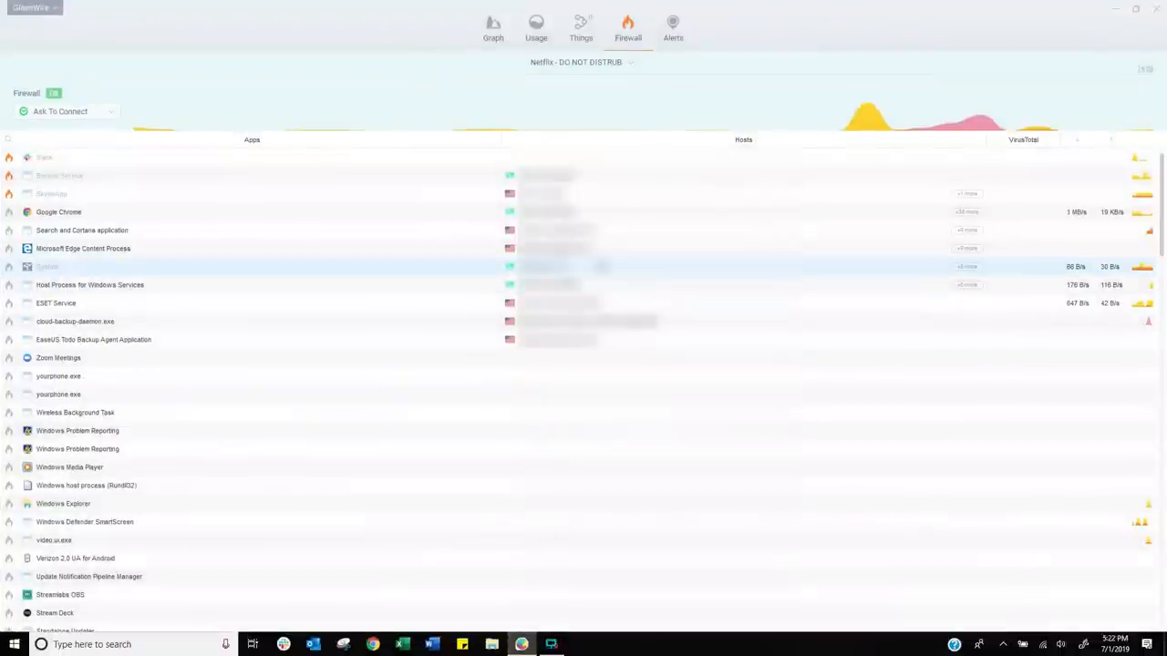
{"action": "mouse_move", "coordinate": [243, 397]}
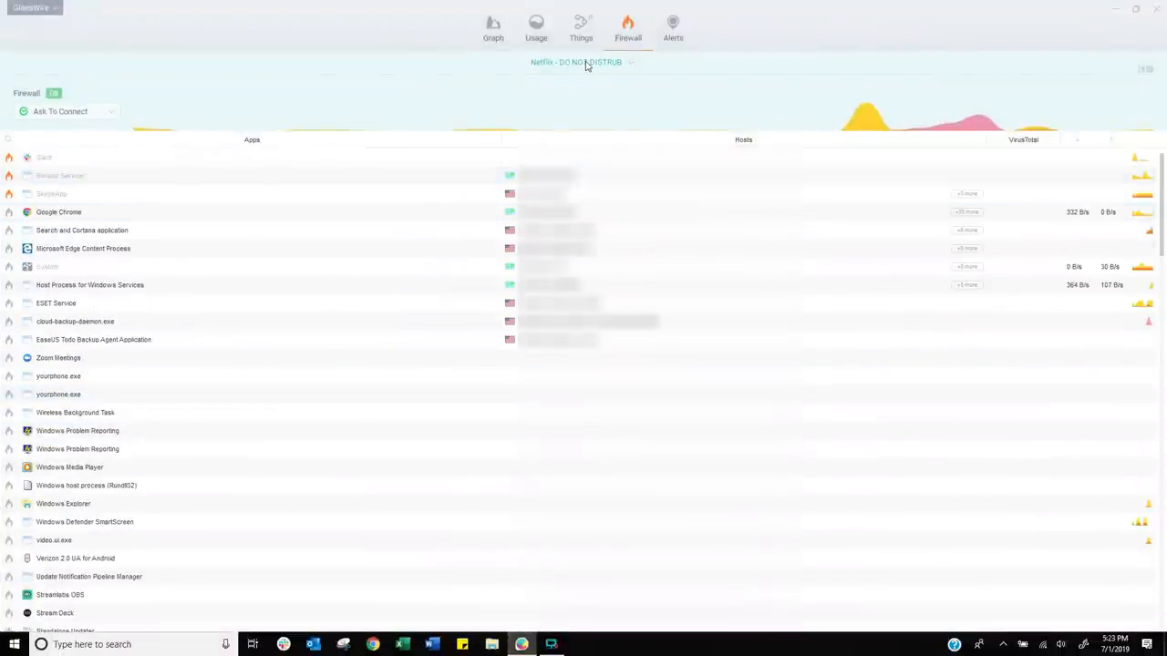
Switch the firewall back to the 'work' profile and show the Alerts list
{"action": "left_click", "coordinate": [577, 62]}
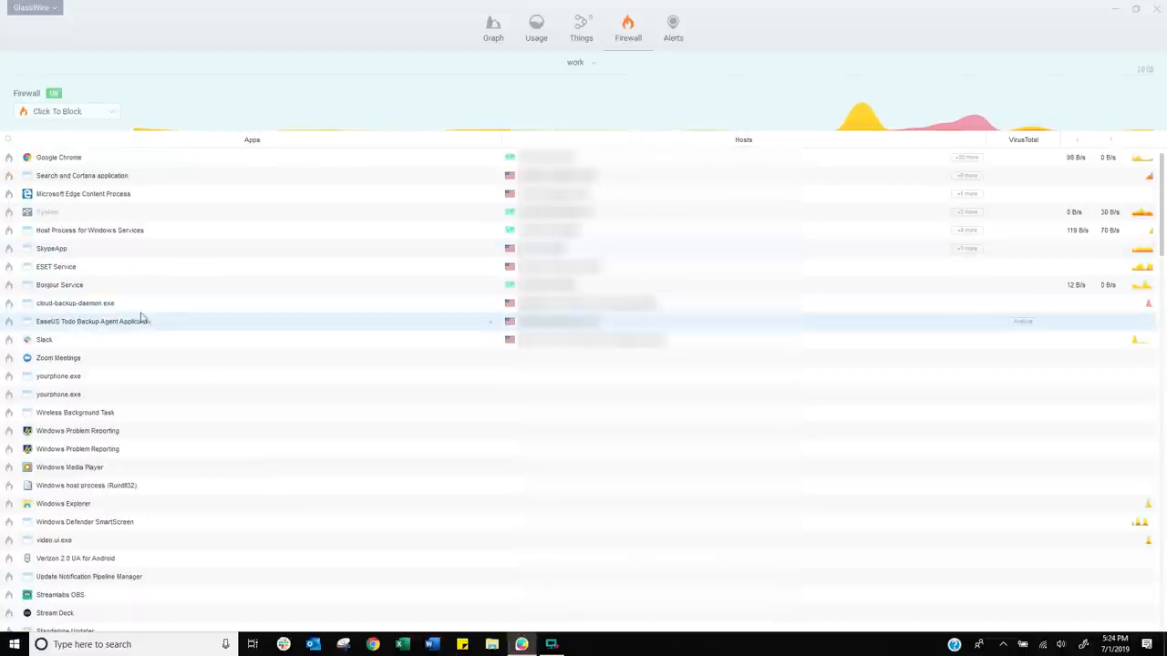
{"action": "left_click", "coordinate": [673, 27]}
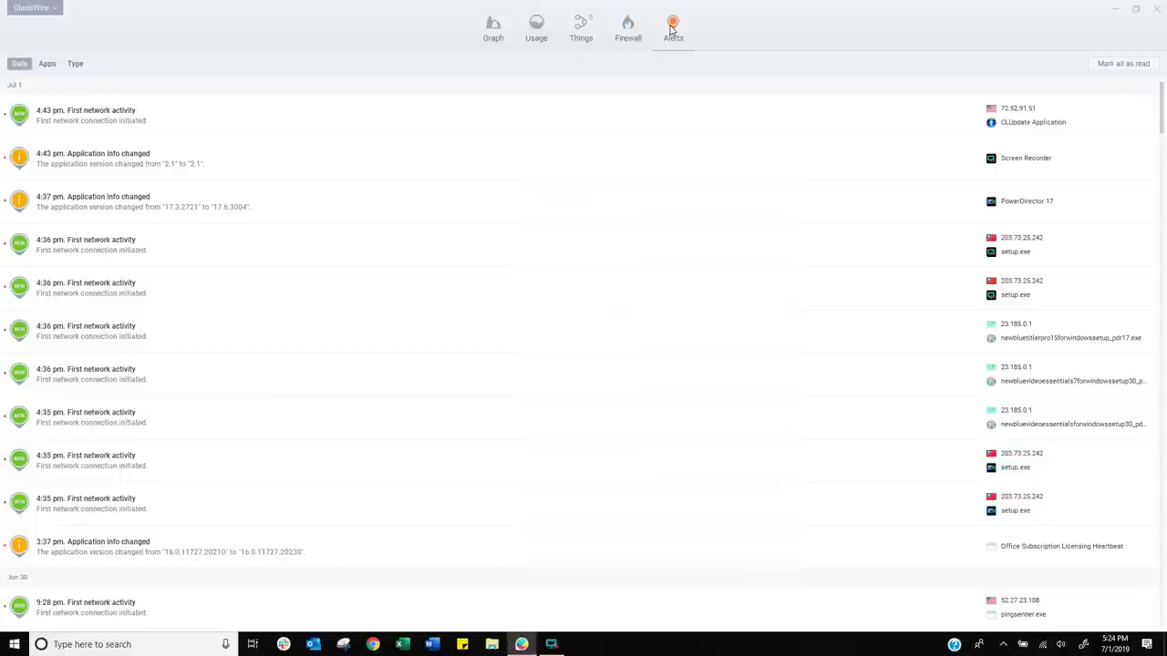
{"action": "mouse_move", "coordinate": [419, 109]}
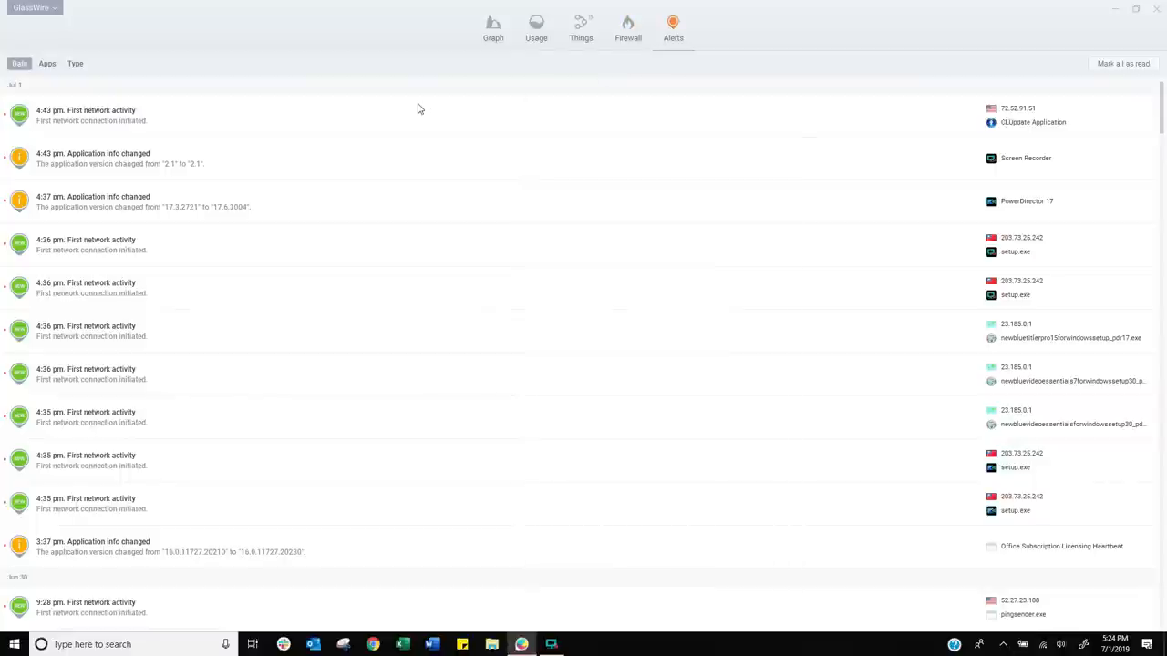
{"action": "mouse_move", "coordinate": [139, 142]}
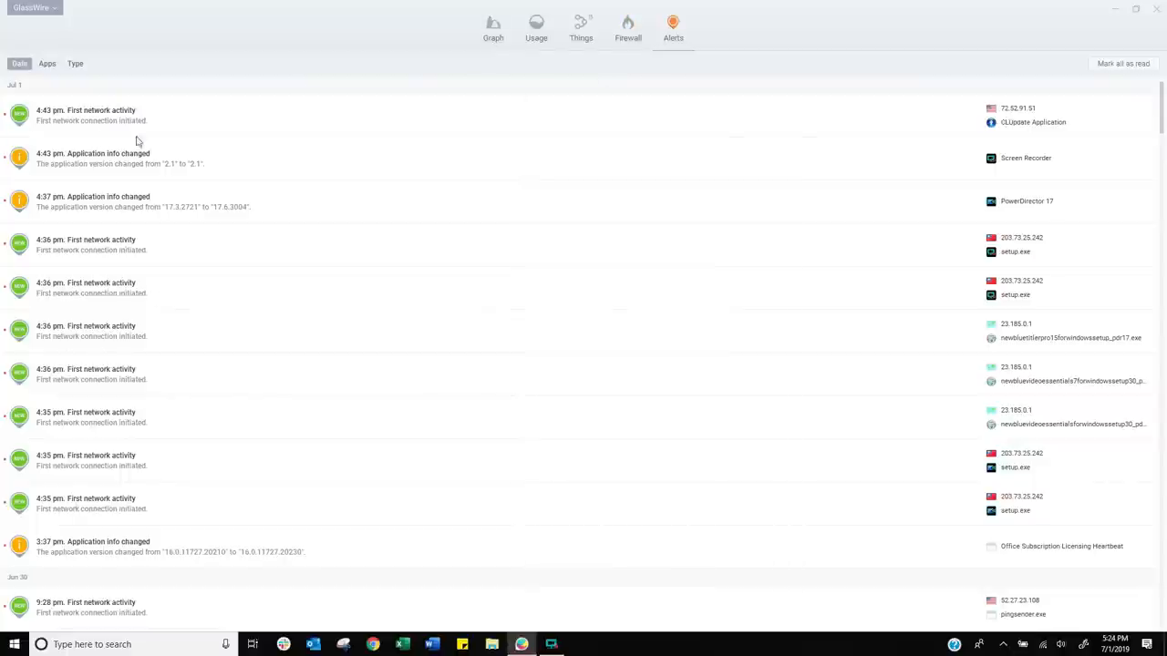
{"action": "mouse_move", "coordinate": [91, 135]}
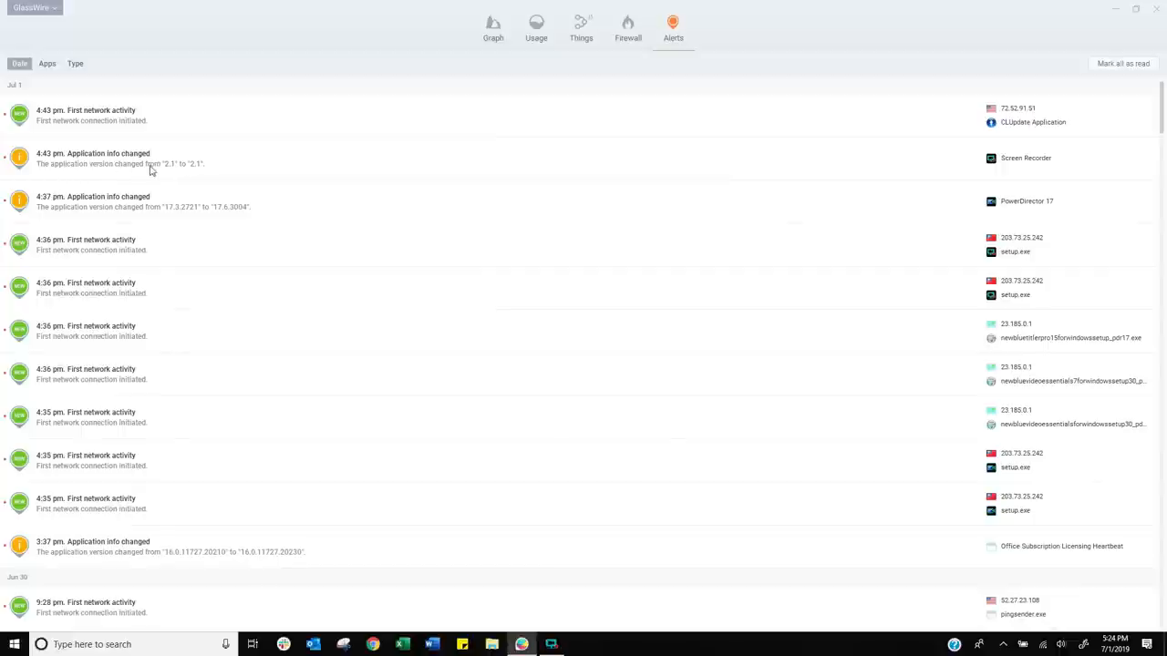
Group alerts by Apps instead of Date, then go to the network graph
{"action": "left_click", "coordinate": [47, 62]}
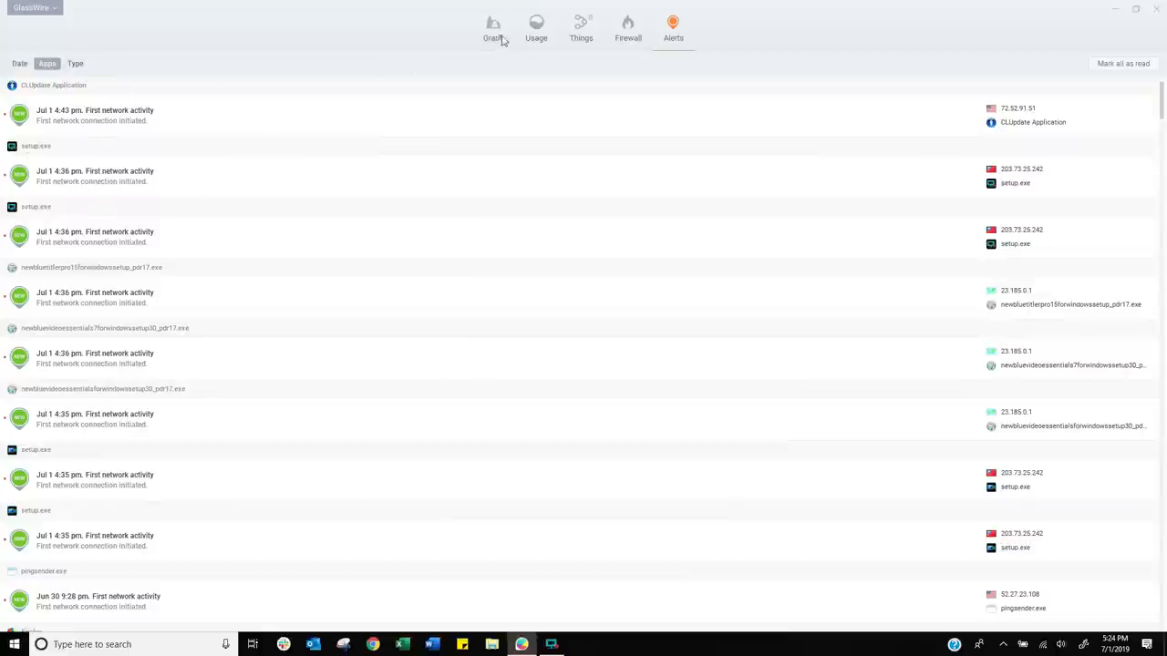
{"action": "left_click", "coordinate": [492, 27]}
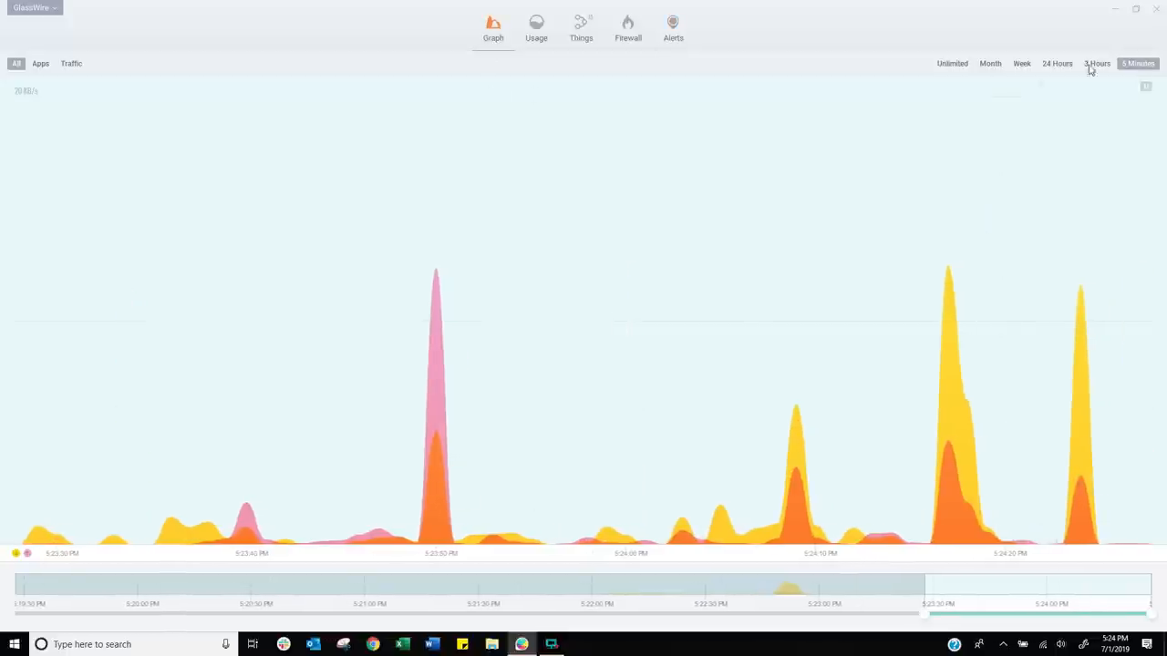
On the 3 Hours graph, inspect the Office Subscription Licensing Heartbeat event's copy/search options, then show the Firewall list
{"action": "left_click", "coordinate": [1097, 62]}
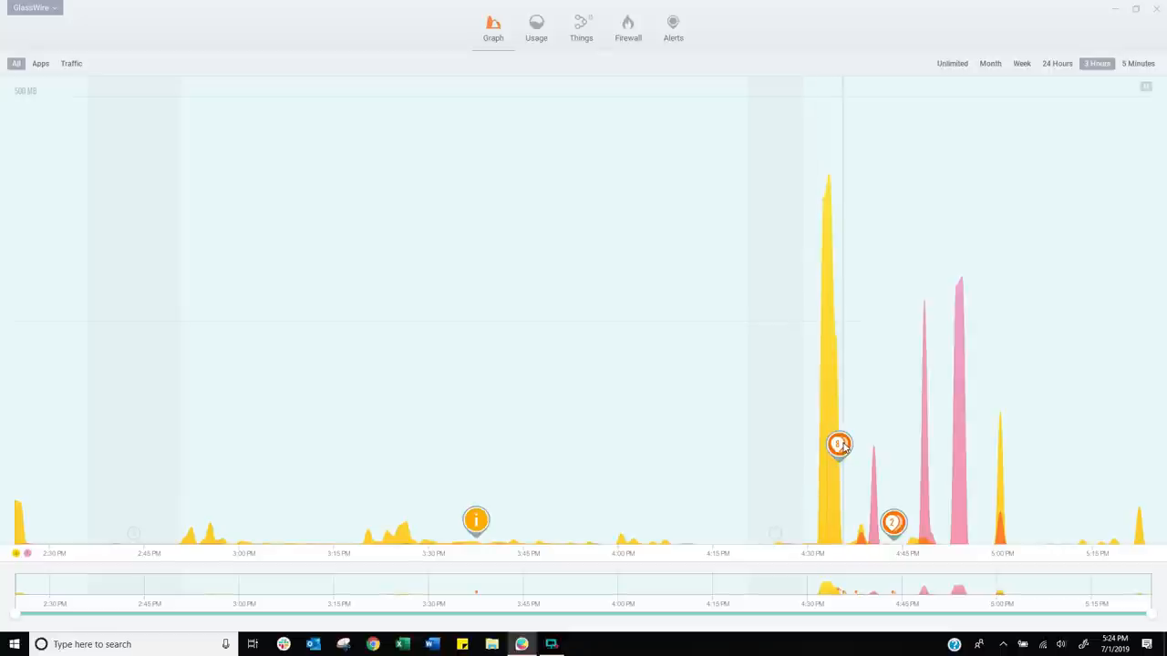
{"action": "left_click", "coordinate": [839, 445]}
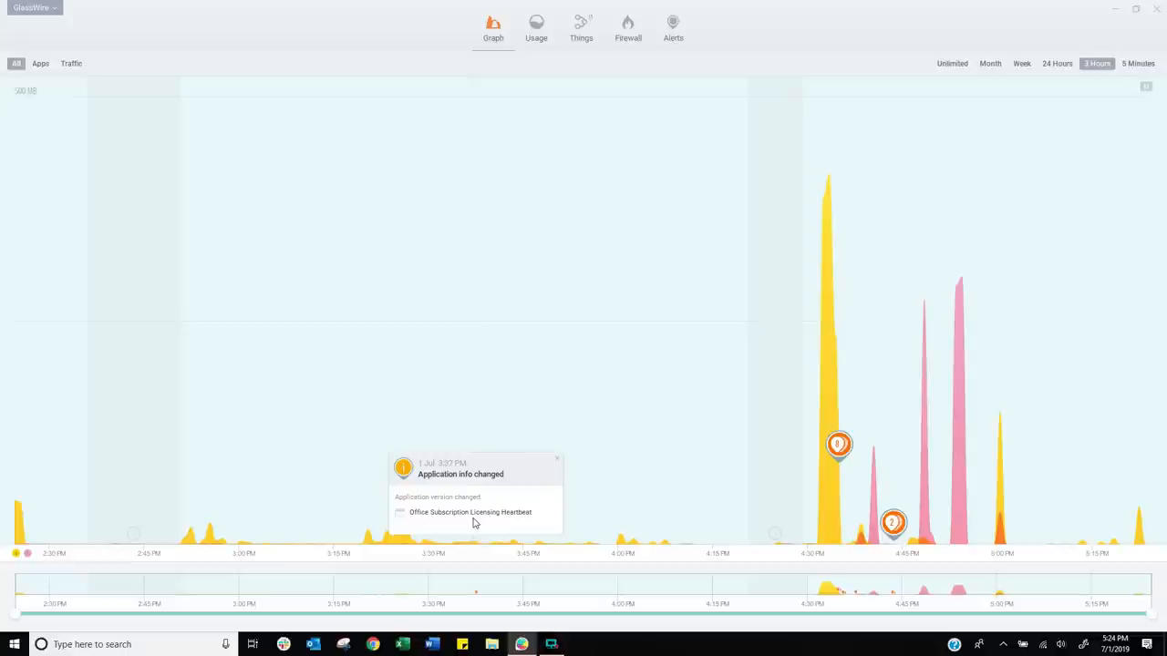
{"action": "mouse_move", "coordinate": [474, 478]}
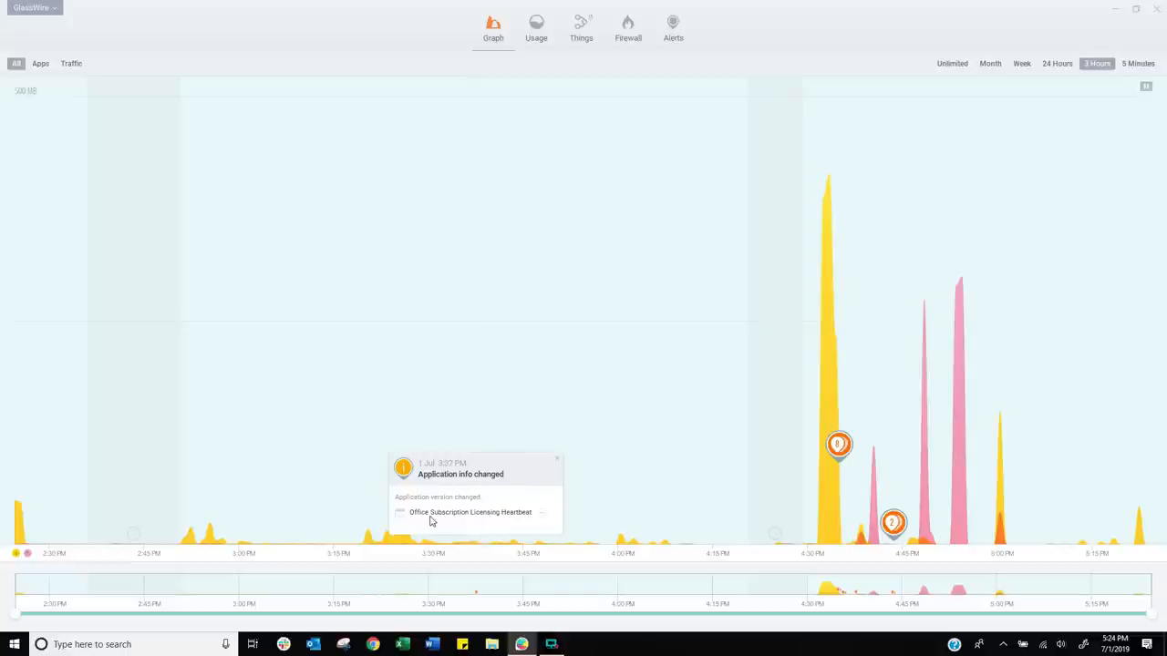
{"action": "mouse_move", "coordinate": [543, 518]}
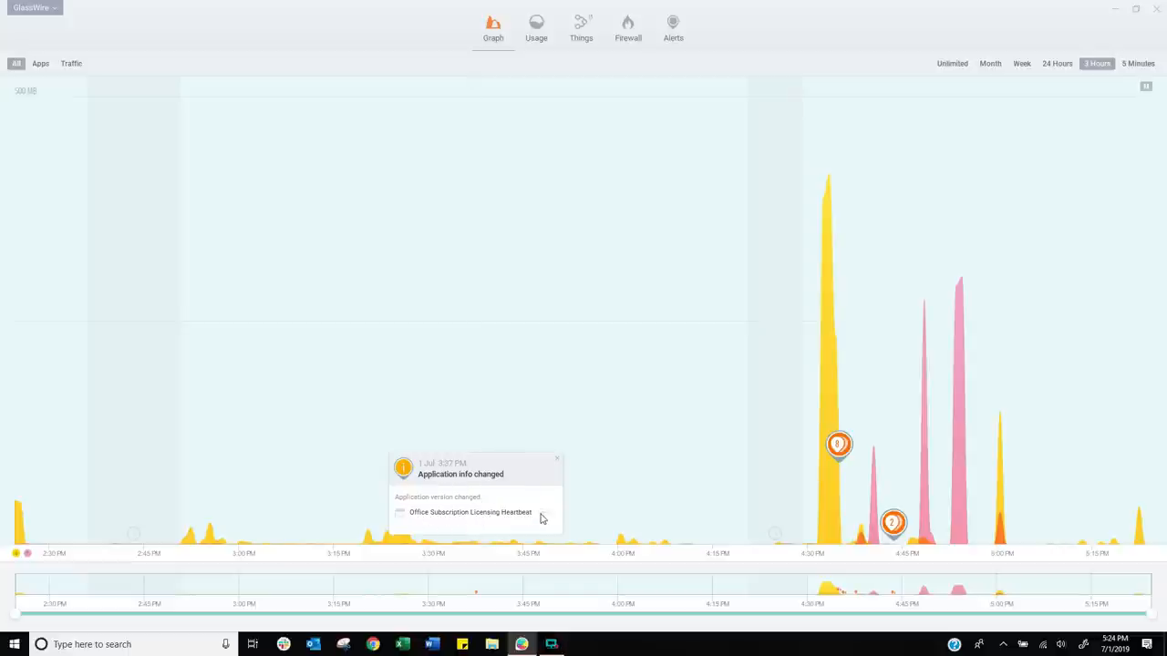
{"action": "right_click", "coordinate": [510, 510]}
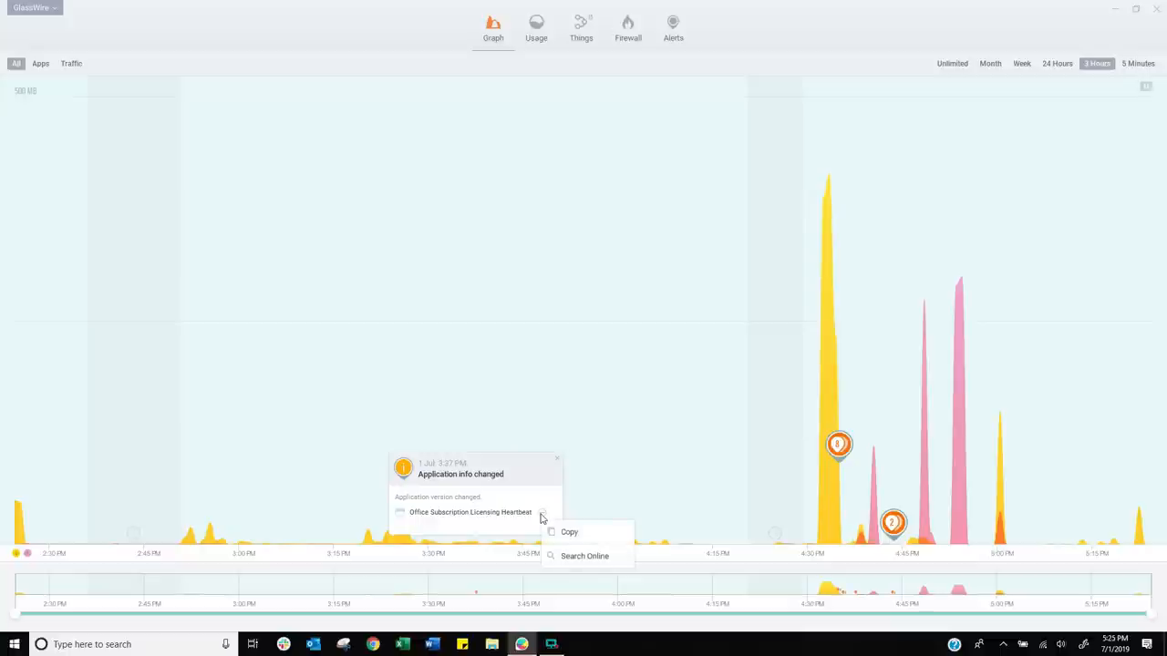
{"action": "mouse_move", "coordinate": [584, 556]}
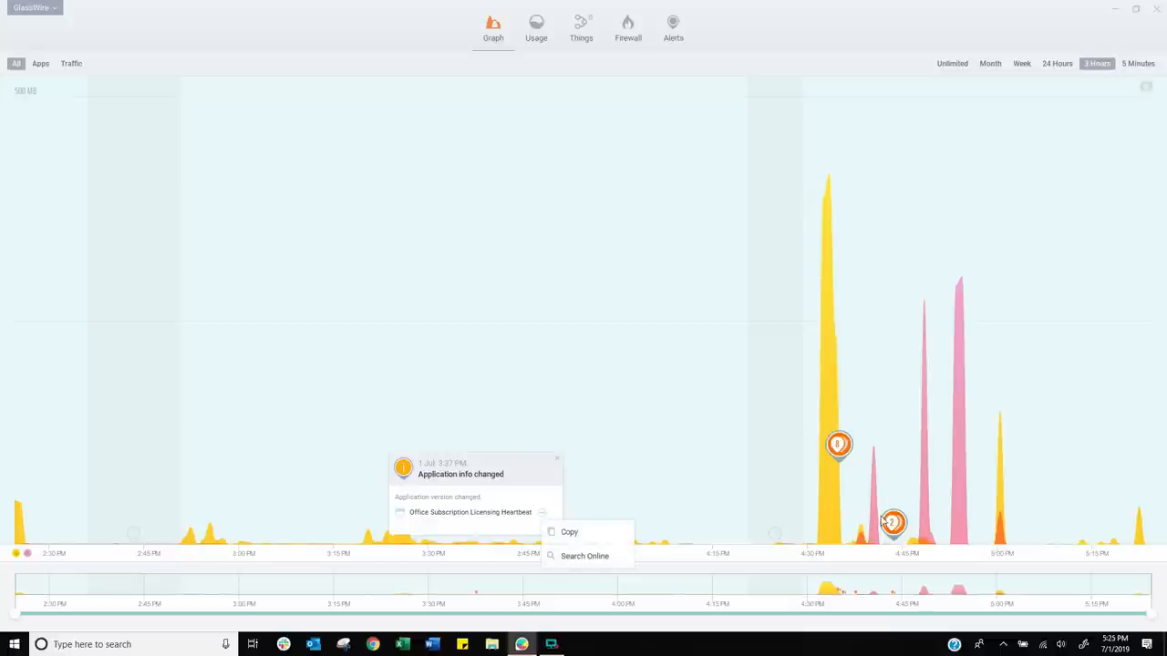
{"action": "left_click", "coordinate": [627, 26]}
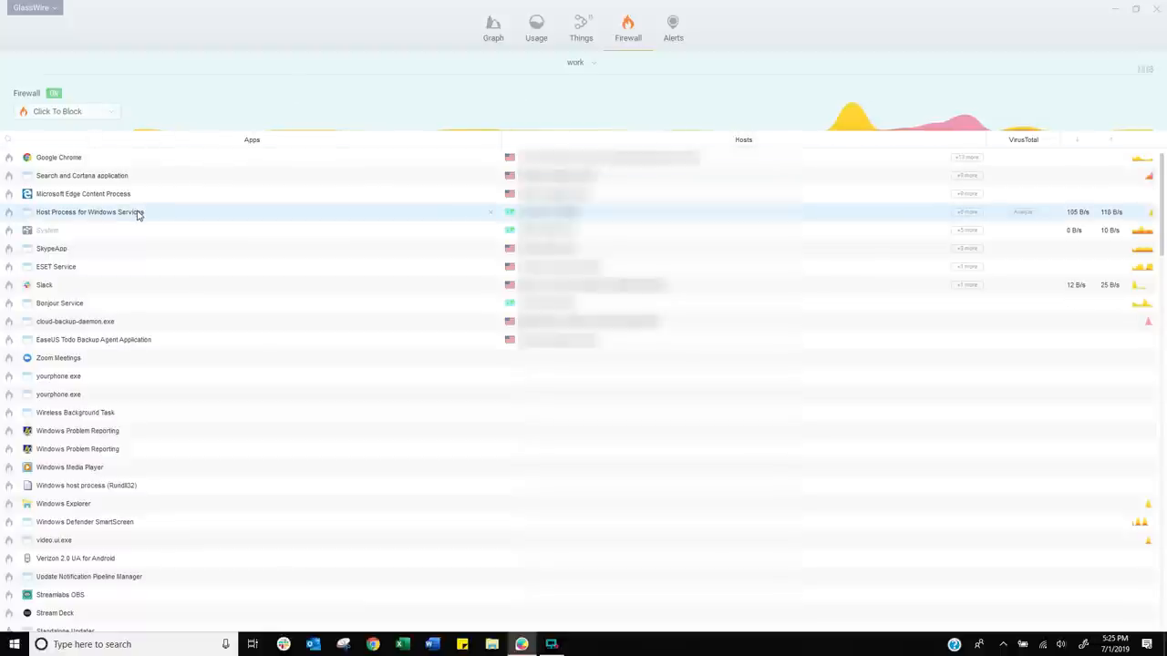
Queue yourphone.exe for VirusTotal analysis from its details popup
{"action": "left_click", "coordinate": [58, 376]}
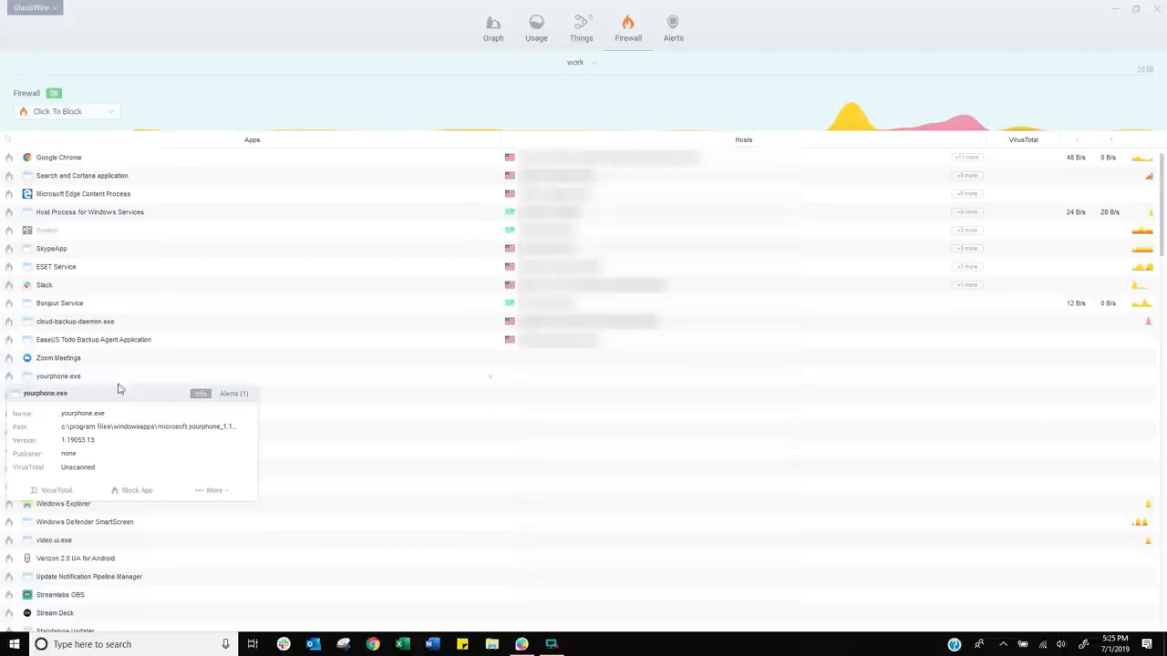
{"action": "left_click", "coordinate": [51, 490]}
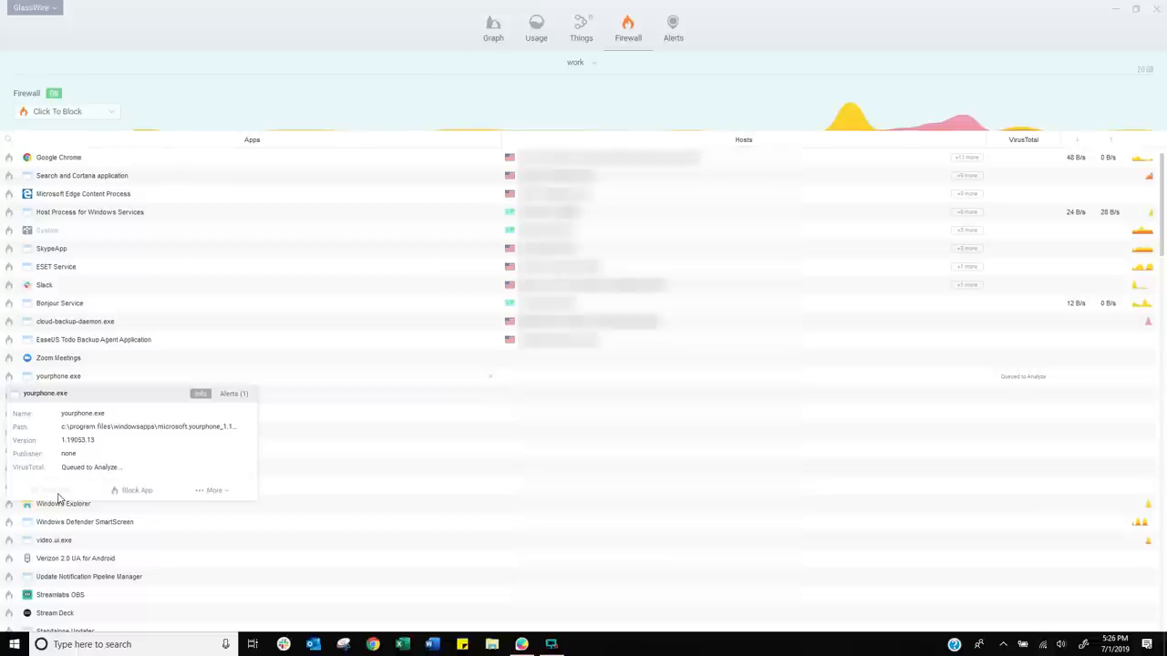
{"action": "mouse_move", "coordinate": [73, 496]}
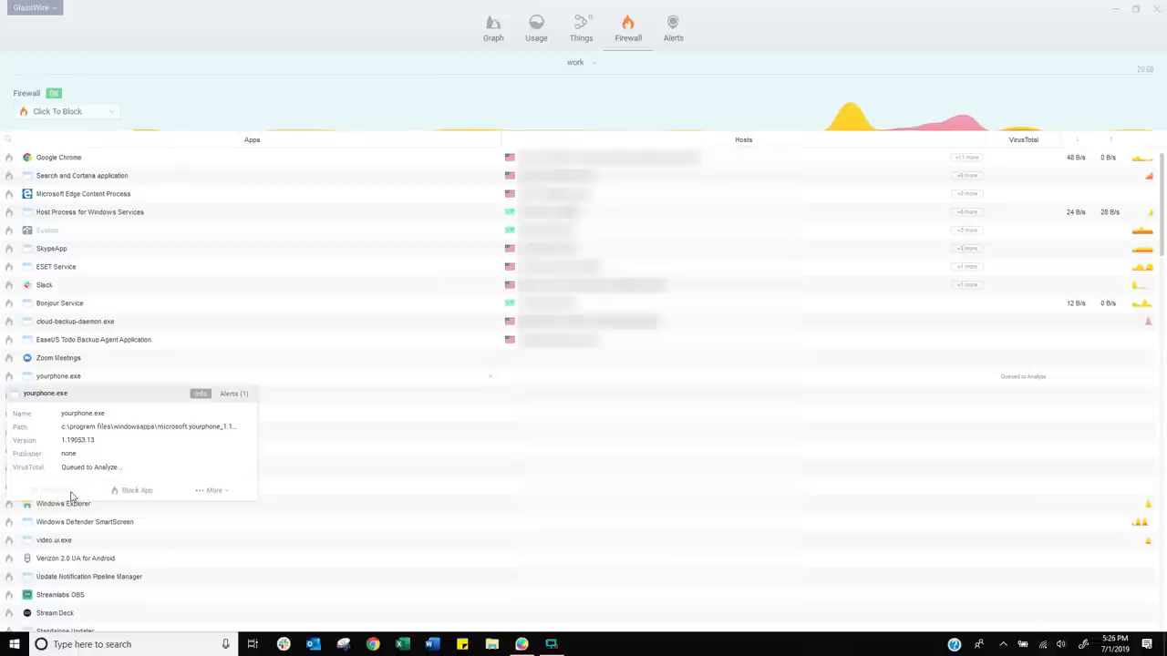
{"action": "left_click", "coordinate": [33, 7]}
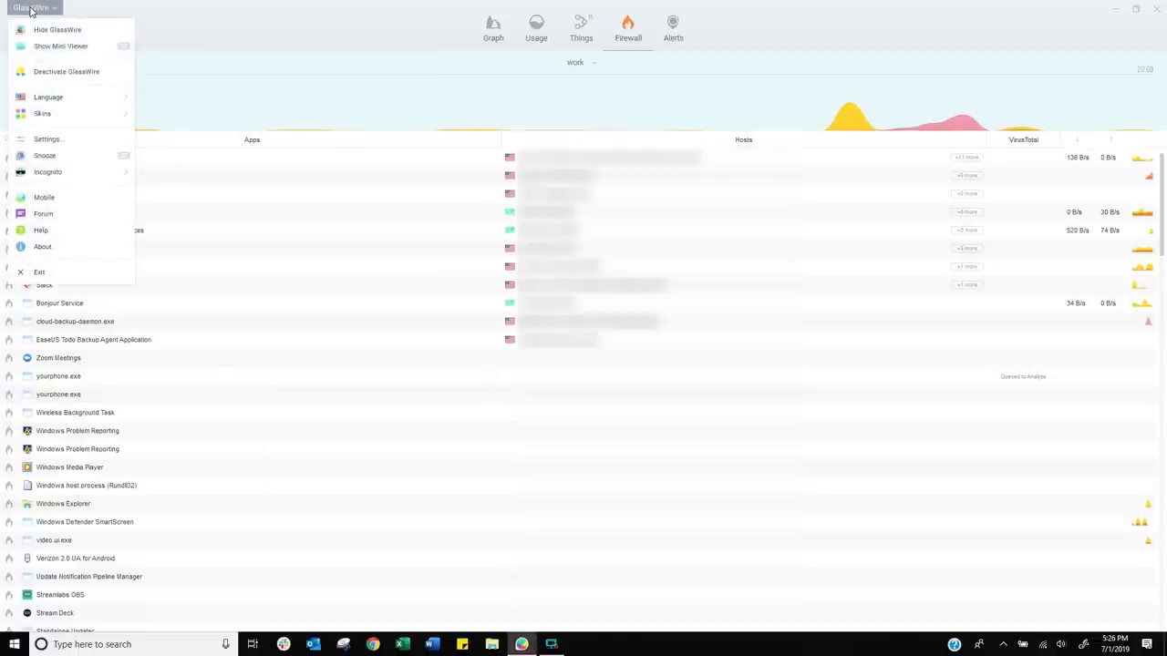
Enable manual VirusTotal analysis and automatic analysis of all networked apps in Settings, then confirm
{"action": "left_click", "coordinate": [47, 139]}
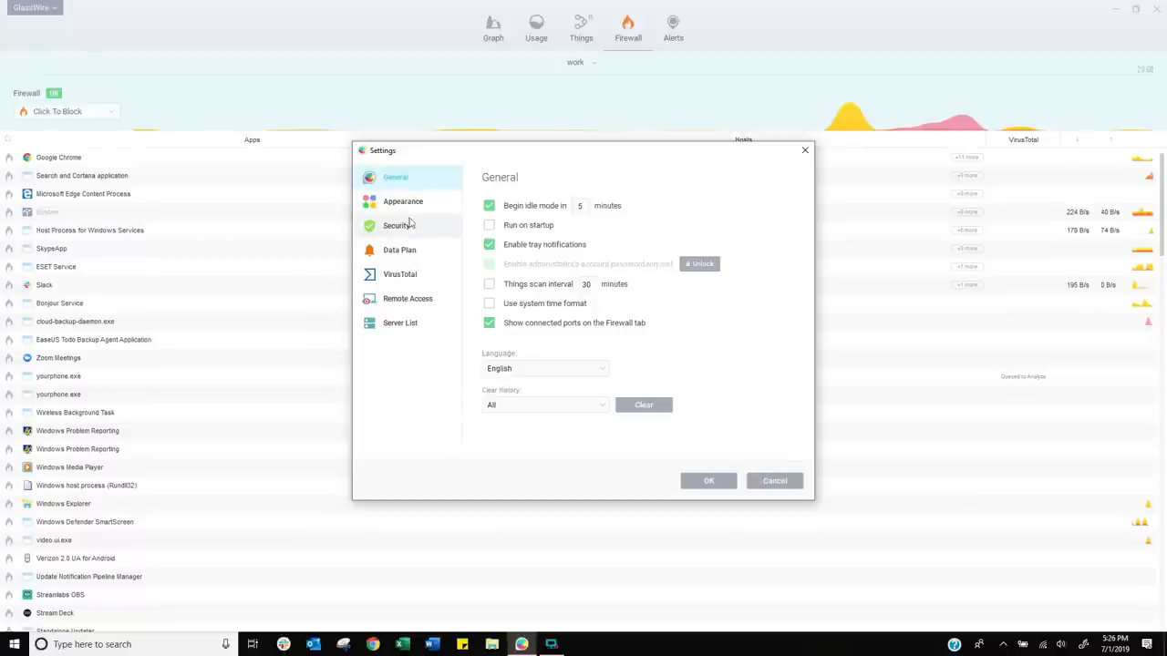
{"action": "left_click", "coordinate": [399, 273]}
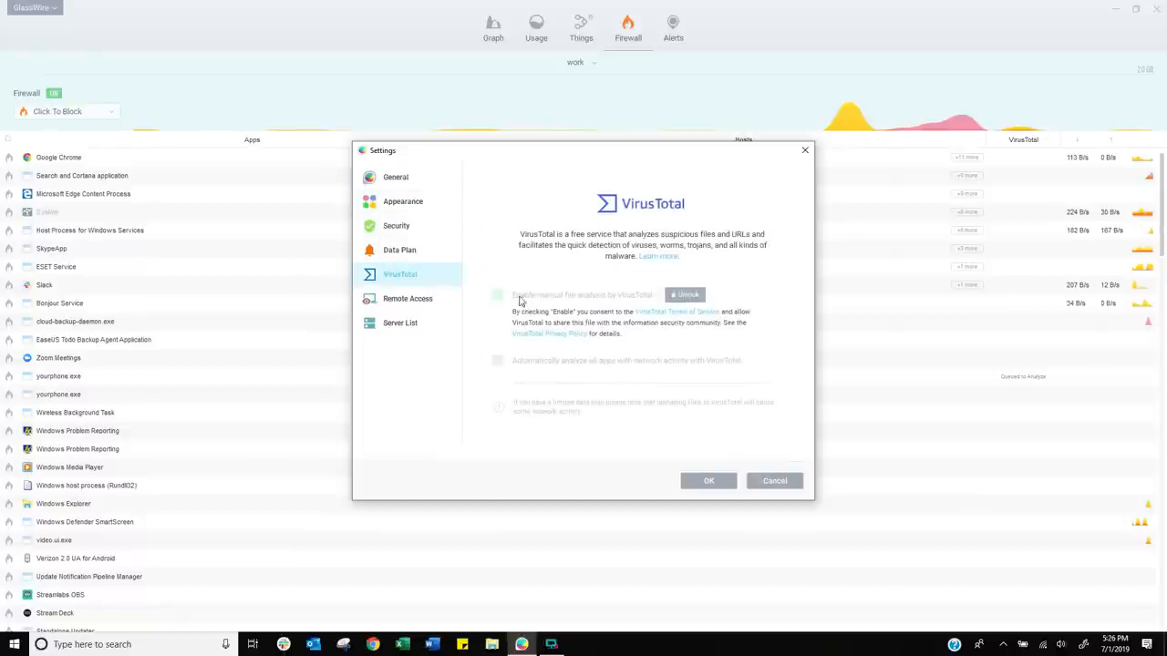
{"action": "left_click", "coordinate": [498, 296]}
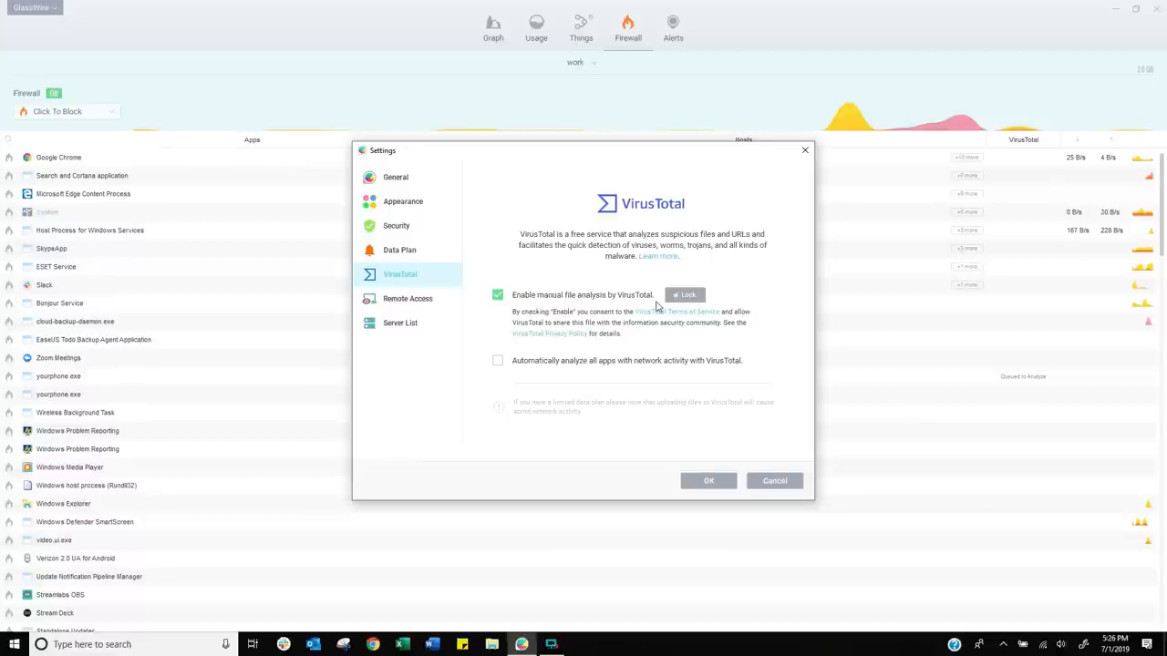
{"action": "mouse_move", "coordinate": [629, 347]}
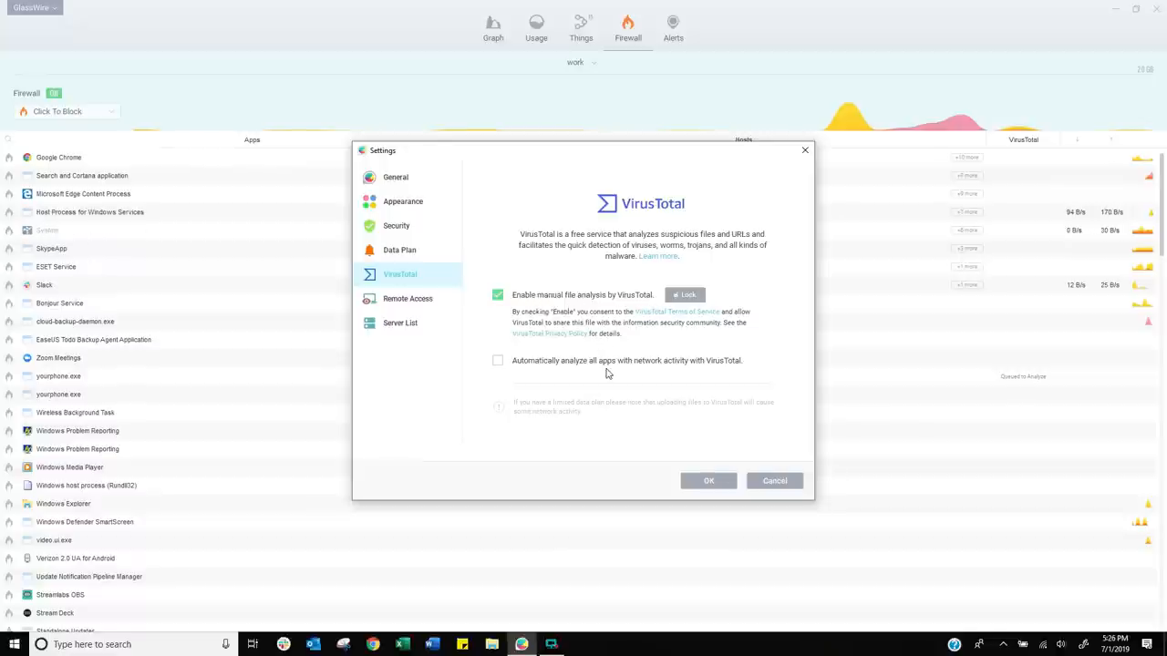
{"action": "left_click", "coordinate": [498, 361]}
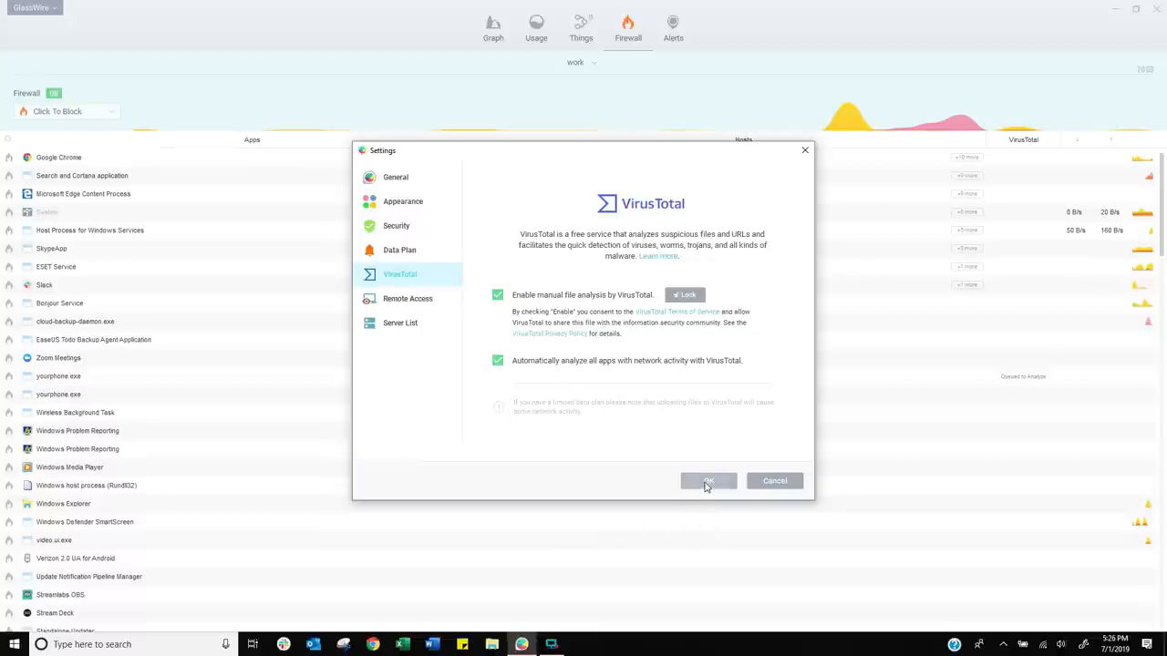
{"action": "left_click", "coordinate": [707, 482]}
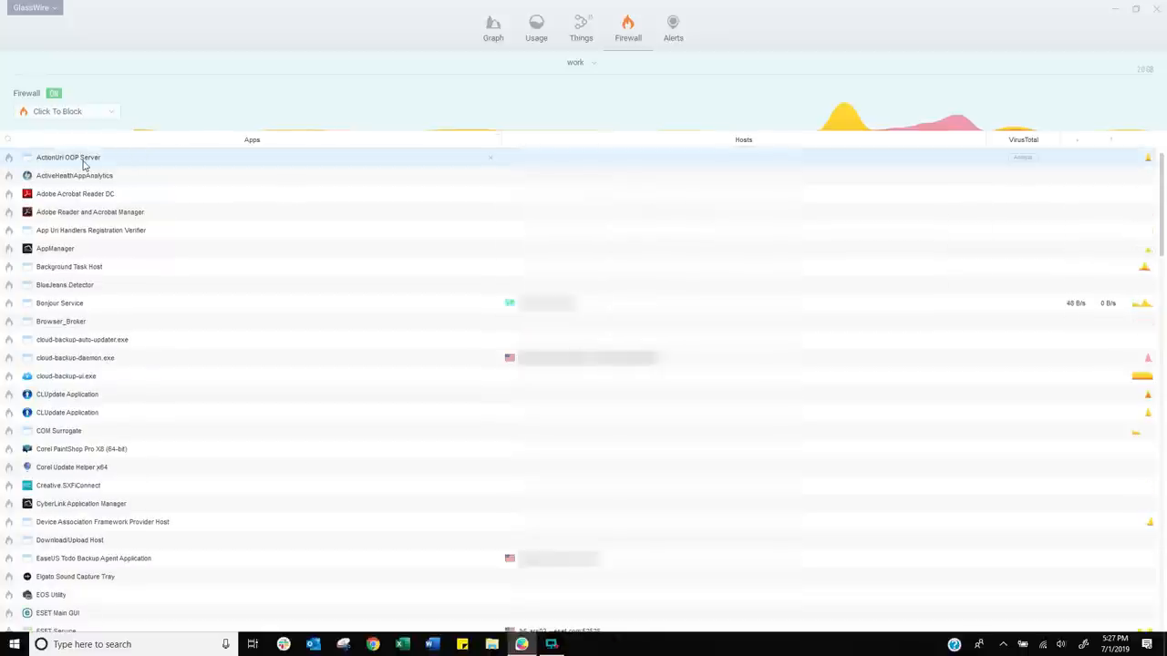
Search online for actionuriserver.exe from the ActionUri OOP Server details
{"action": "left_click", "coordinate": [70, 157]}
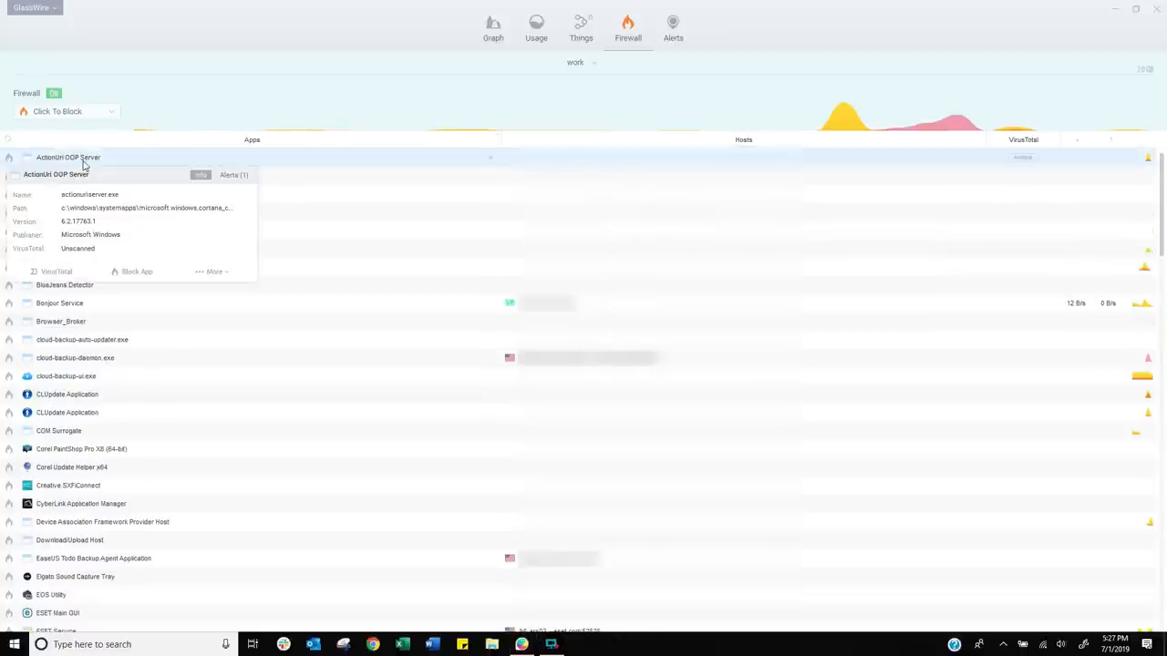
{"action": "double_click", "coordinate": [146, 207]}
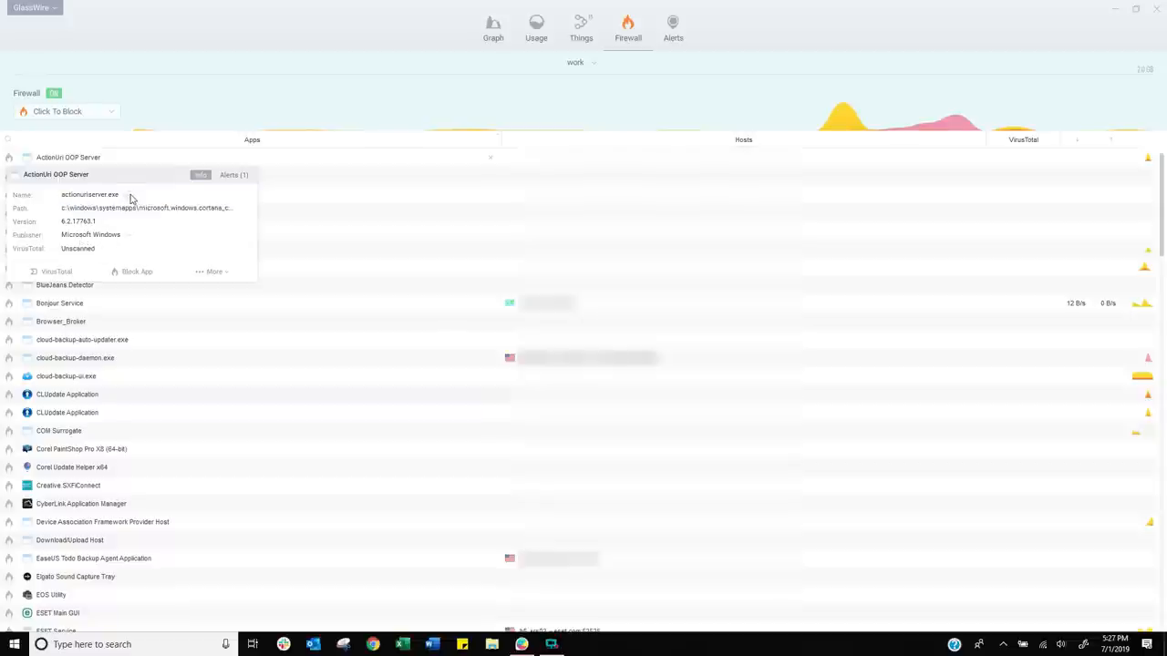
{"action": "right_click", "coordinate": [146, 207]}
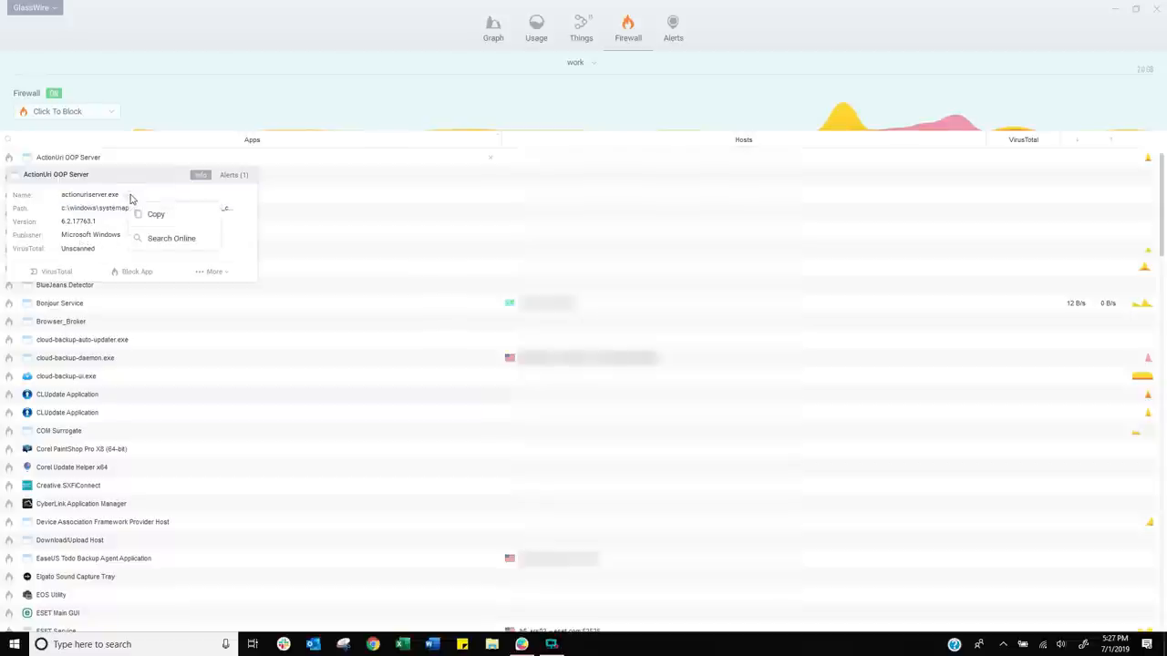
{"action": "left_click", "coordinate": [172, 237]}
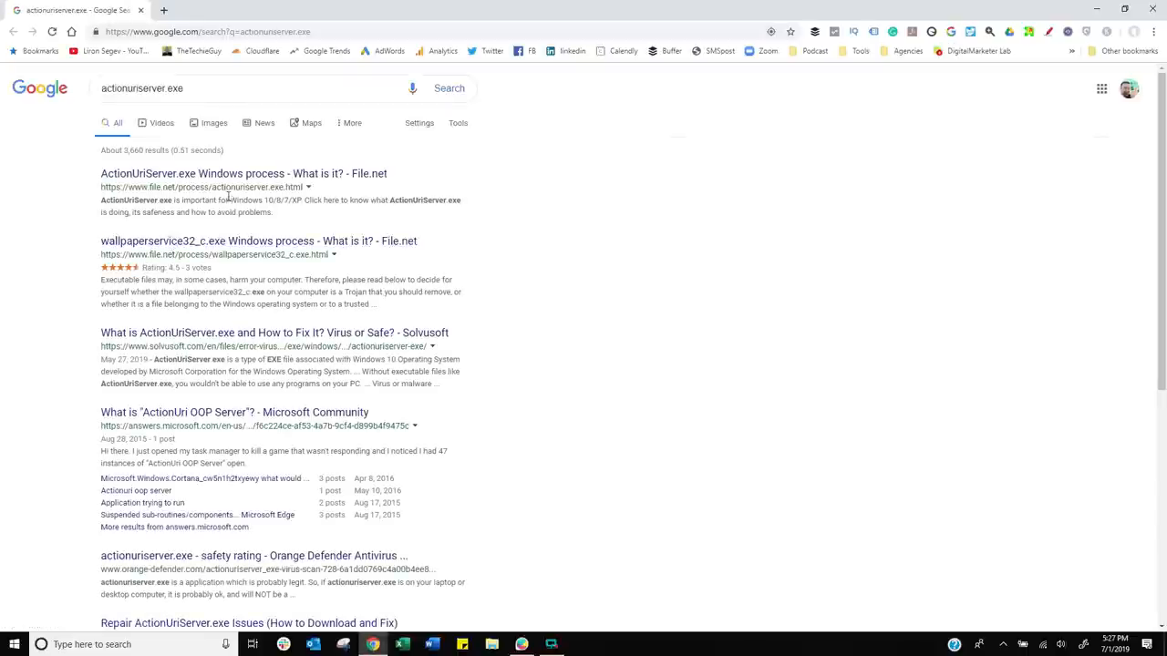
Return from the Google results to GlassWire and show details for ActiveHealthAppAnalytics
{"action": "left_click", "coordinate": [244, 173]}
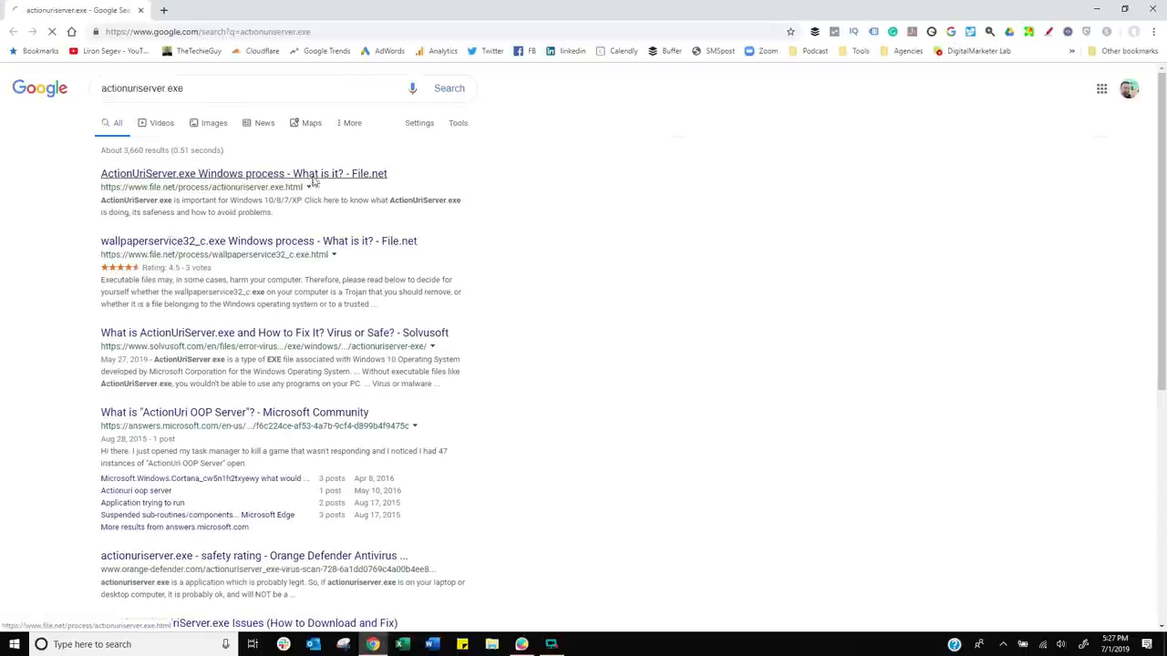
{"action": "left_click", "coordinate": [244, 173]}
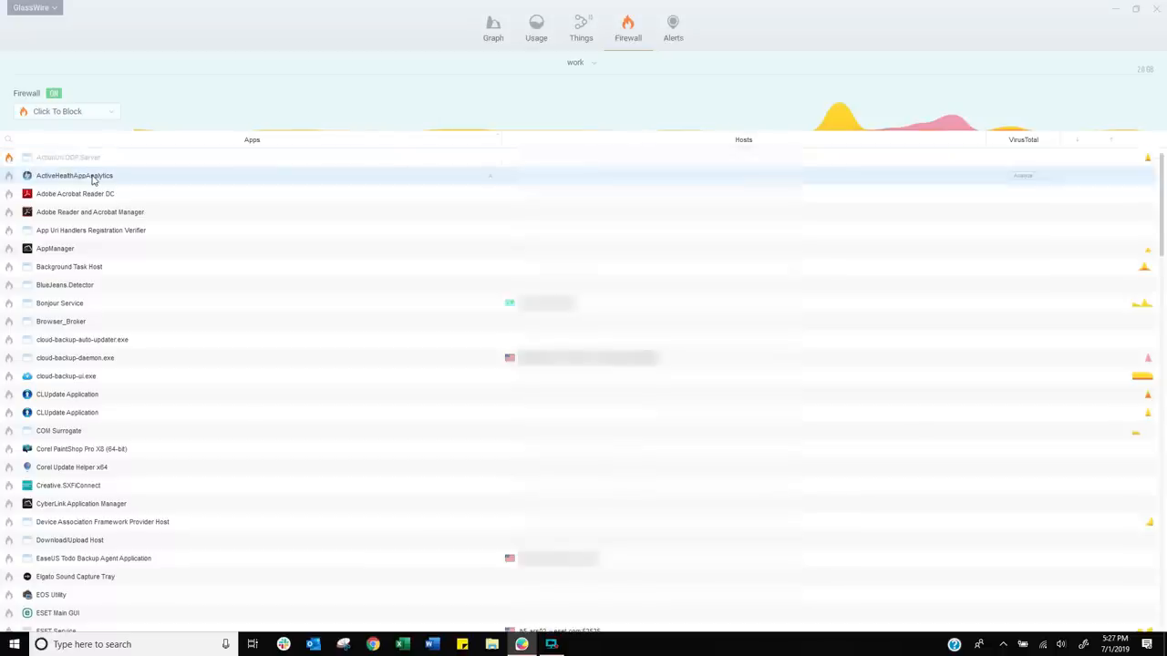
{"action": "left_click", "coordinate": [75, 175]}
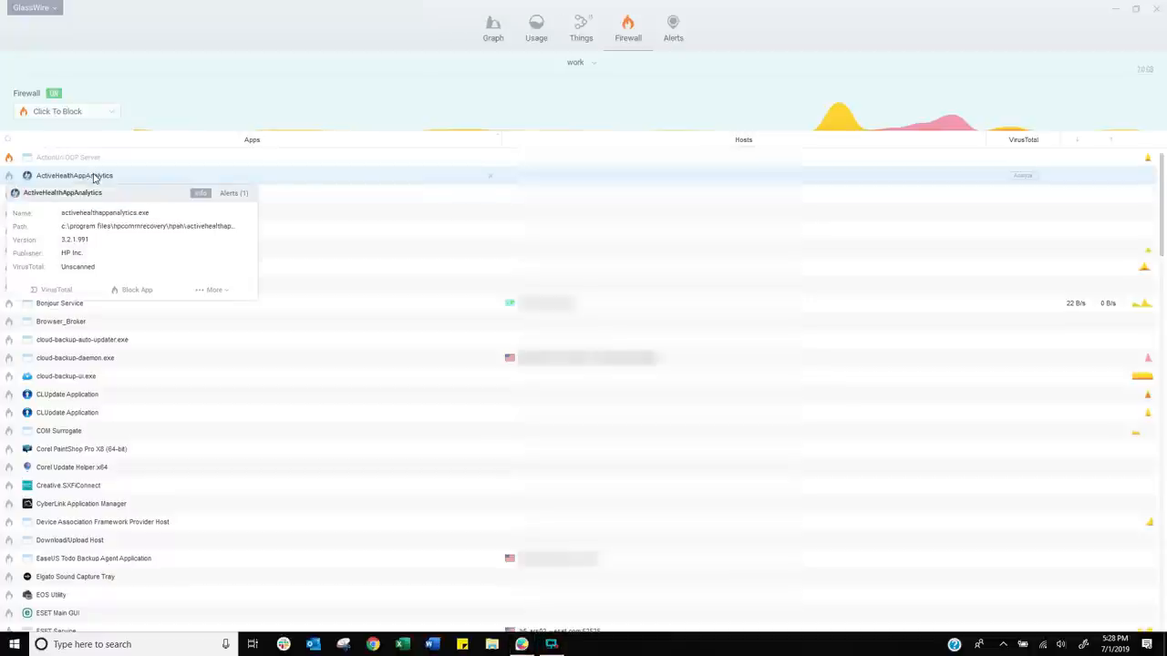
{"action": "mouse_move", "coordinate": [161, 217]}
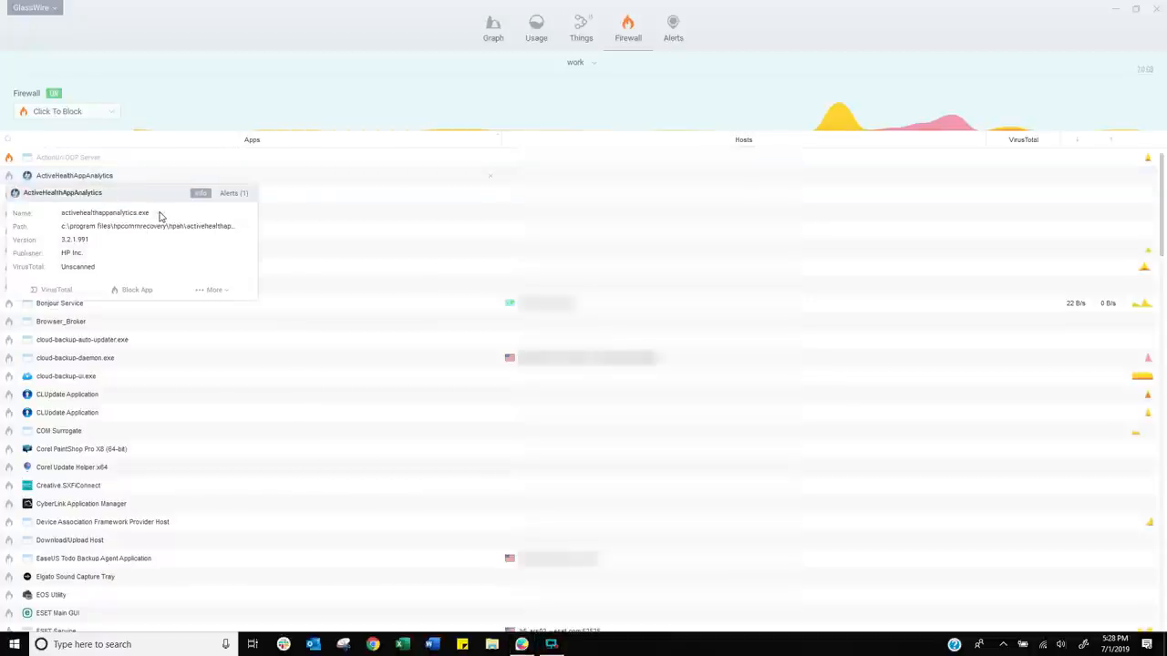